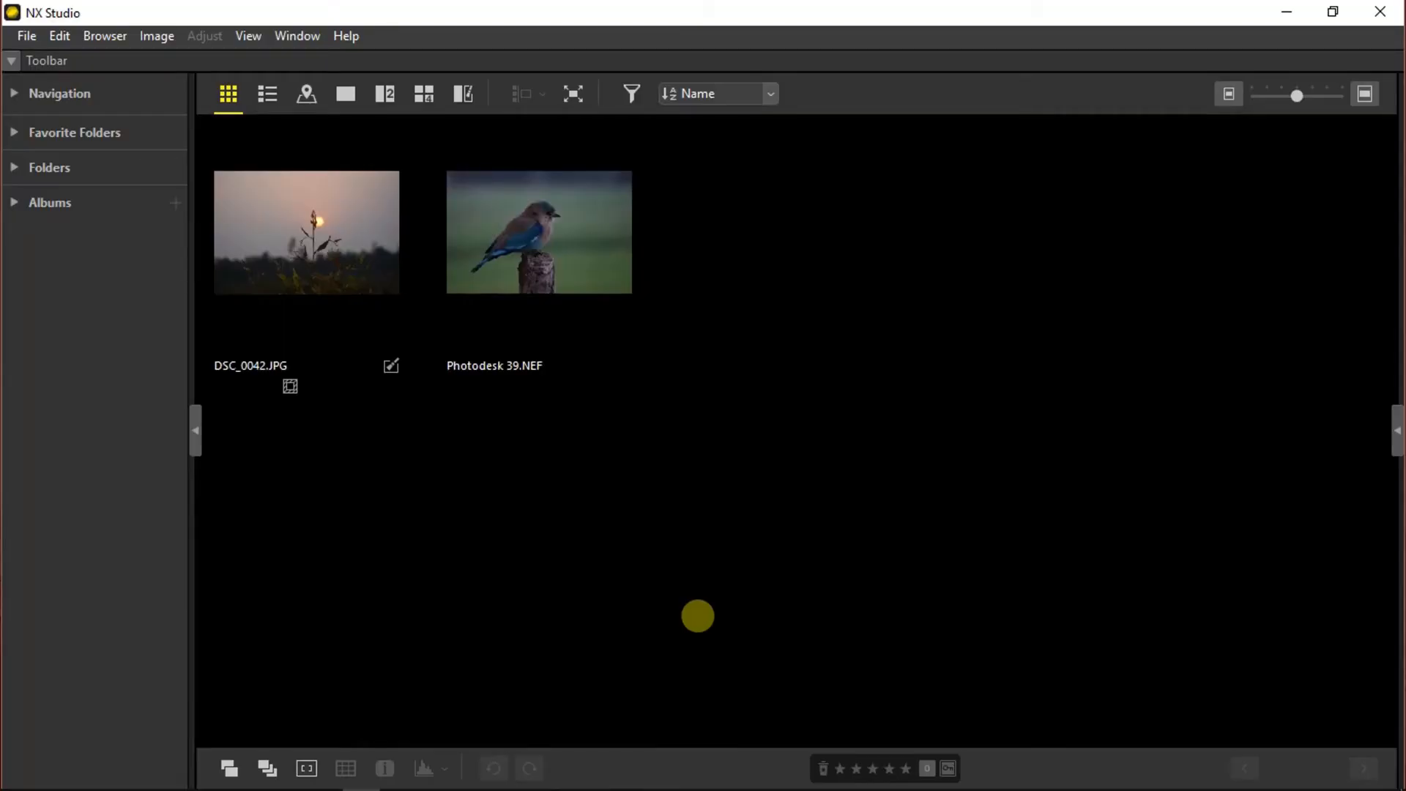
mouse_move(122, 107)
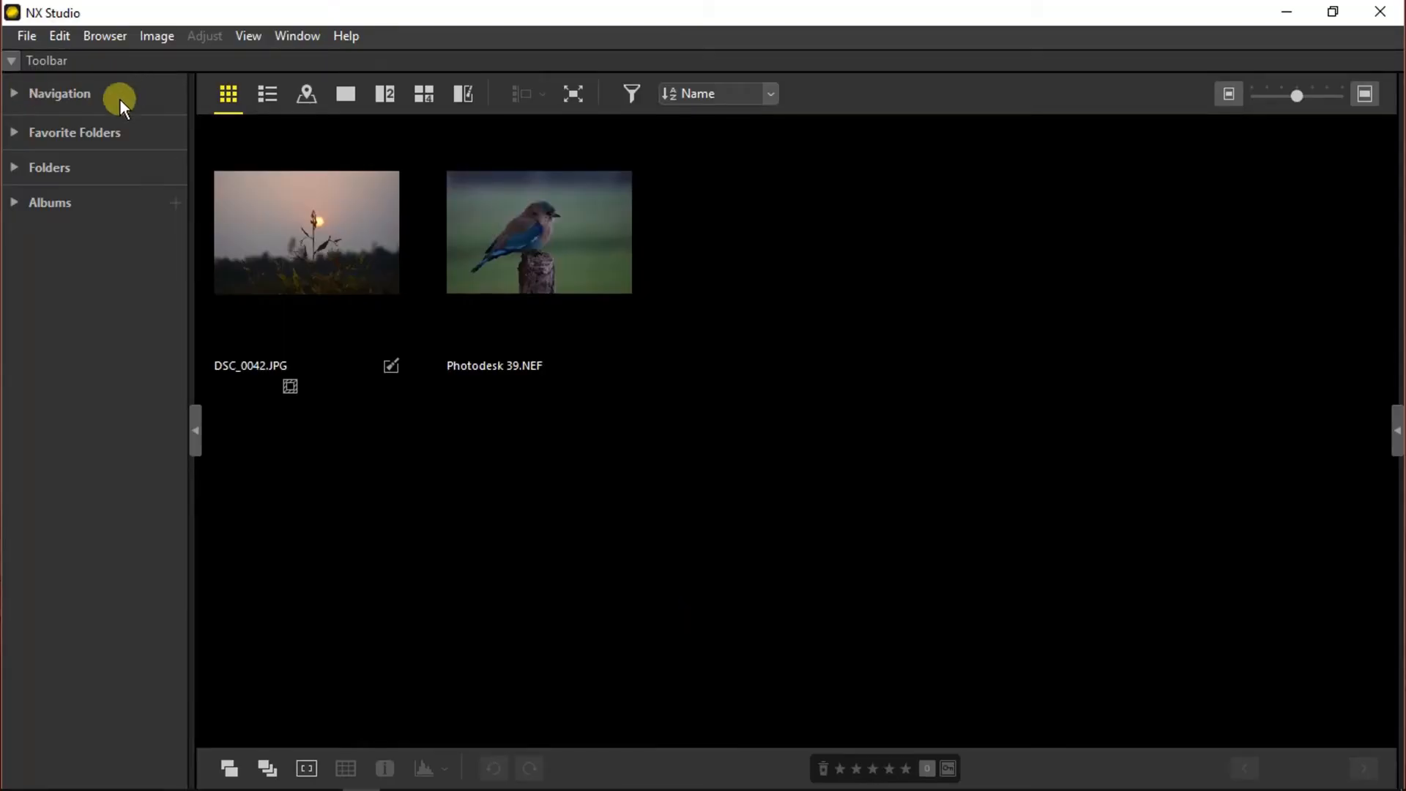
Show the bird photo Photodesk 39.NEF full-size in the single-image viewer.
click(49, 167)
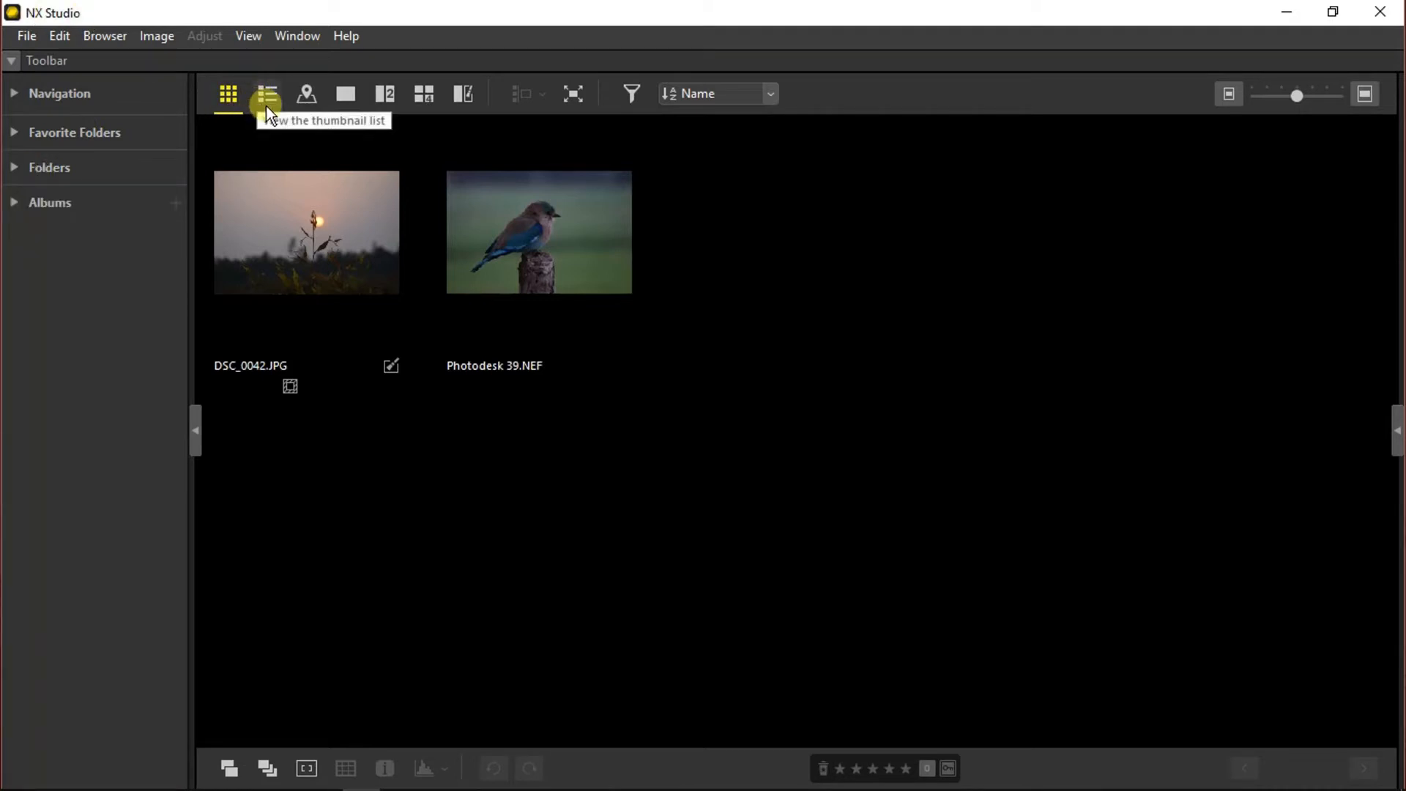
mouse_move(228, 94)
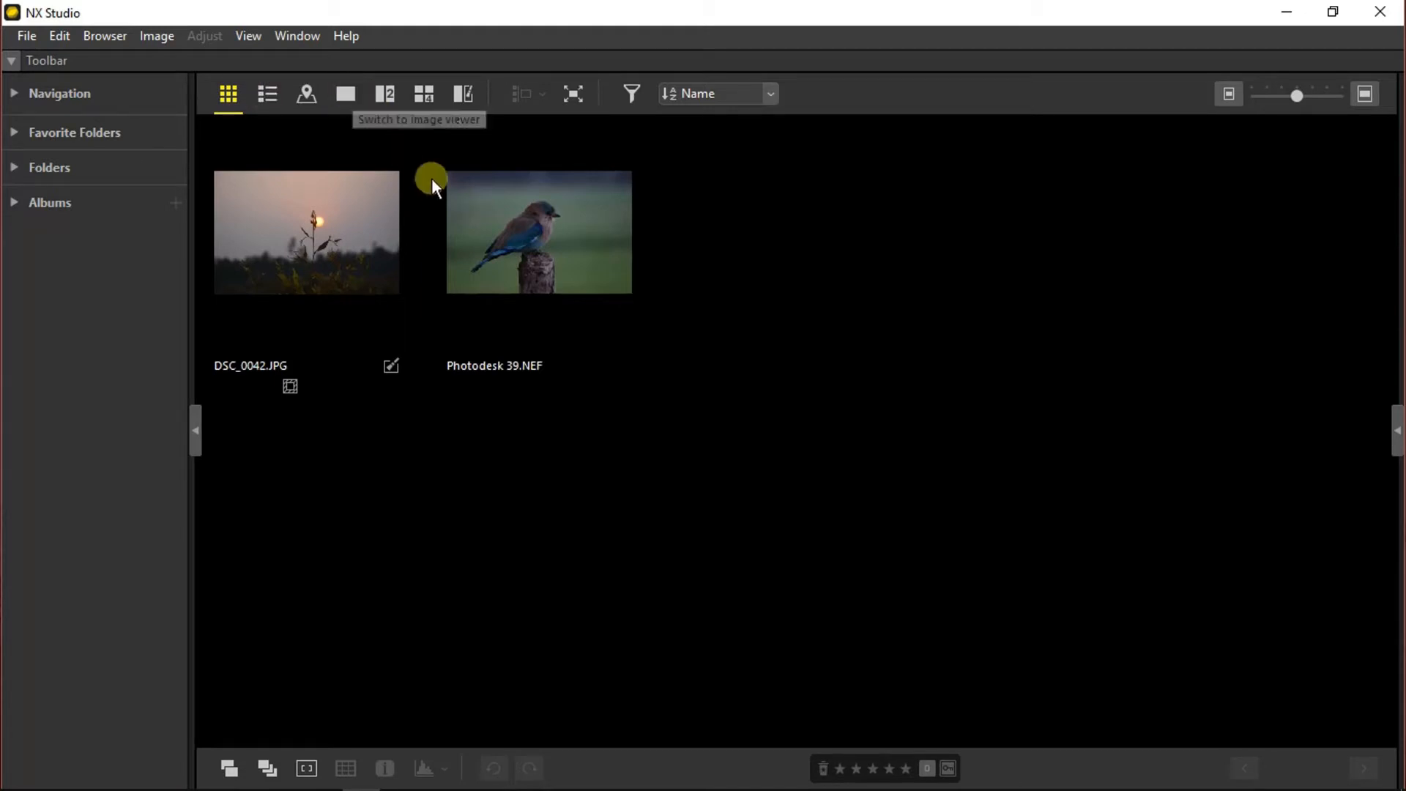
click(538, 232)
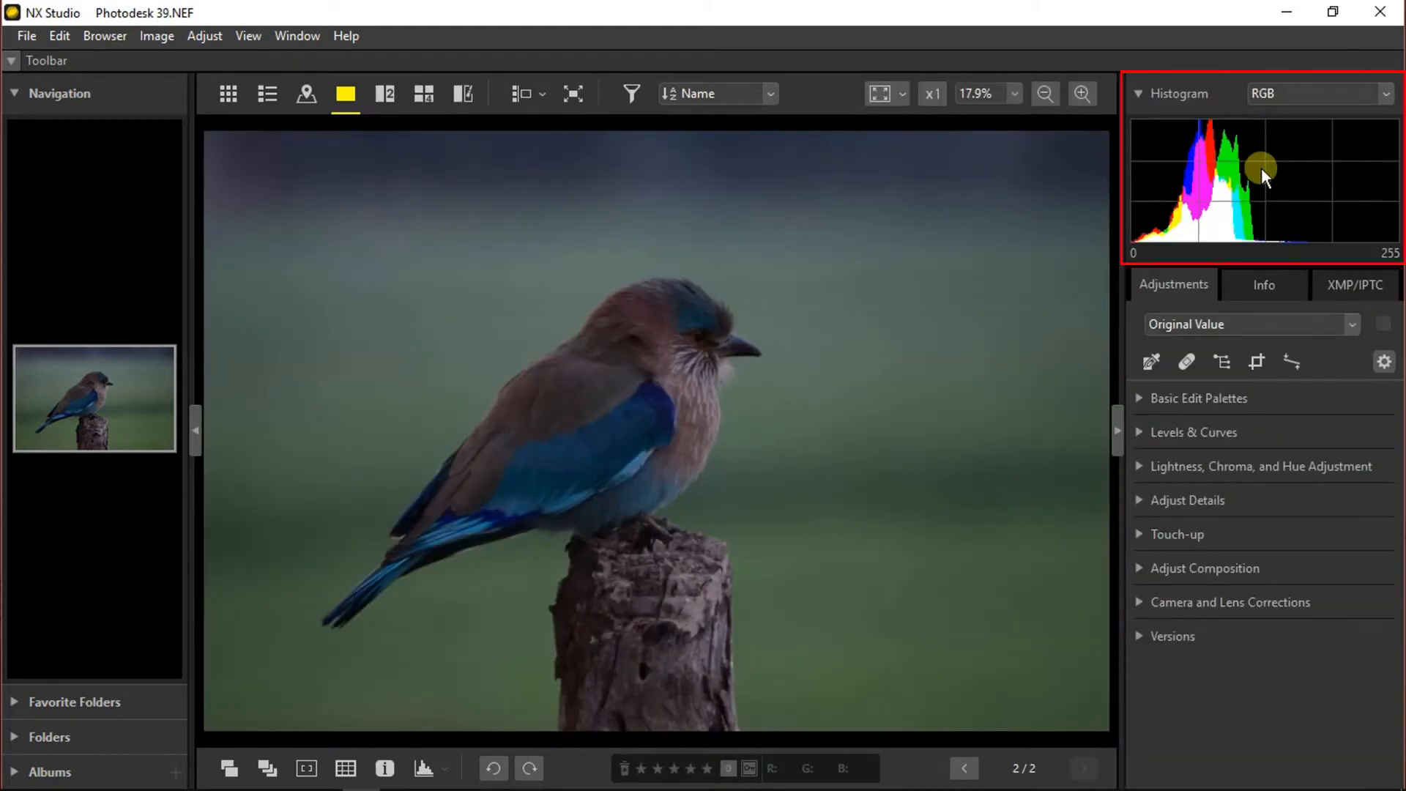
mouse_move(1390, 94)
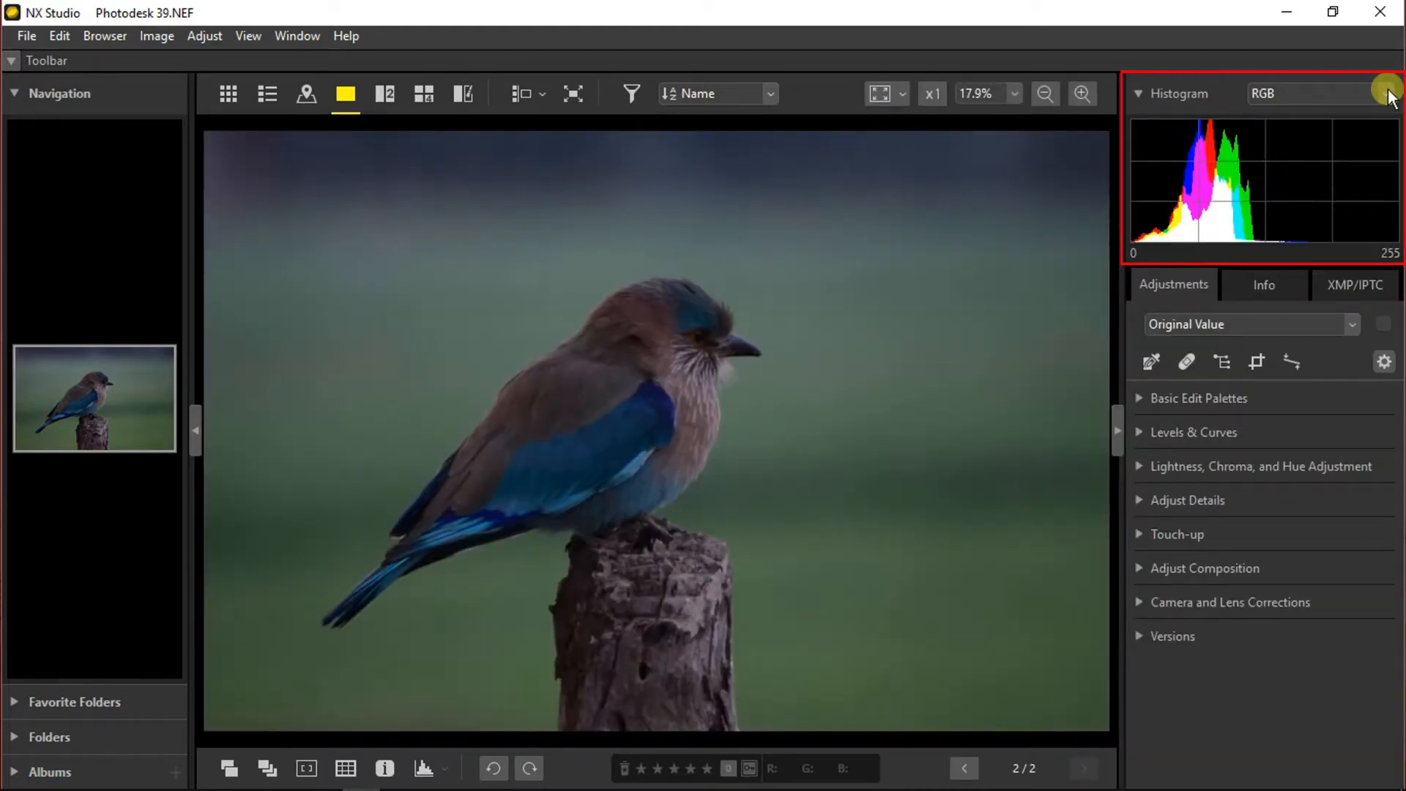
Cycle the histogram through R, G, B and Brightness channels, then return it to RGB.
click(1384, 94)
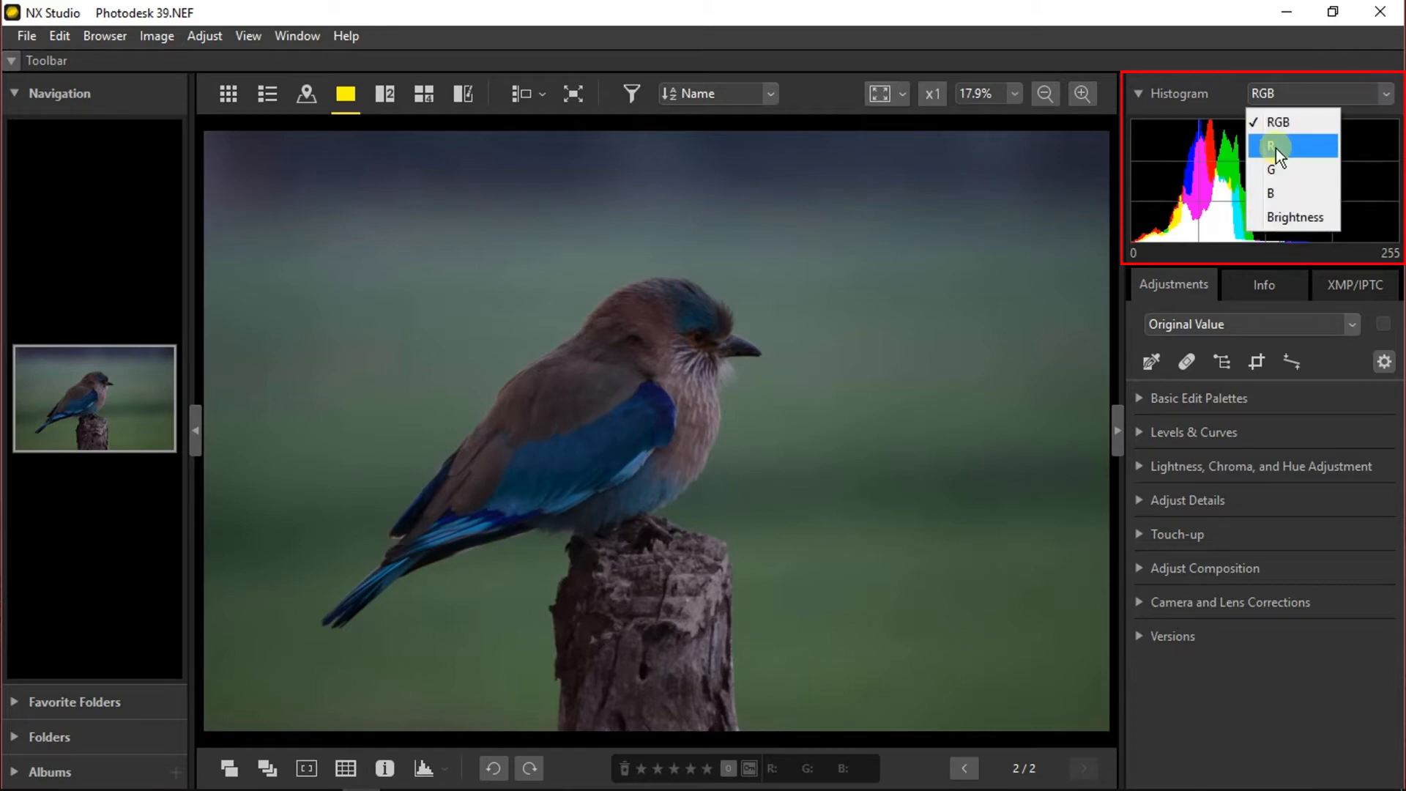
click(1272, 142)
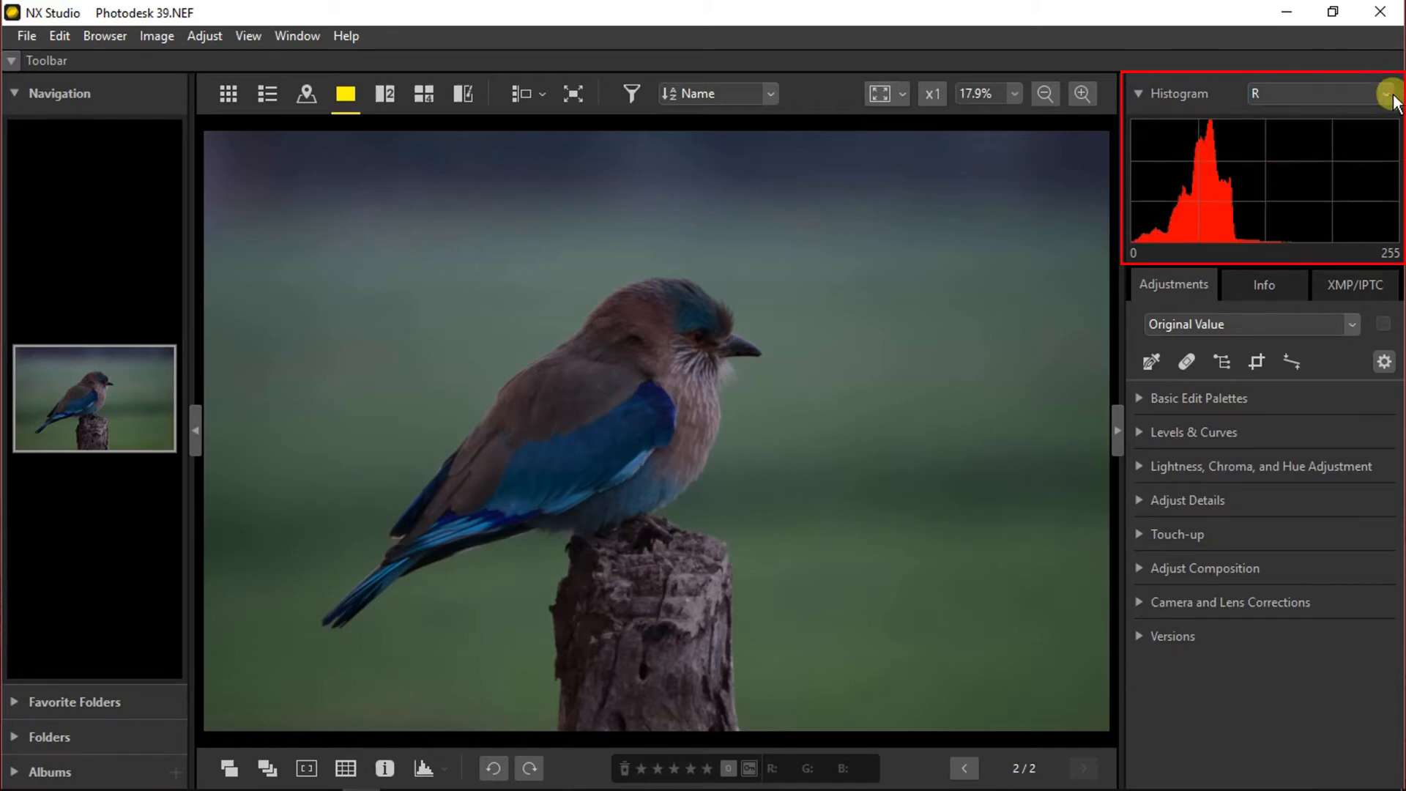
click(1388, 94)
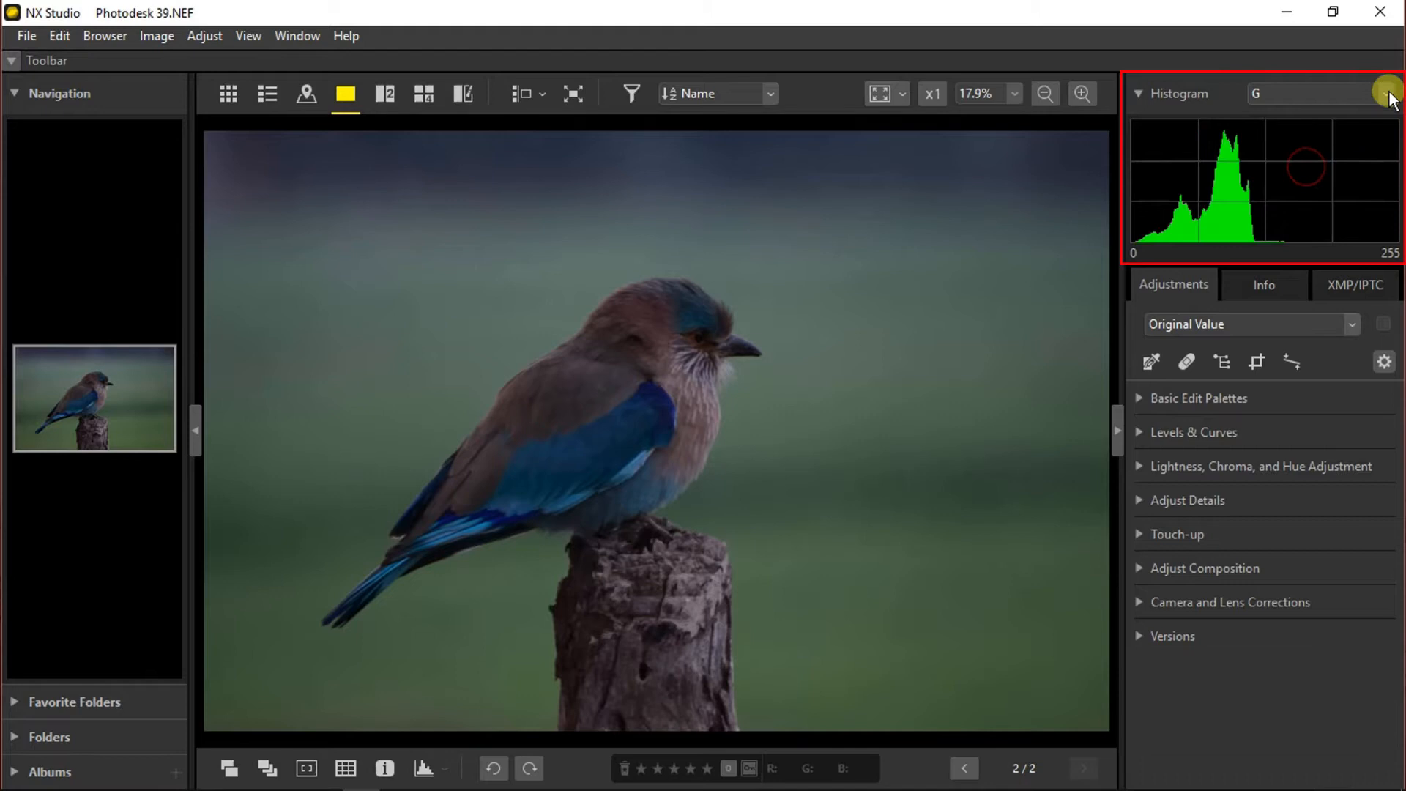
click(1385, 94)
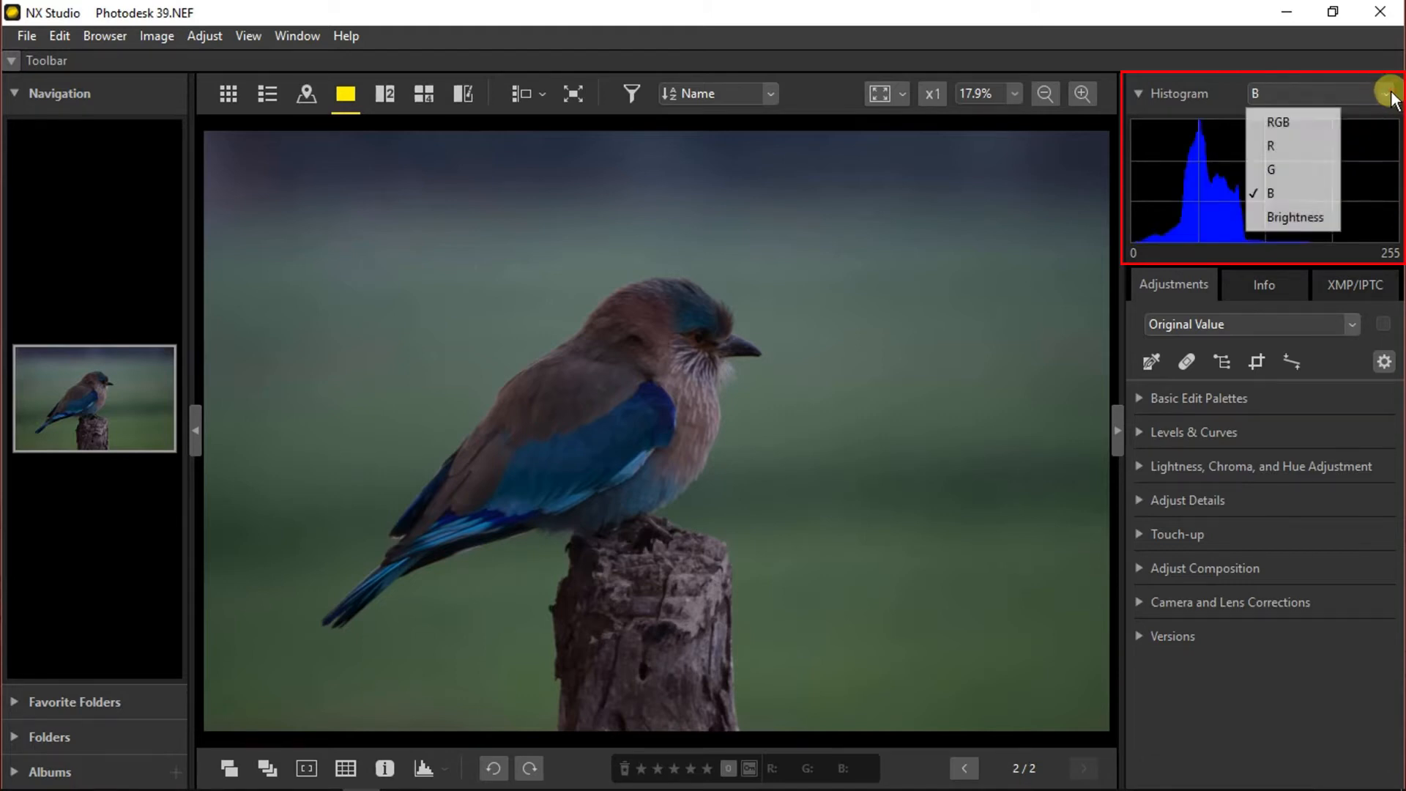
click(1295, 217)
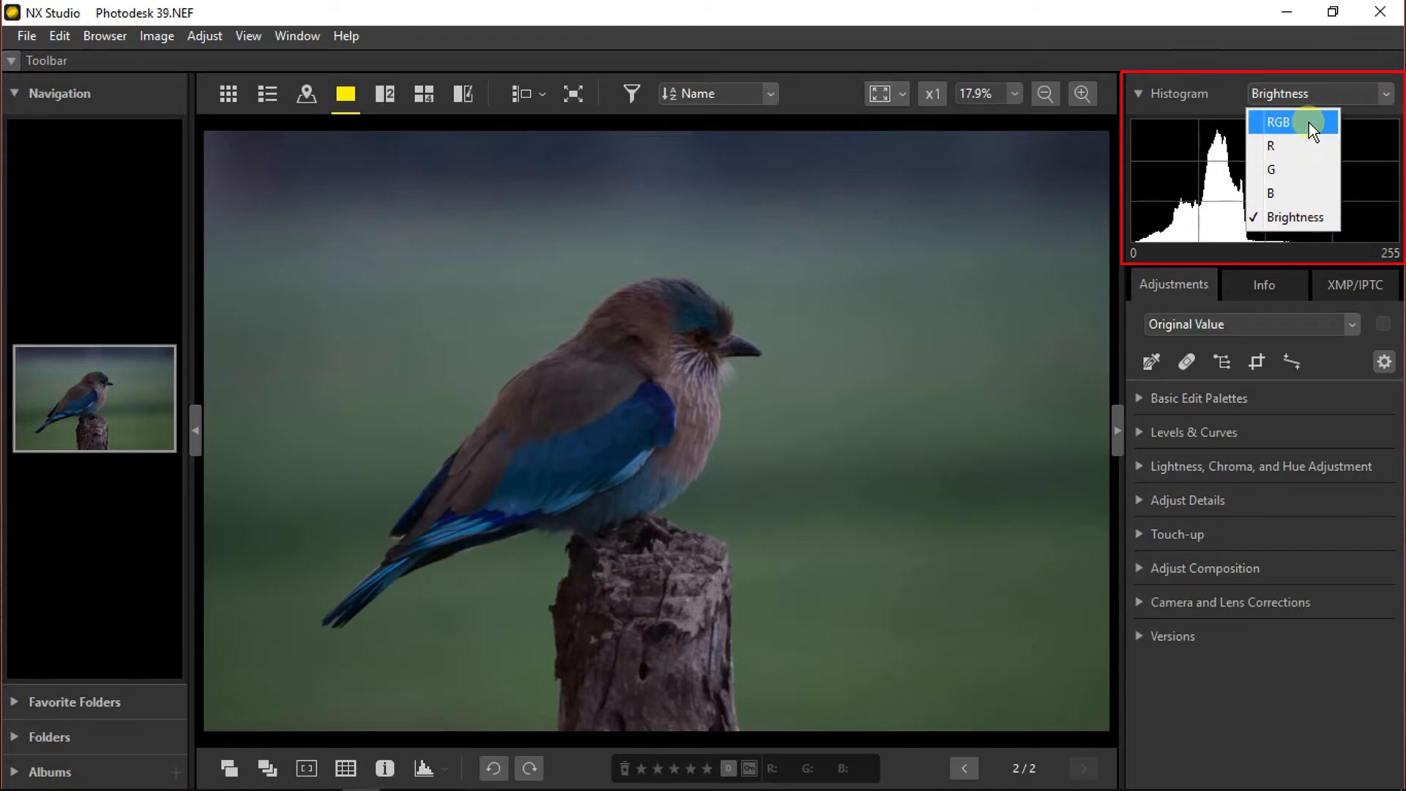
click(1279, 121)
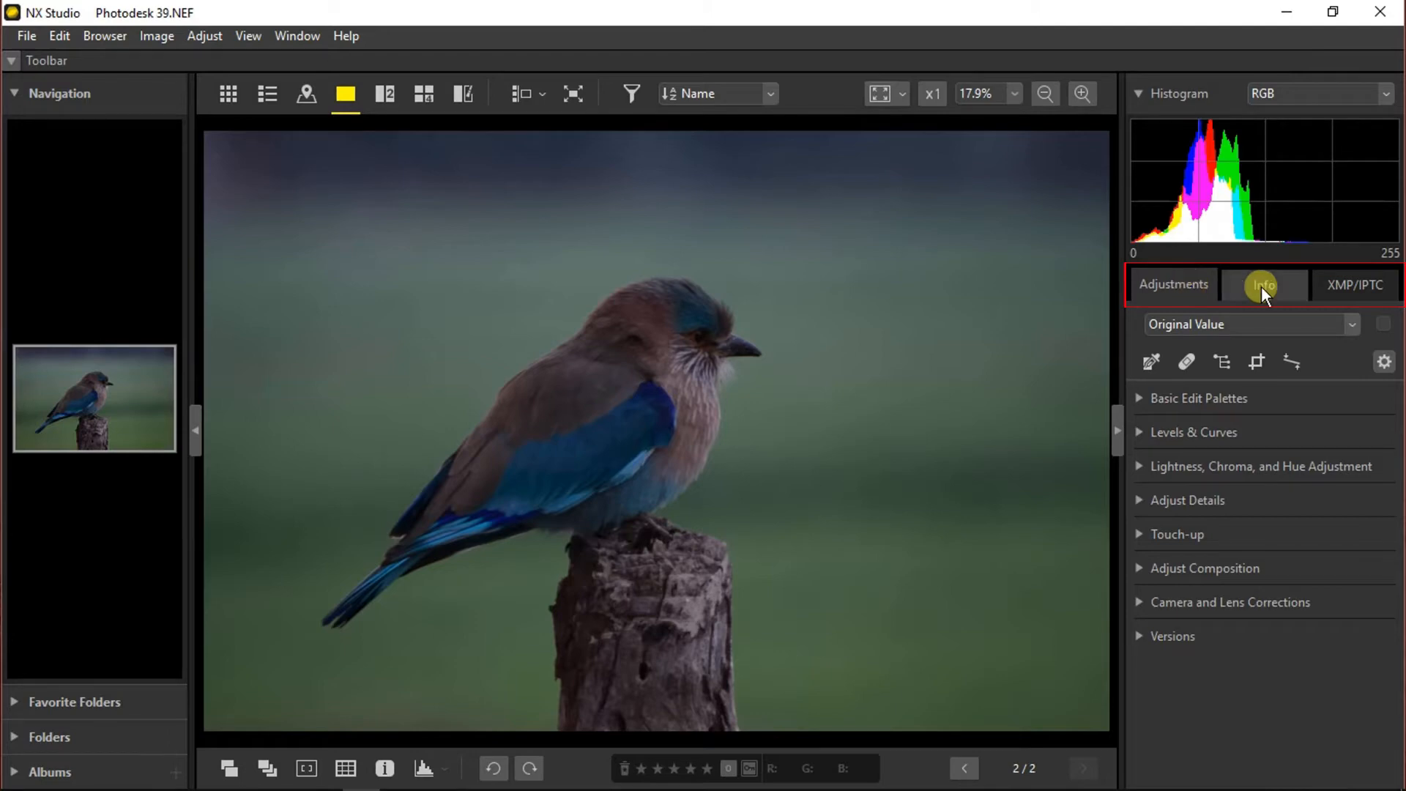
View the photo's camera shooting data (Nikon D7000, 1/80, f5.6, ISO 800), then its XMP/IPTC metadata.
click(1264, 284)
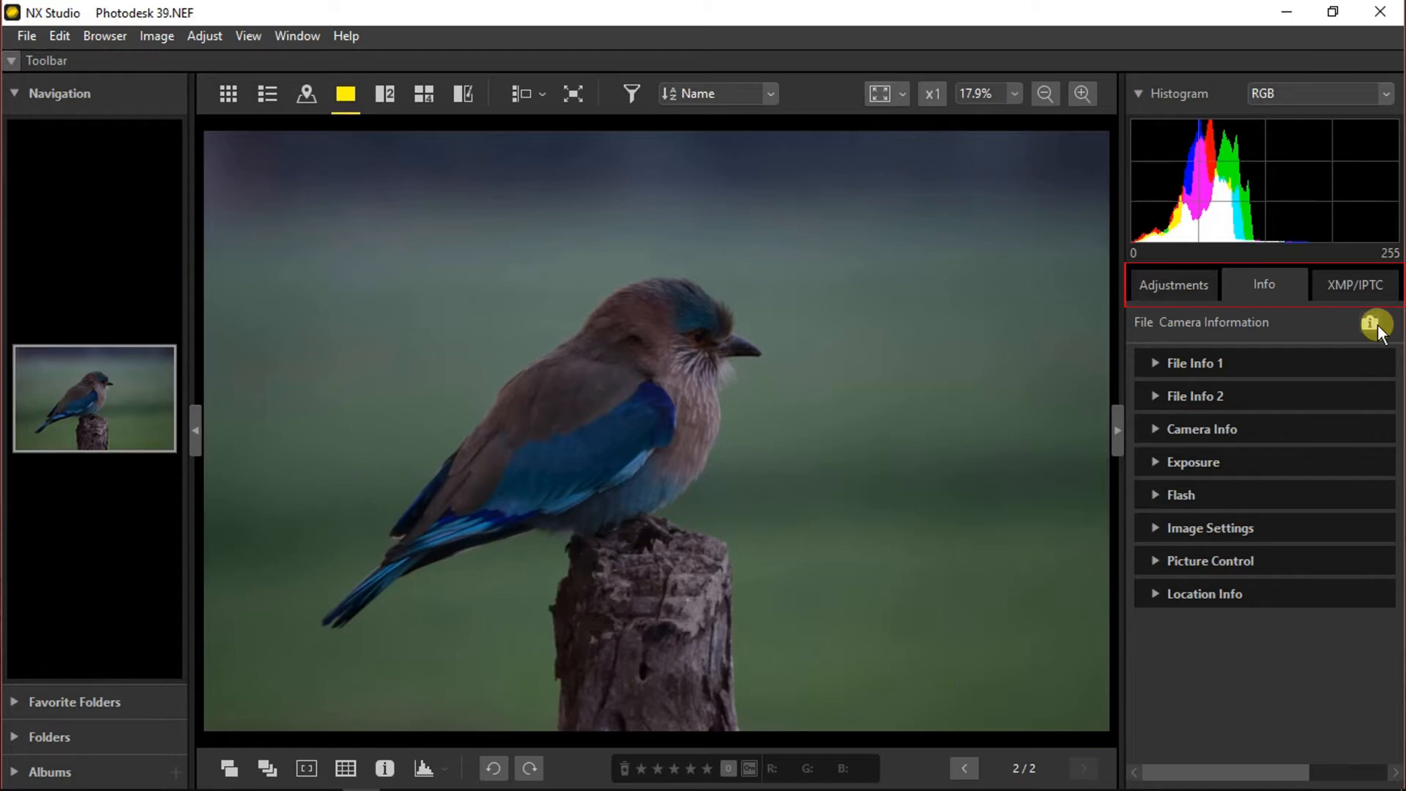
click(1376, 322)
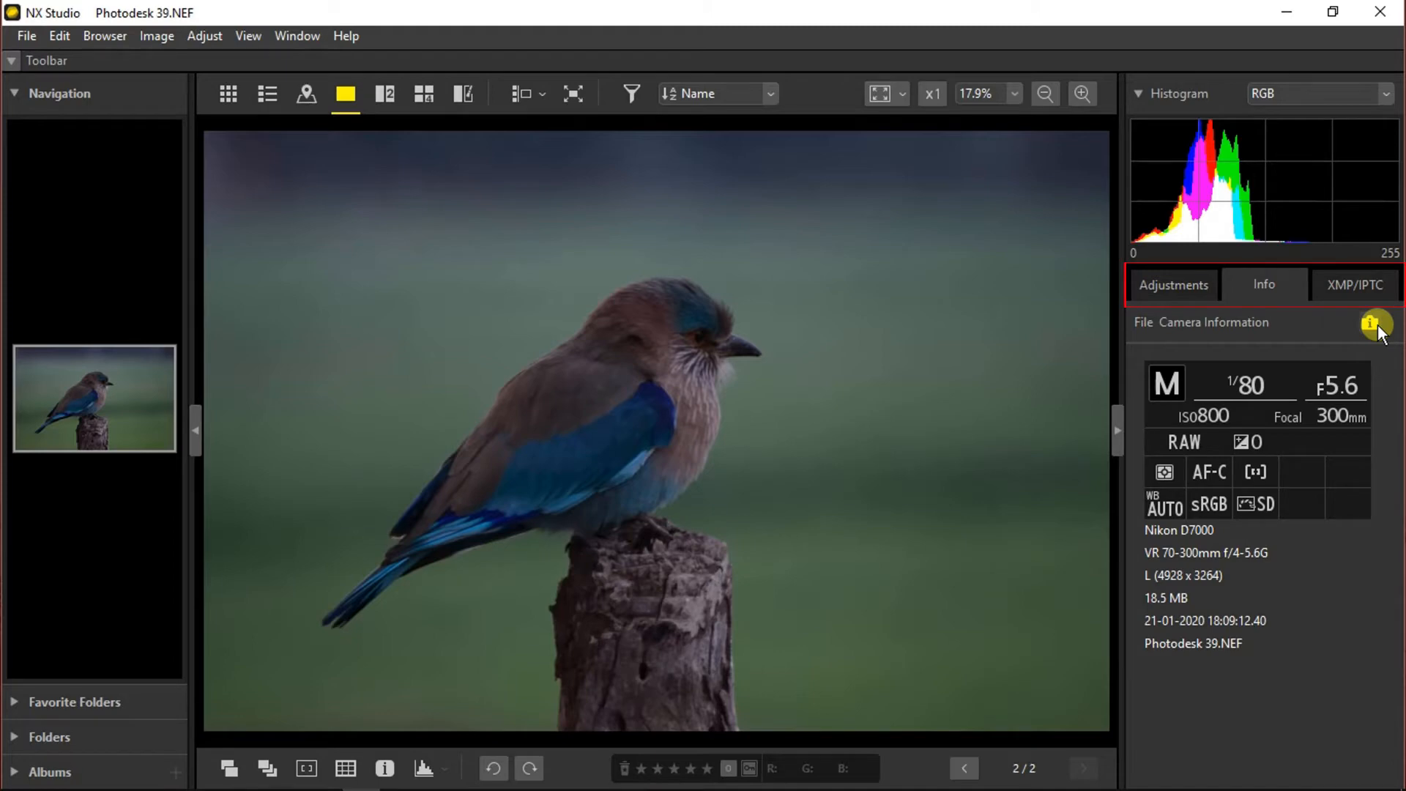
mouse_move(1221, 422)
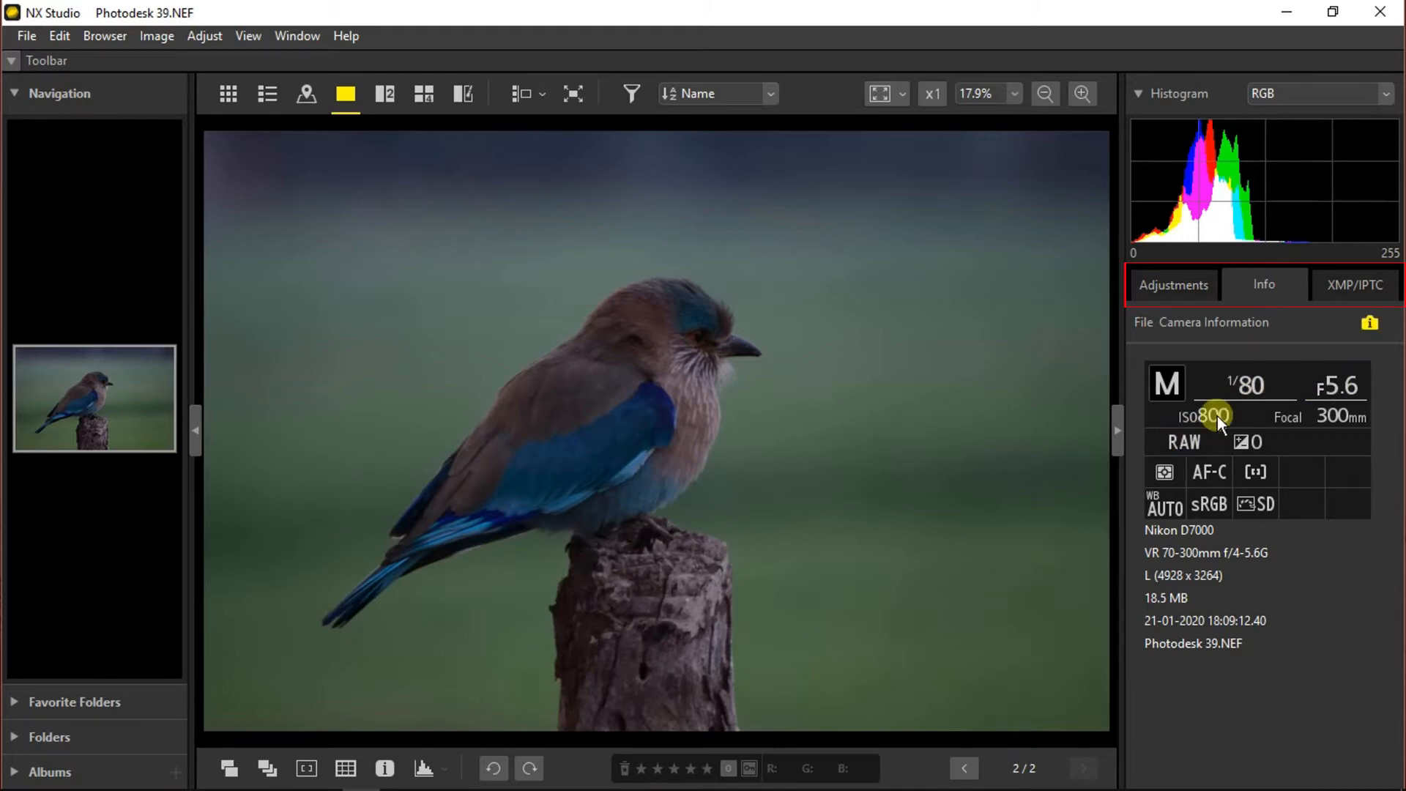
mouse_move(1216, 536)
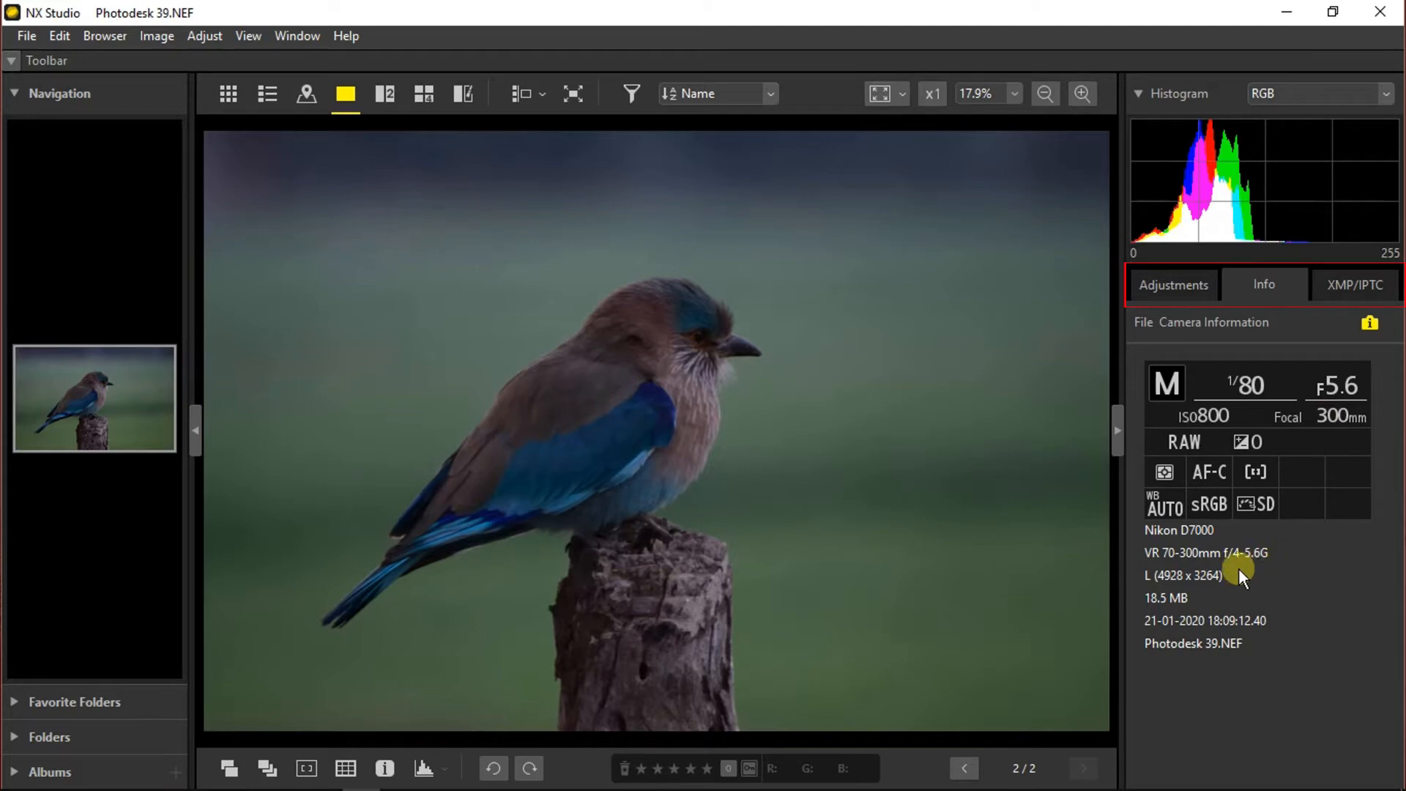
click(1354, 285)
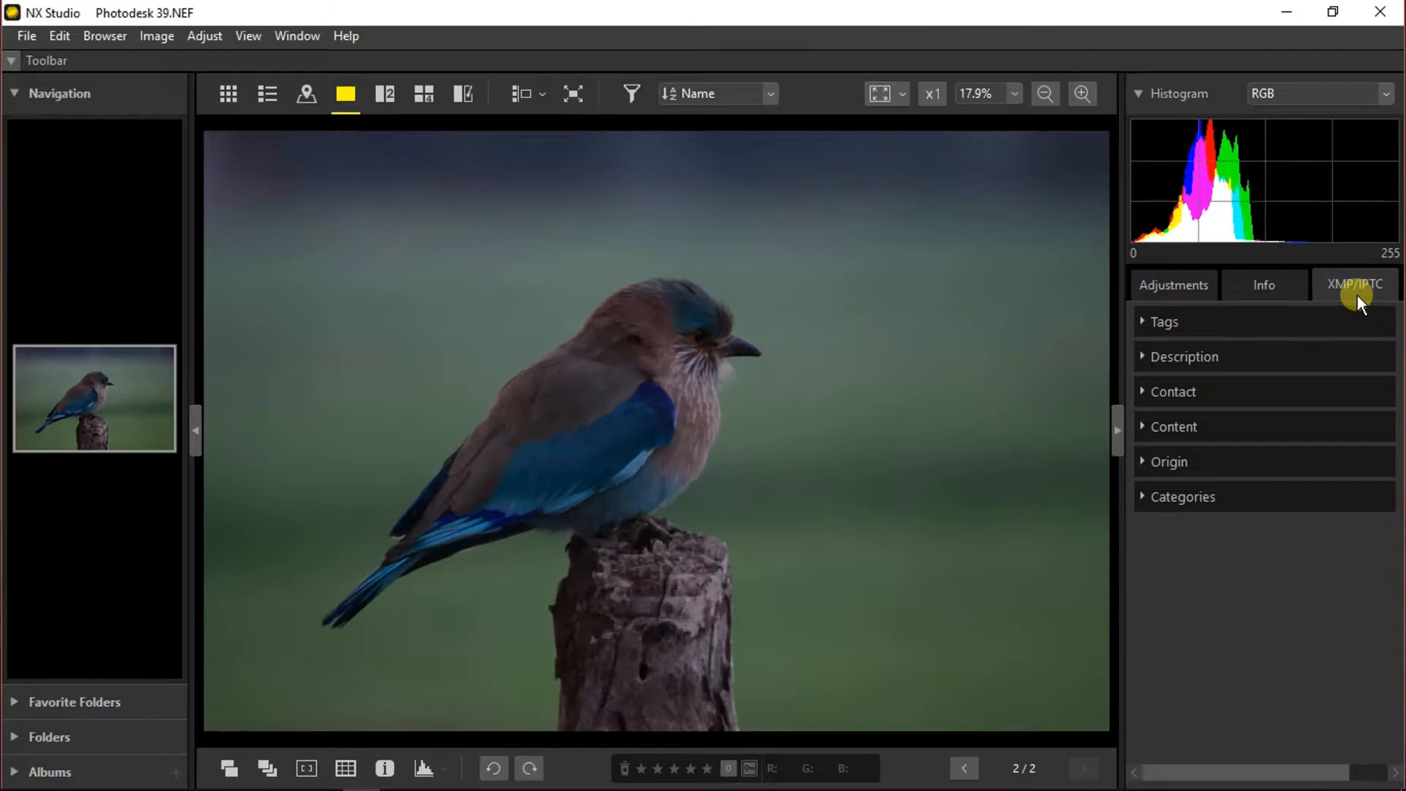
Return to the Adjustments panel and expand the Basic Edit Palettes.
click(1174, 284)
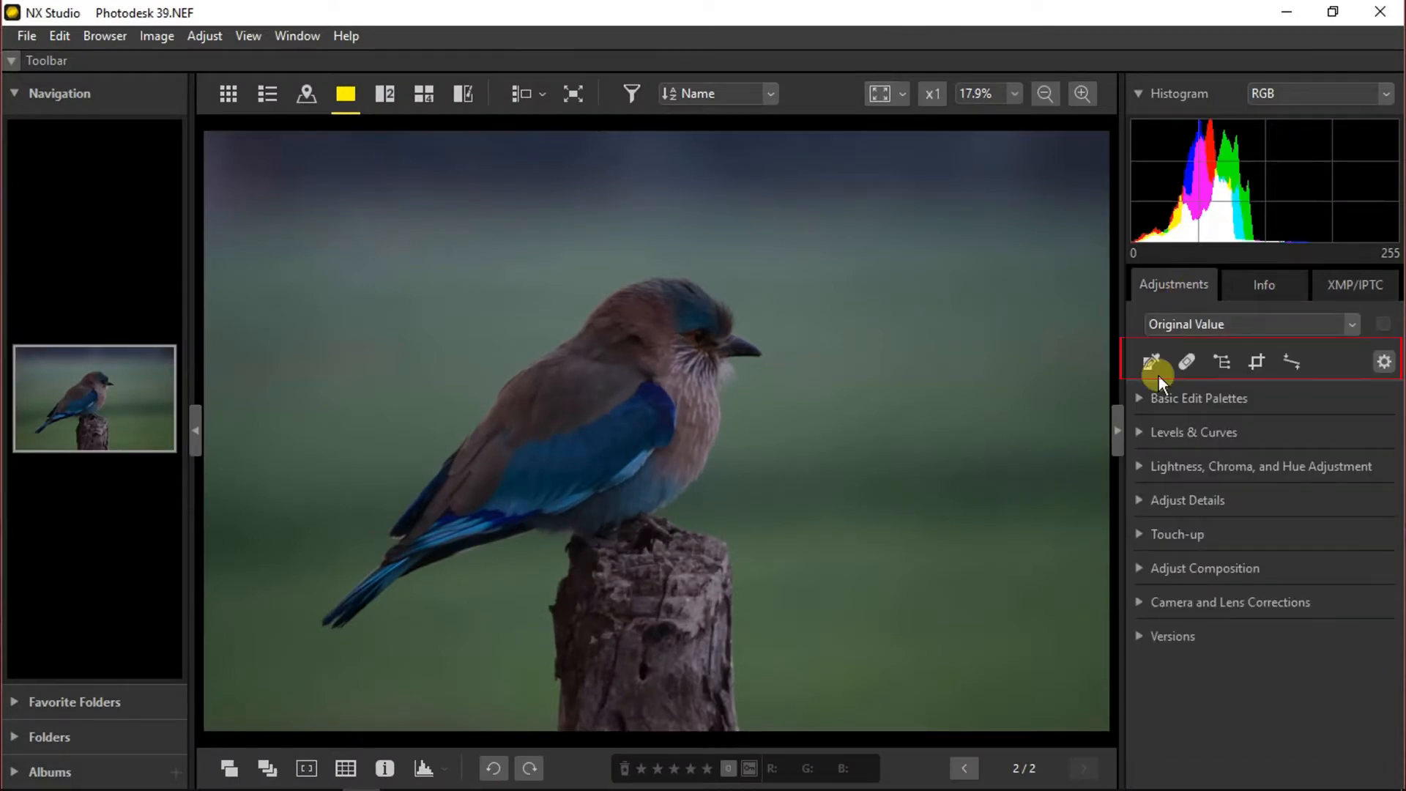
mouse_move(1191, 362)
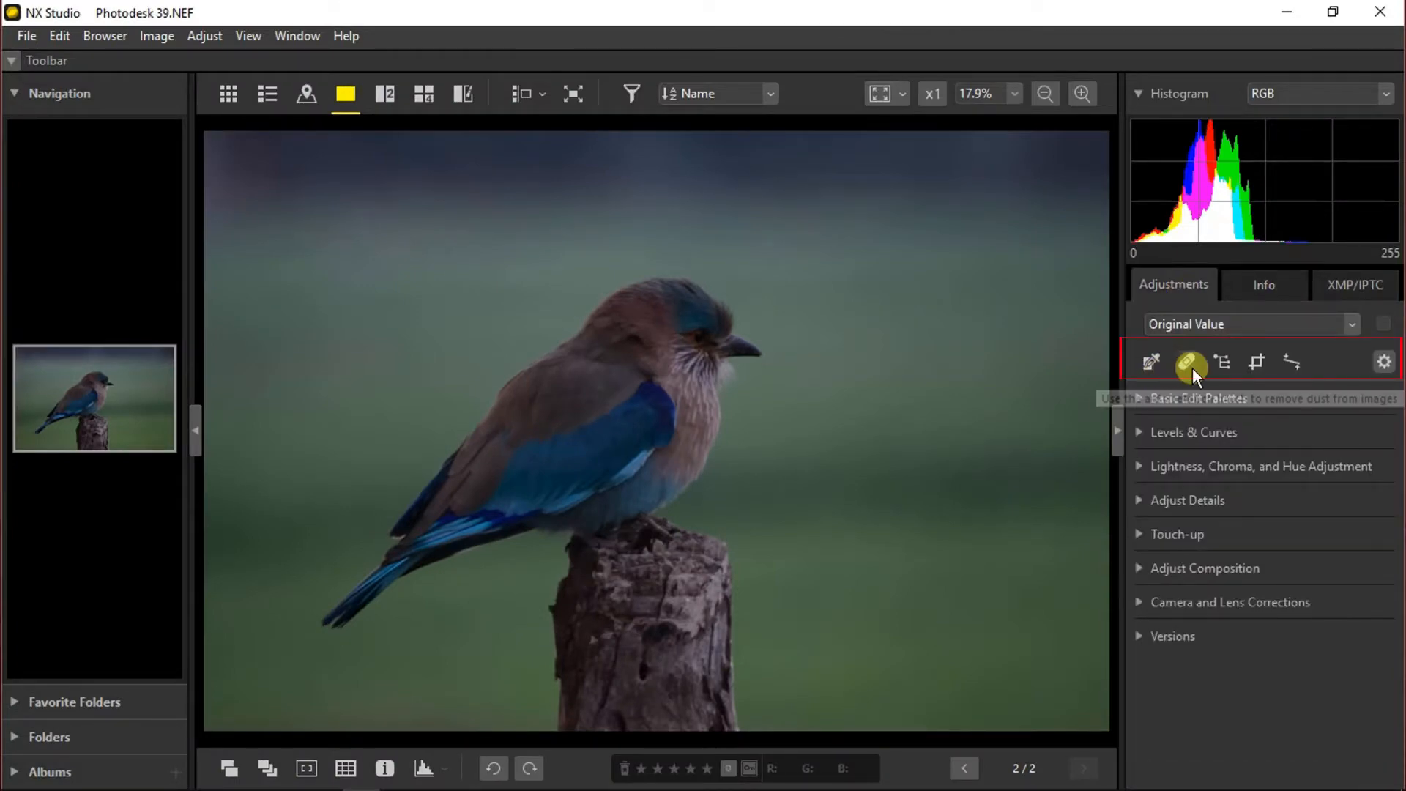
mouse_move(1182, 364)
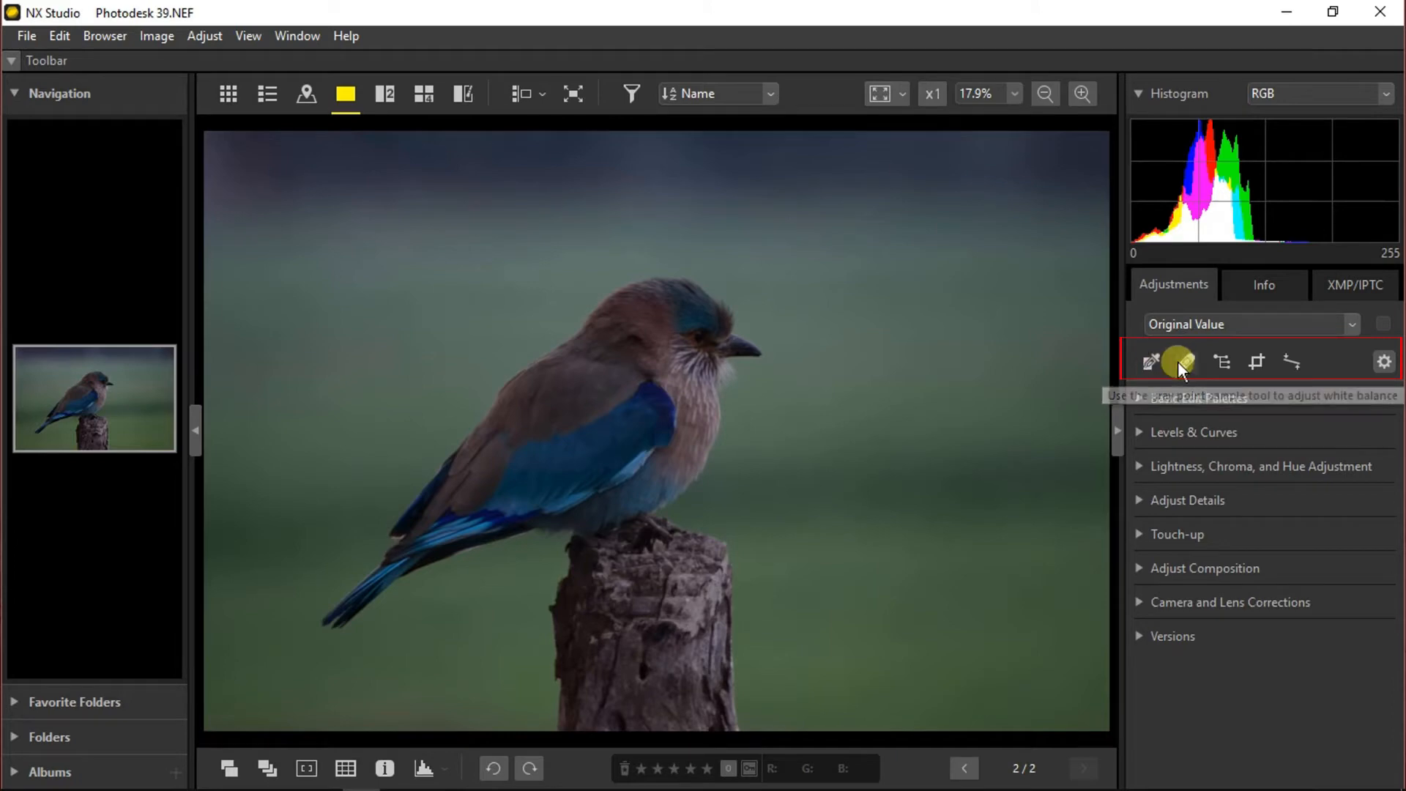
mouse_move(1185, 362)
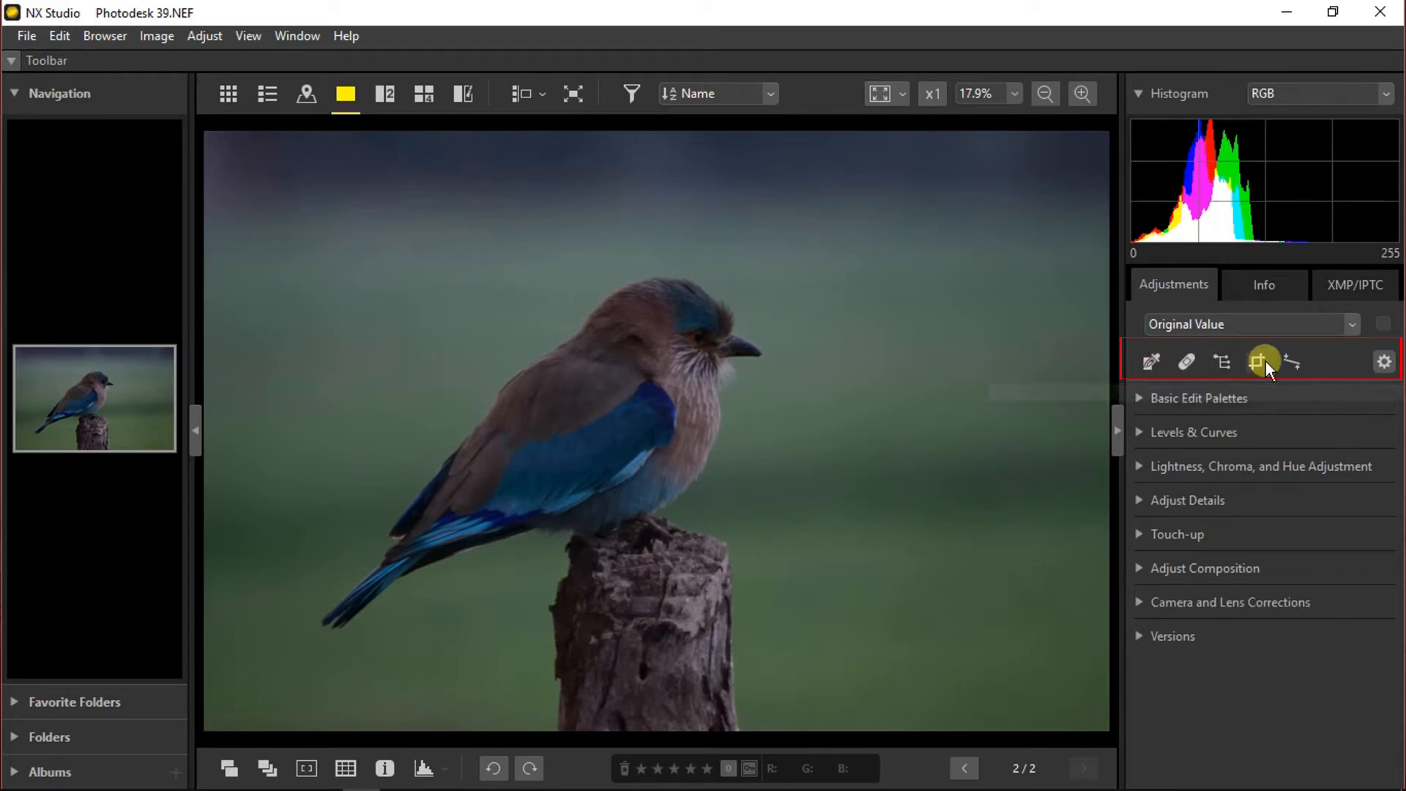
mouse_move(1293, 360)
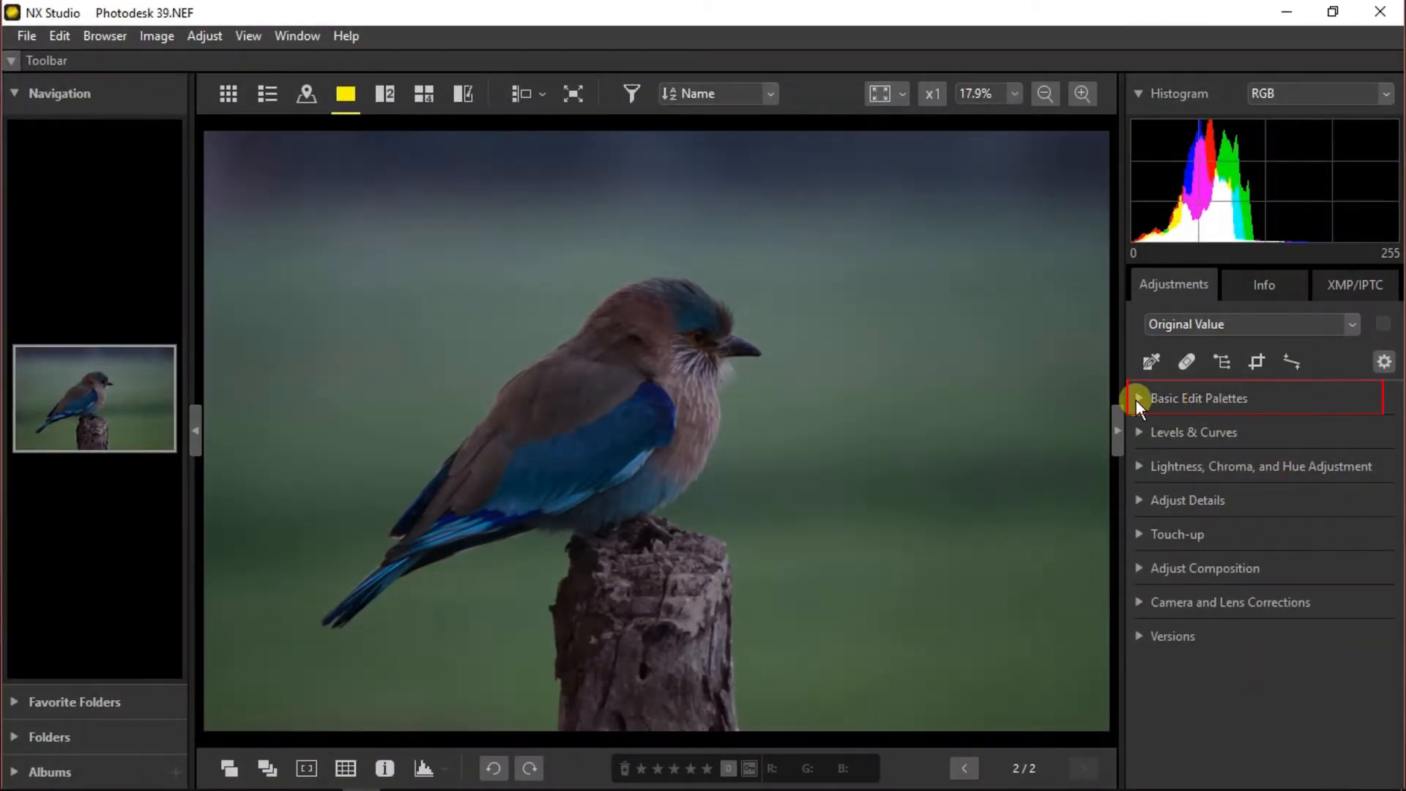
click(1140, 398)
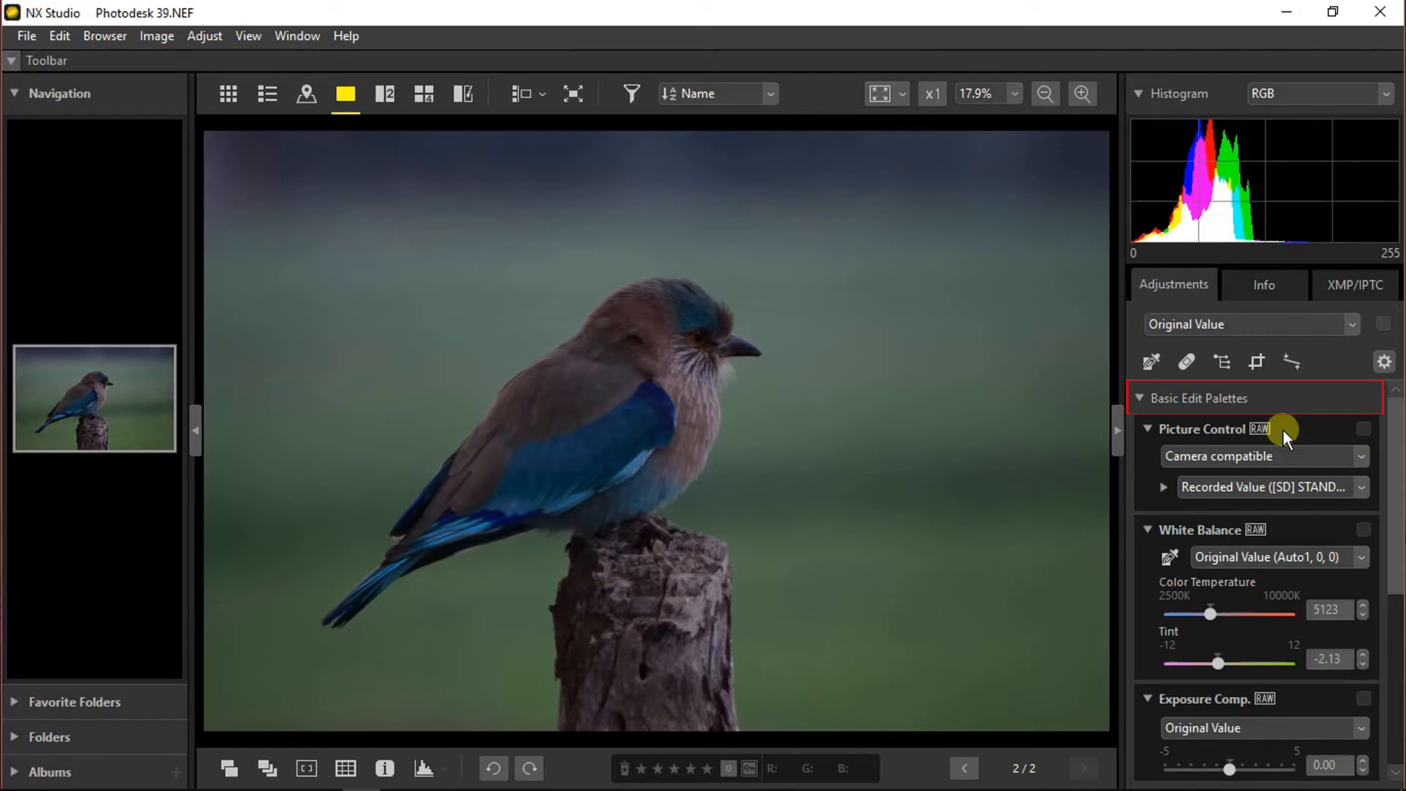
Enable Picture Control with the Latest version, keeping the recorded [SD] Standard value.
click(1364, 455)
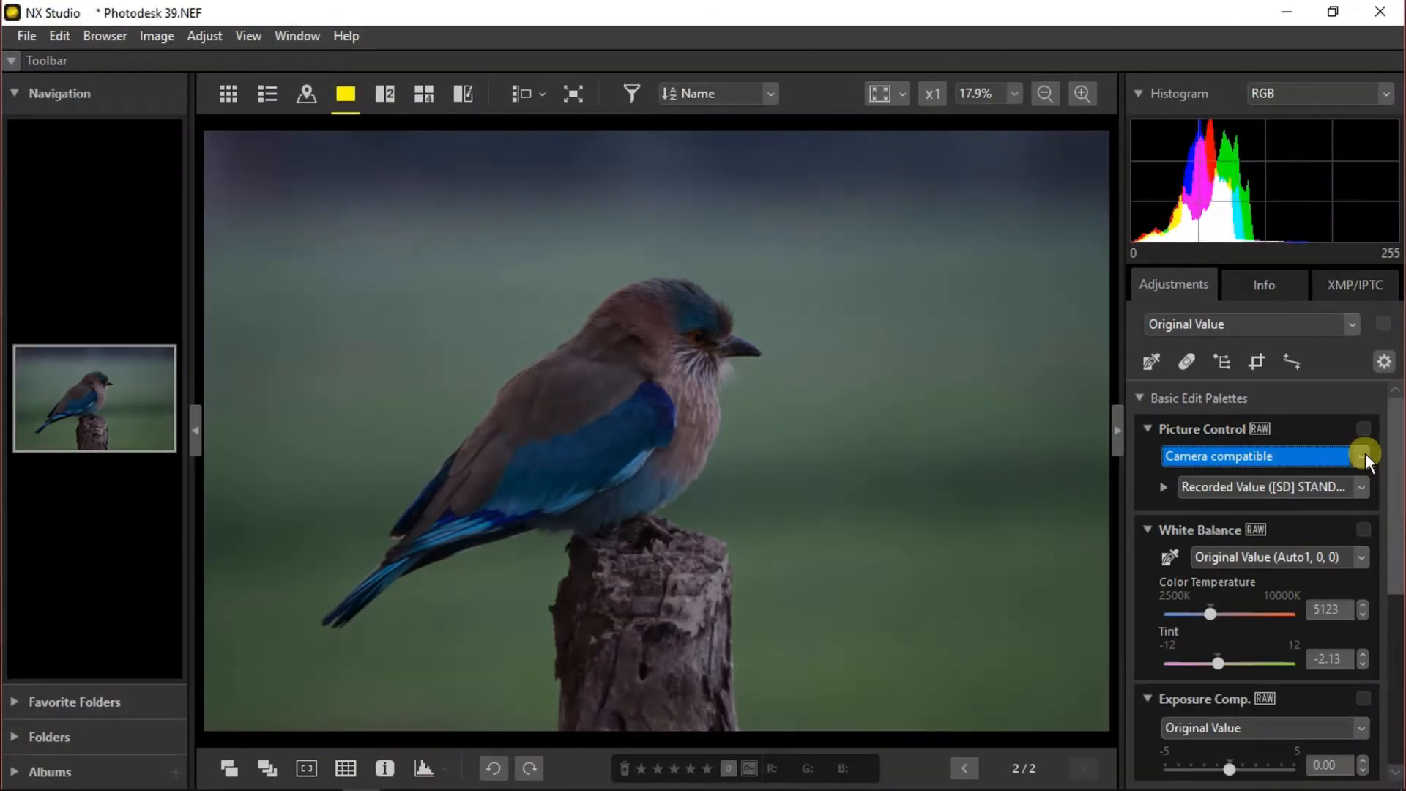
click(1362, 455)
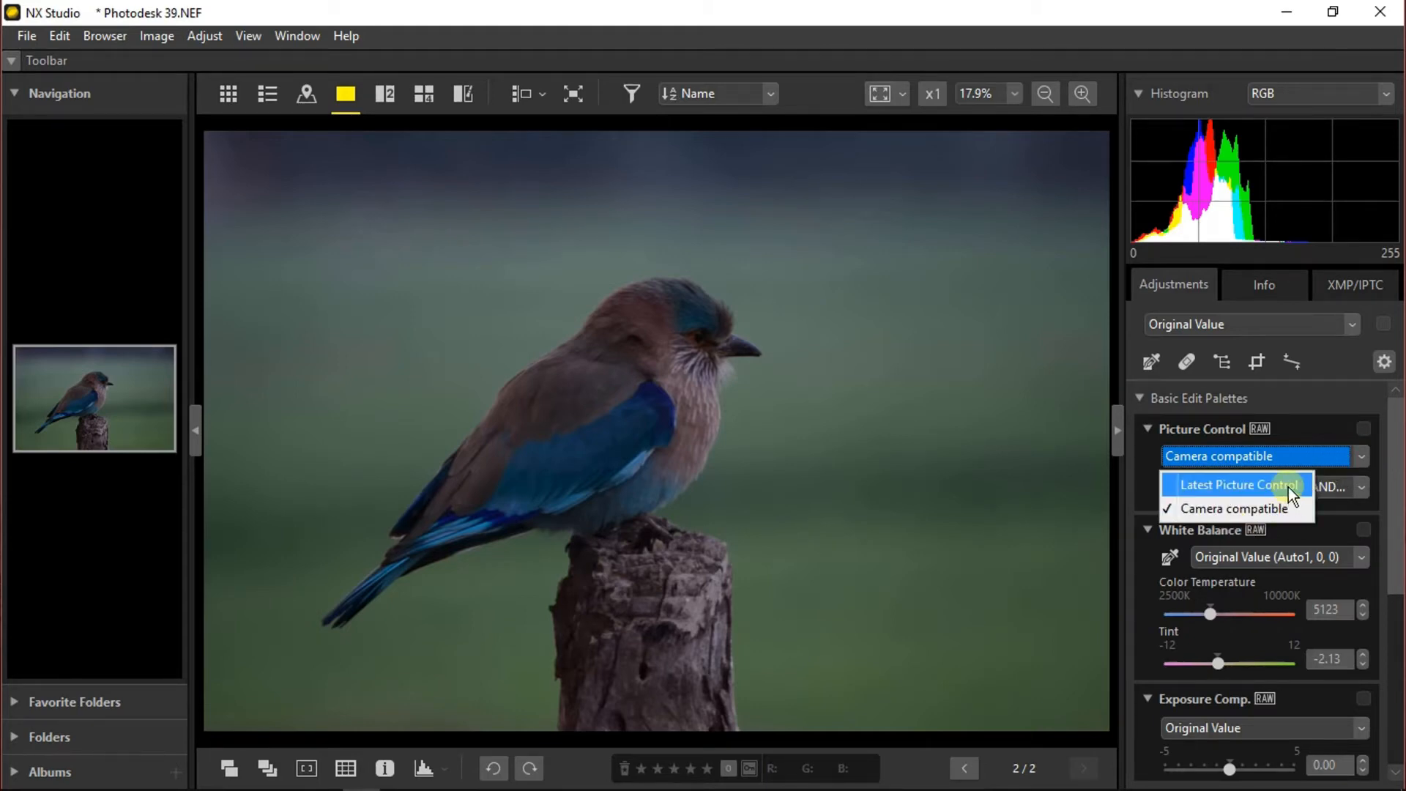
click(1239, 485)
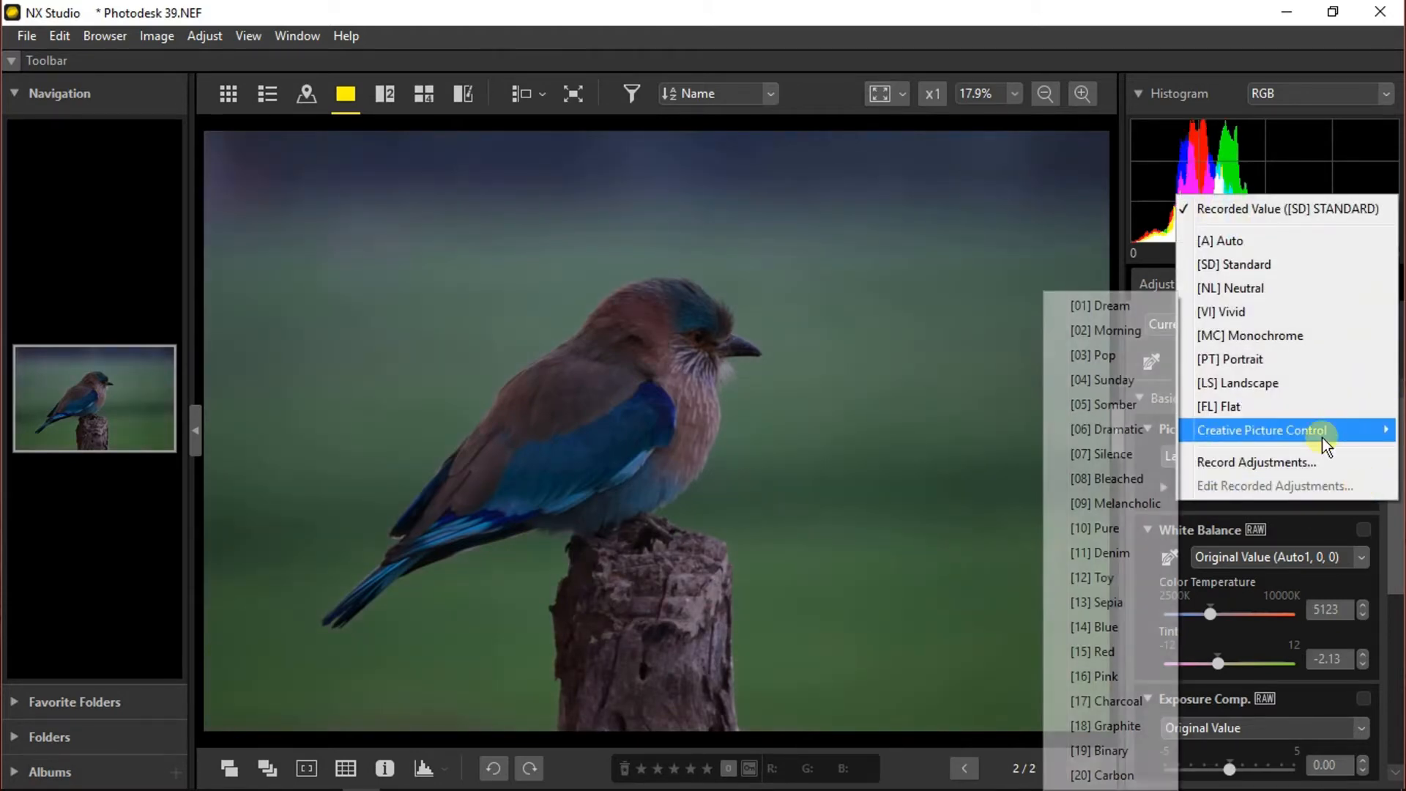
mouse_move(1288, 208)
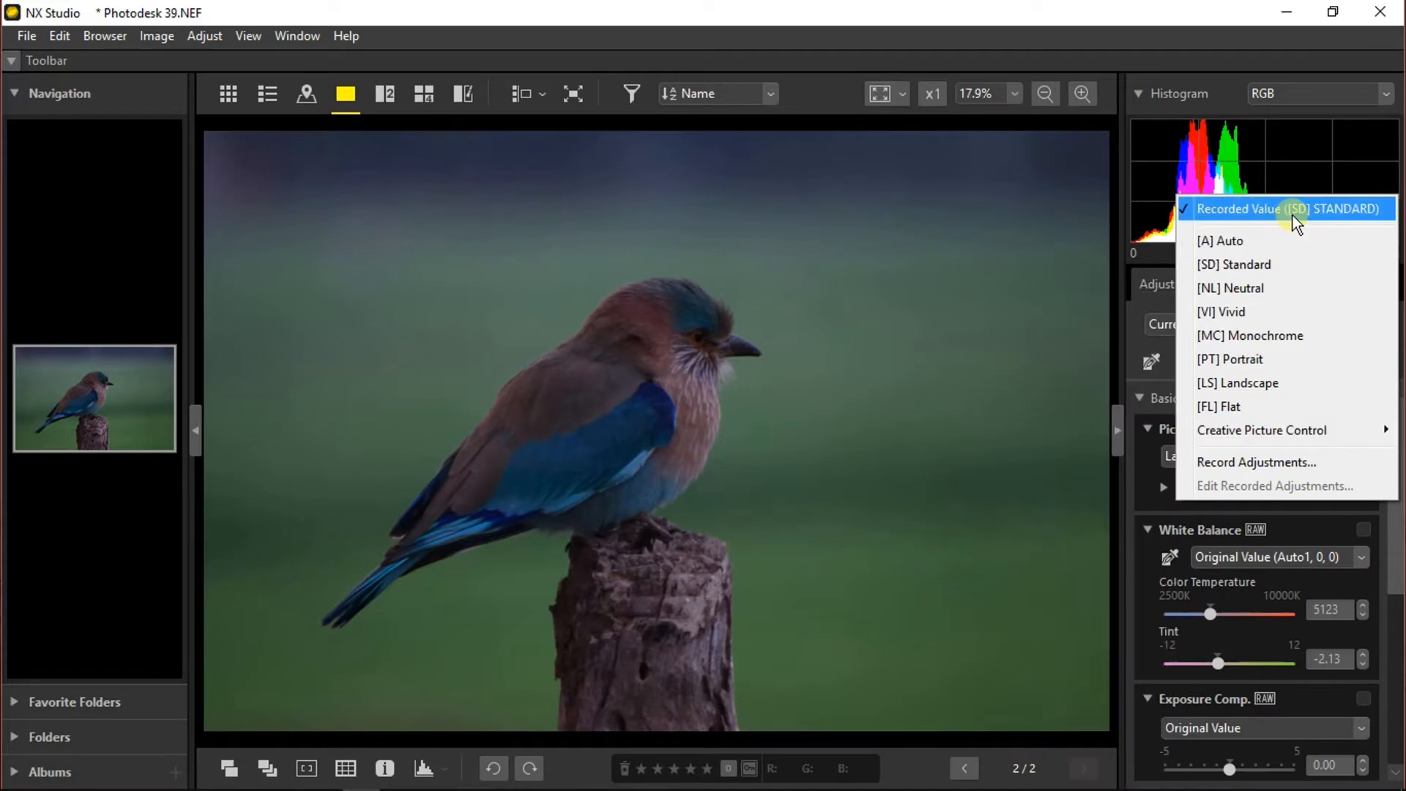
click(1289, 208)
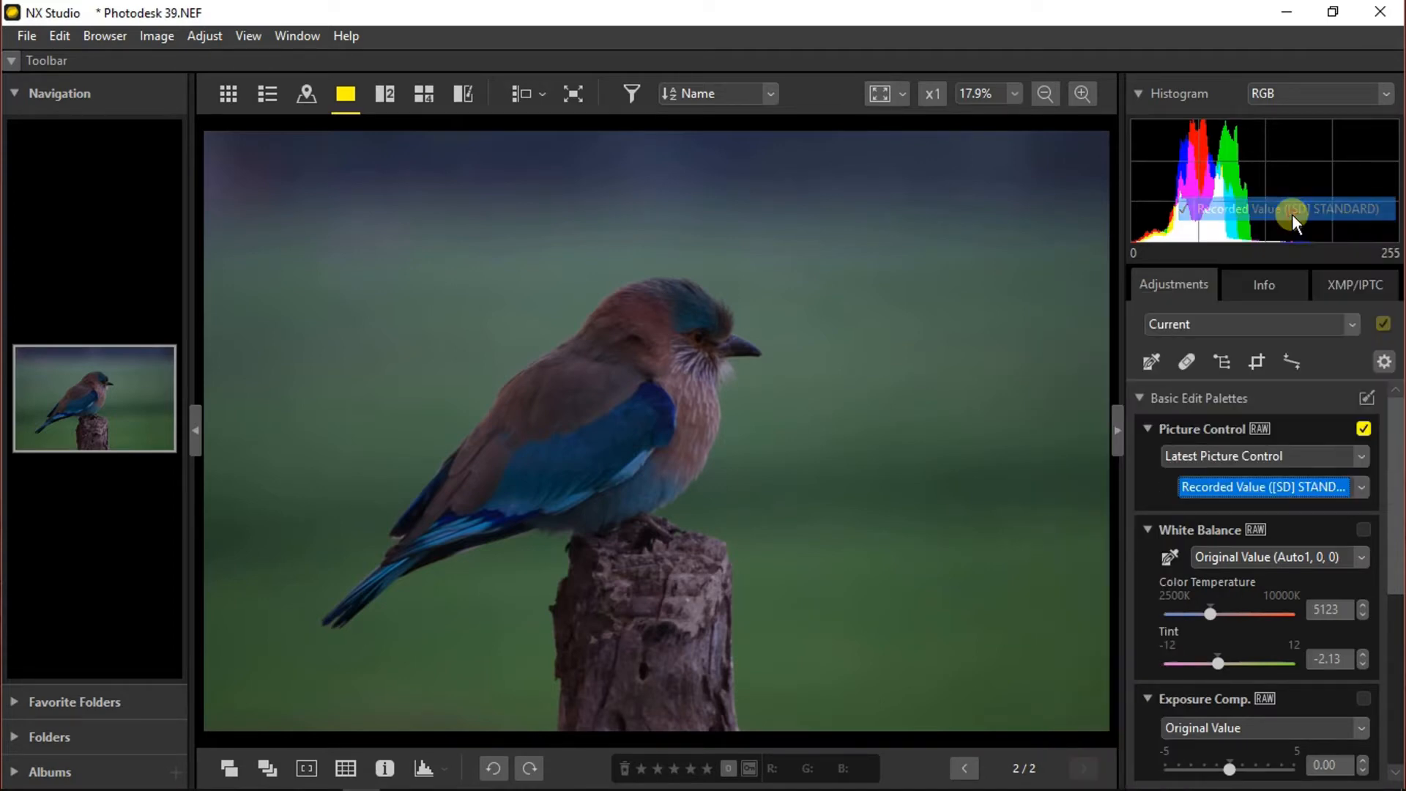
Scroll the palettes down to reach the White Balance and Active D-Lighting settings.
scroll(down, 3)
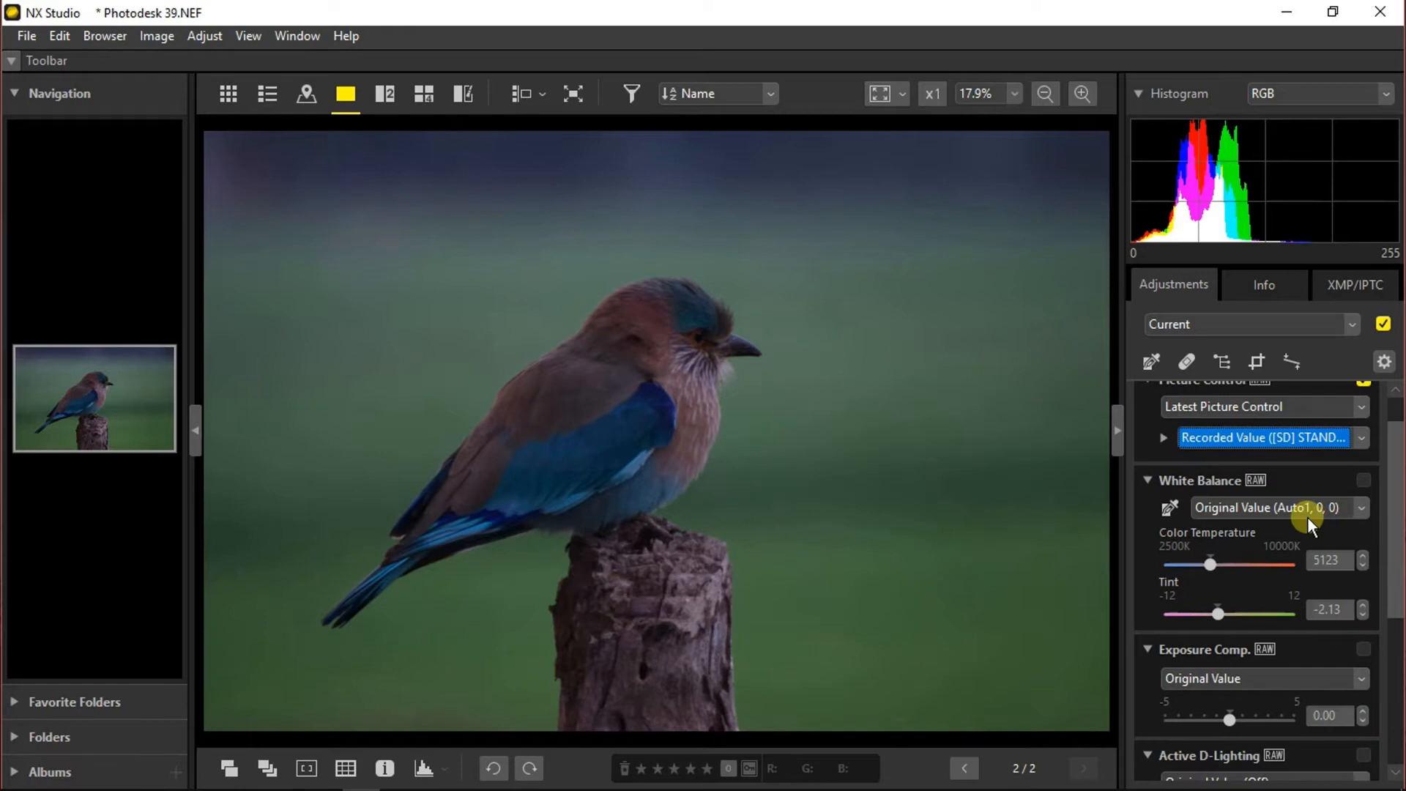
mouse_move(1212, 566)
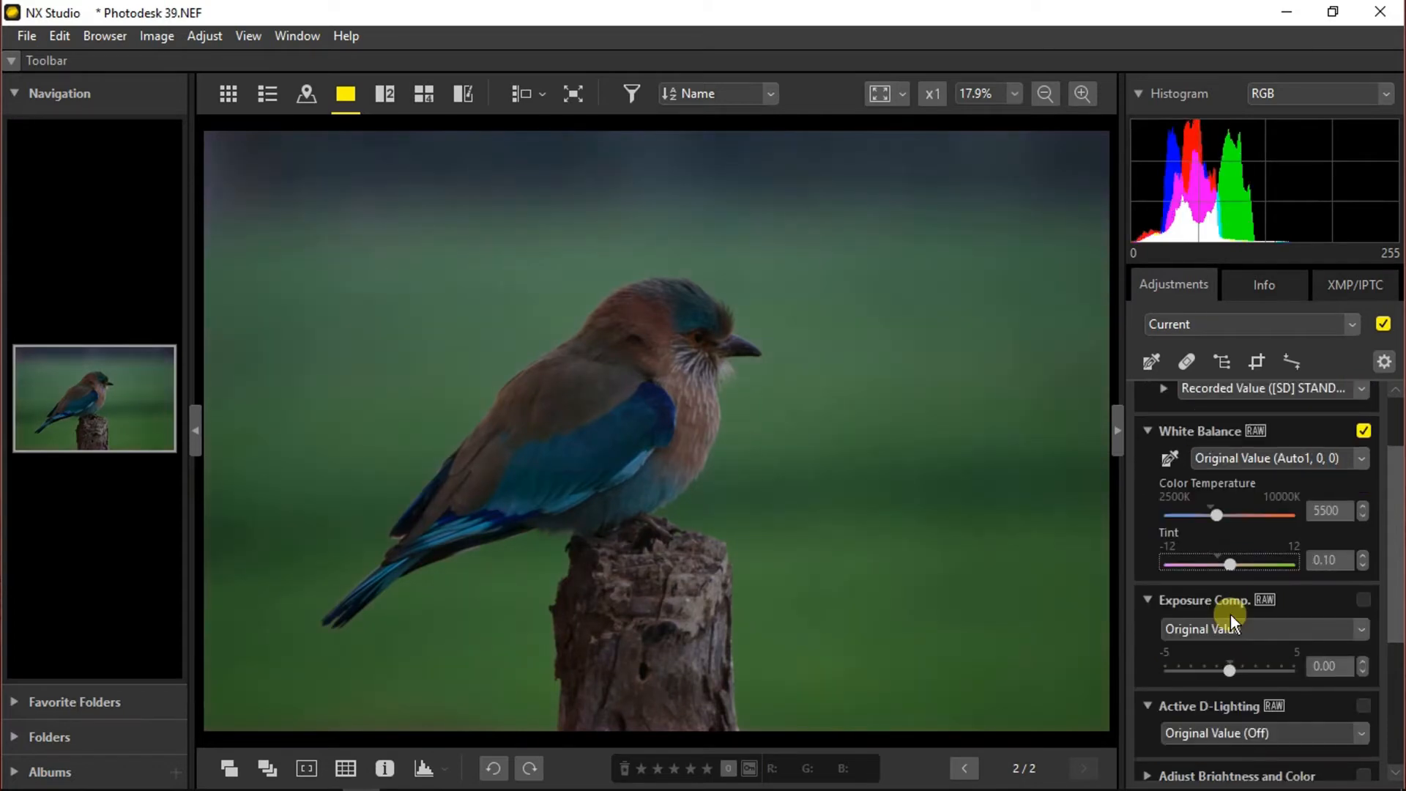
mouse_move(1255, 616)
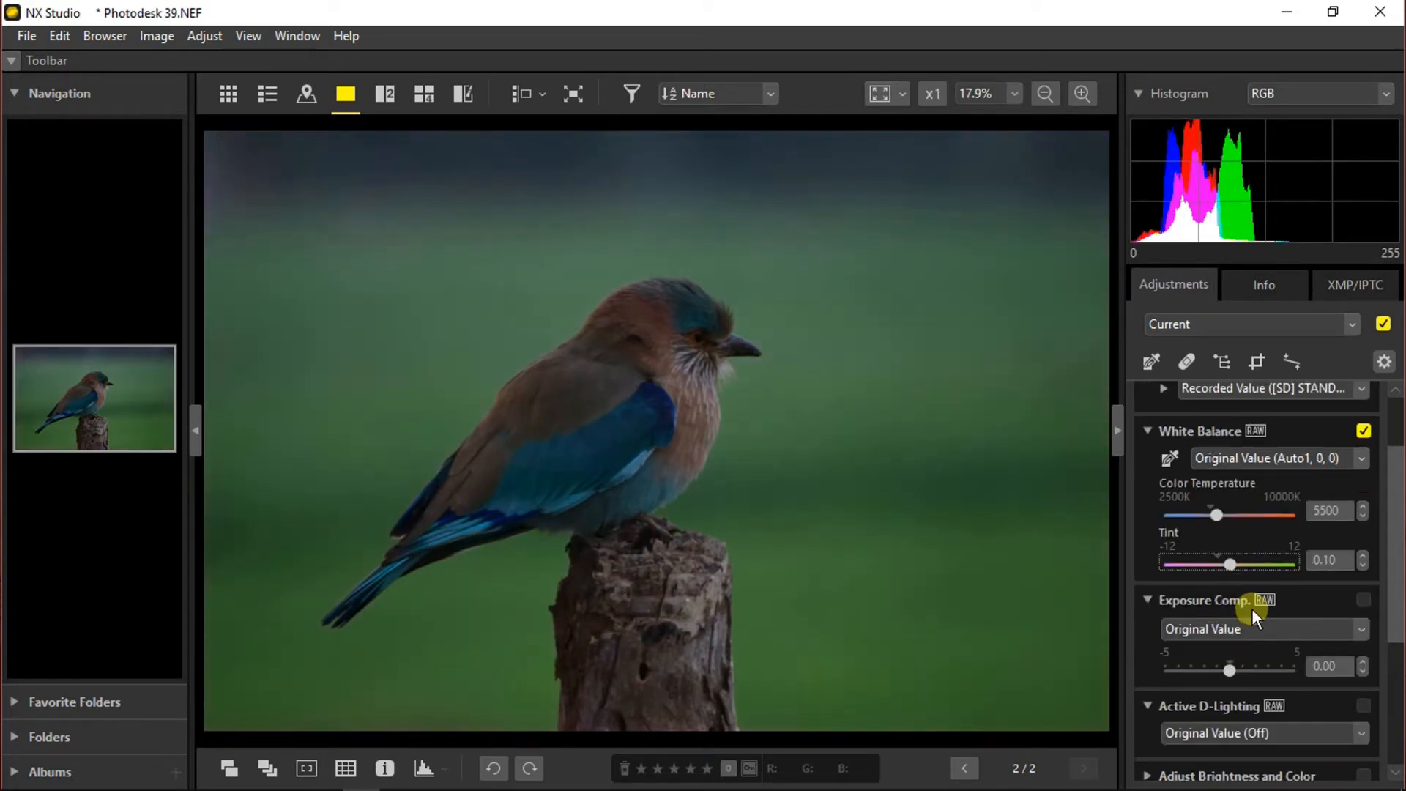
Set Active D-Lighting to High and expand the Adjust Brightness and Color palettes.
scroll(down, 3)
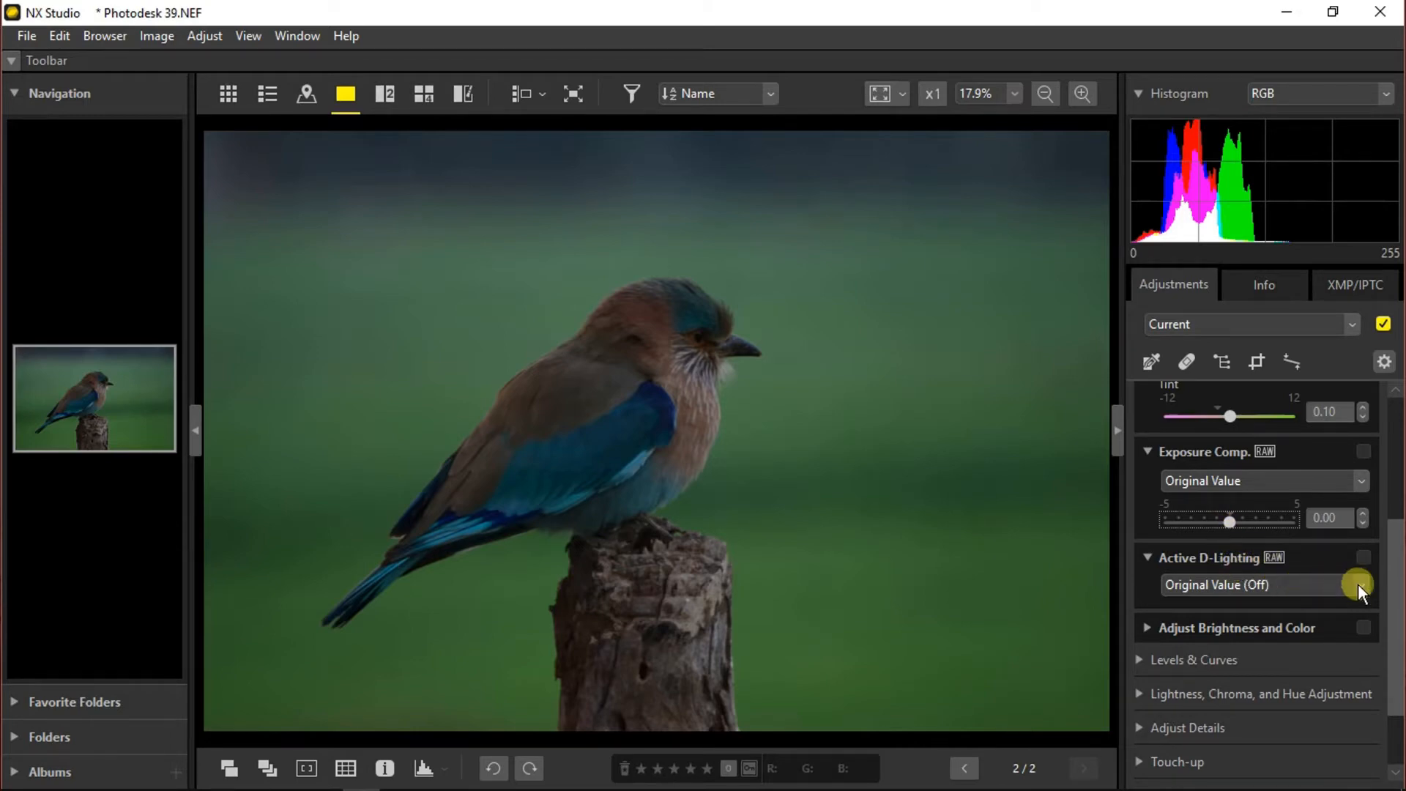
click(1356, 584)
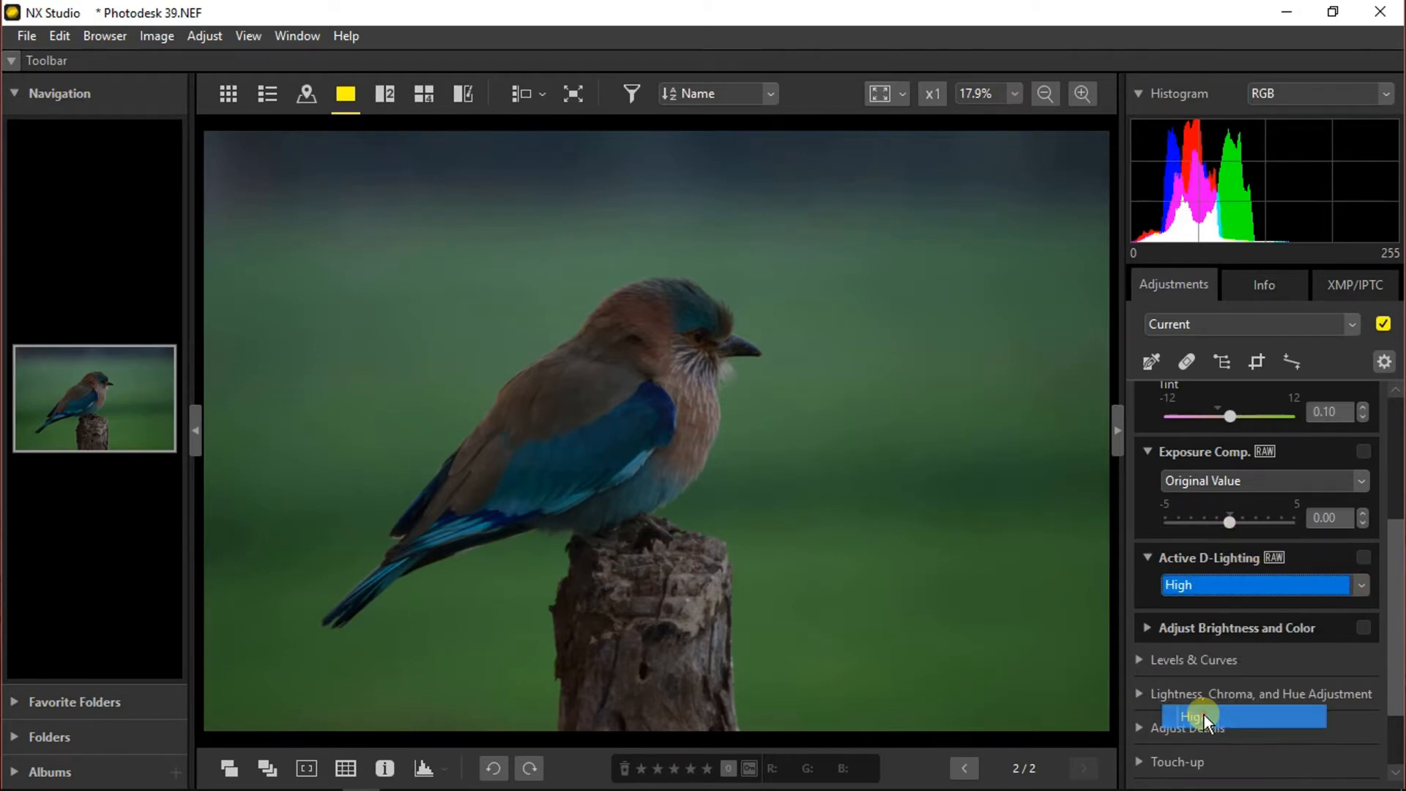
click(1364, 556)
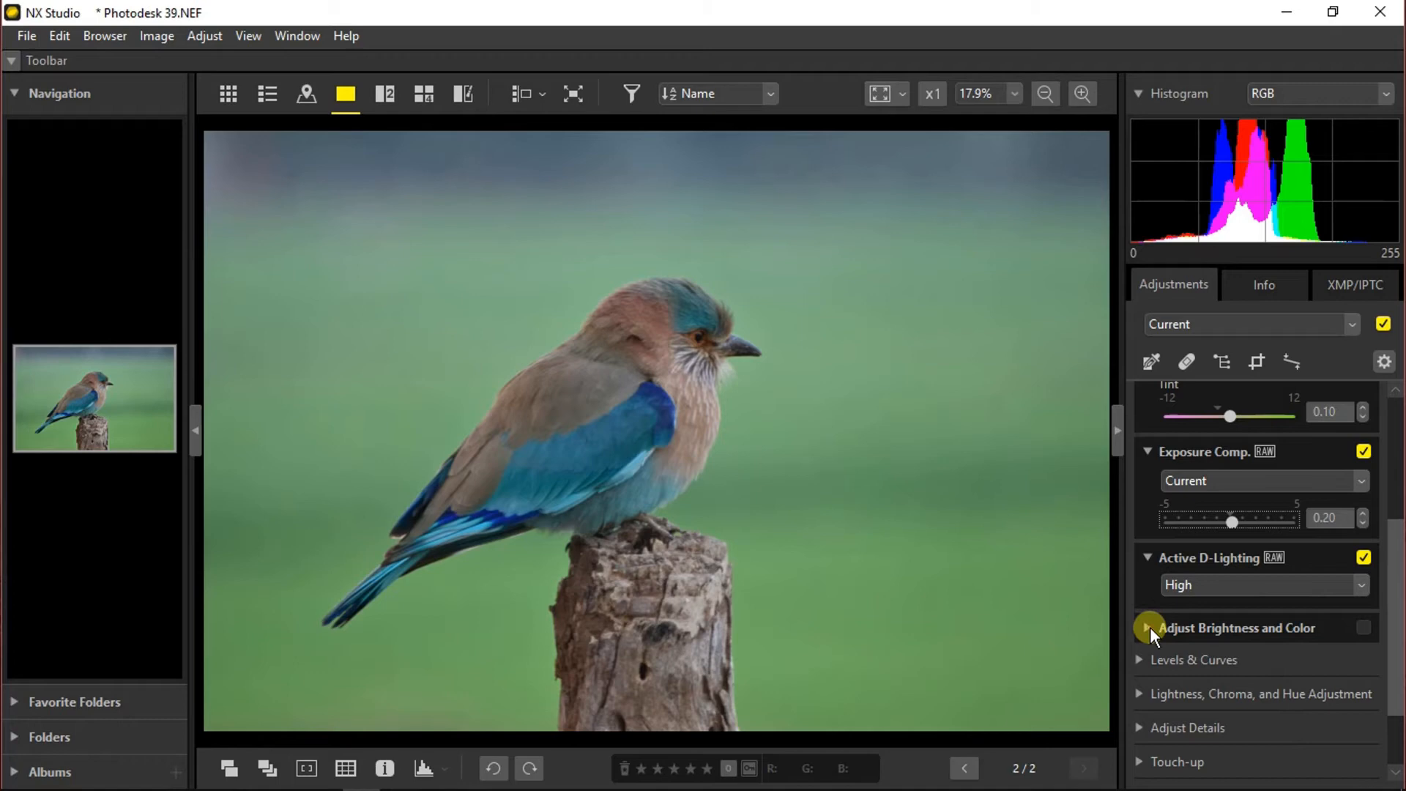
click(1150, 628)
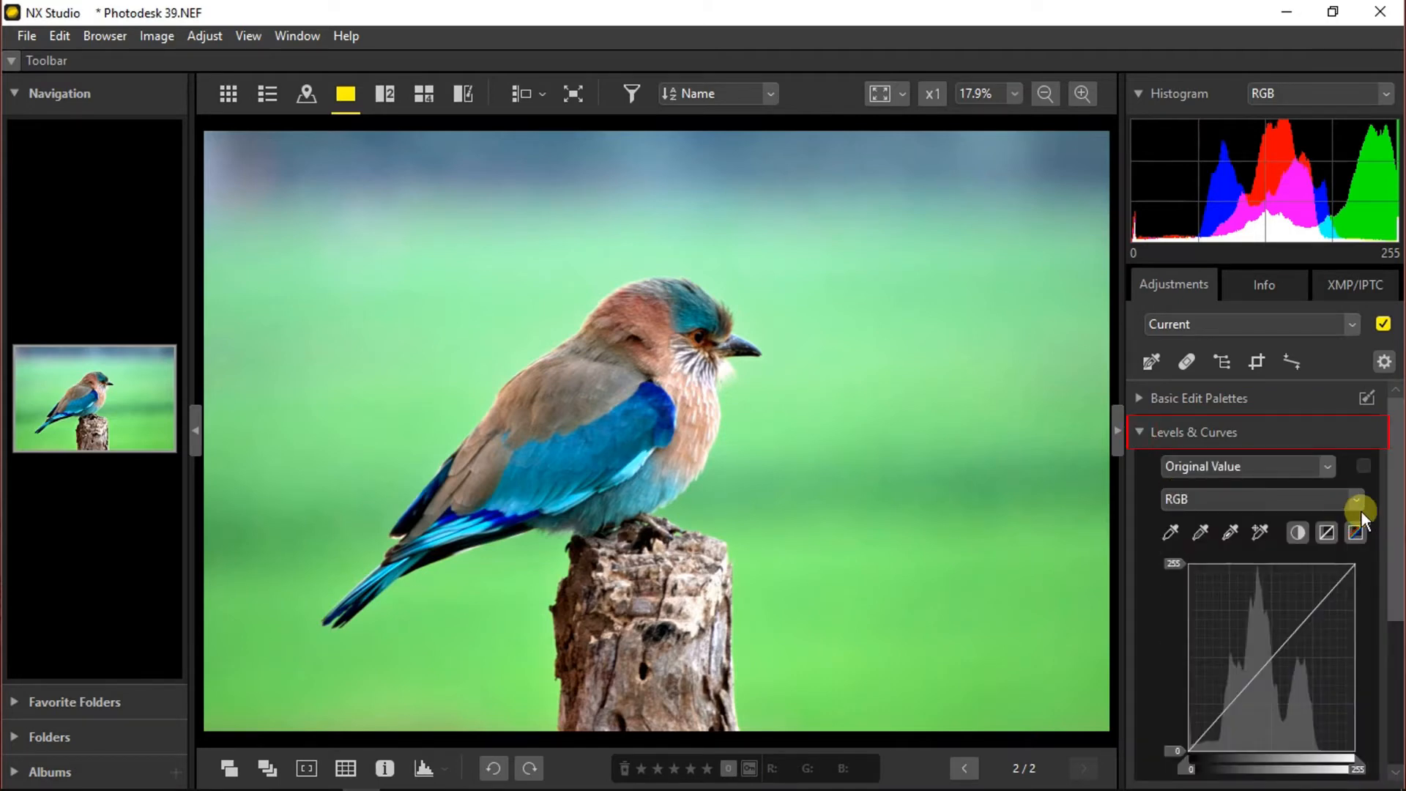
Reshape the Blue channel curve in Levels & Curves, then move on to the LCH palette.
click(1356, 499)
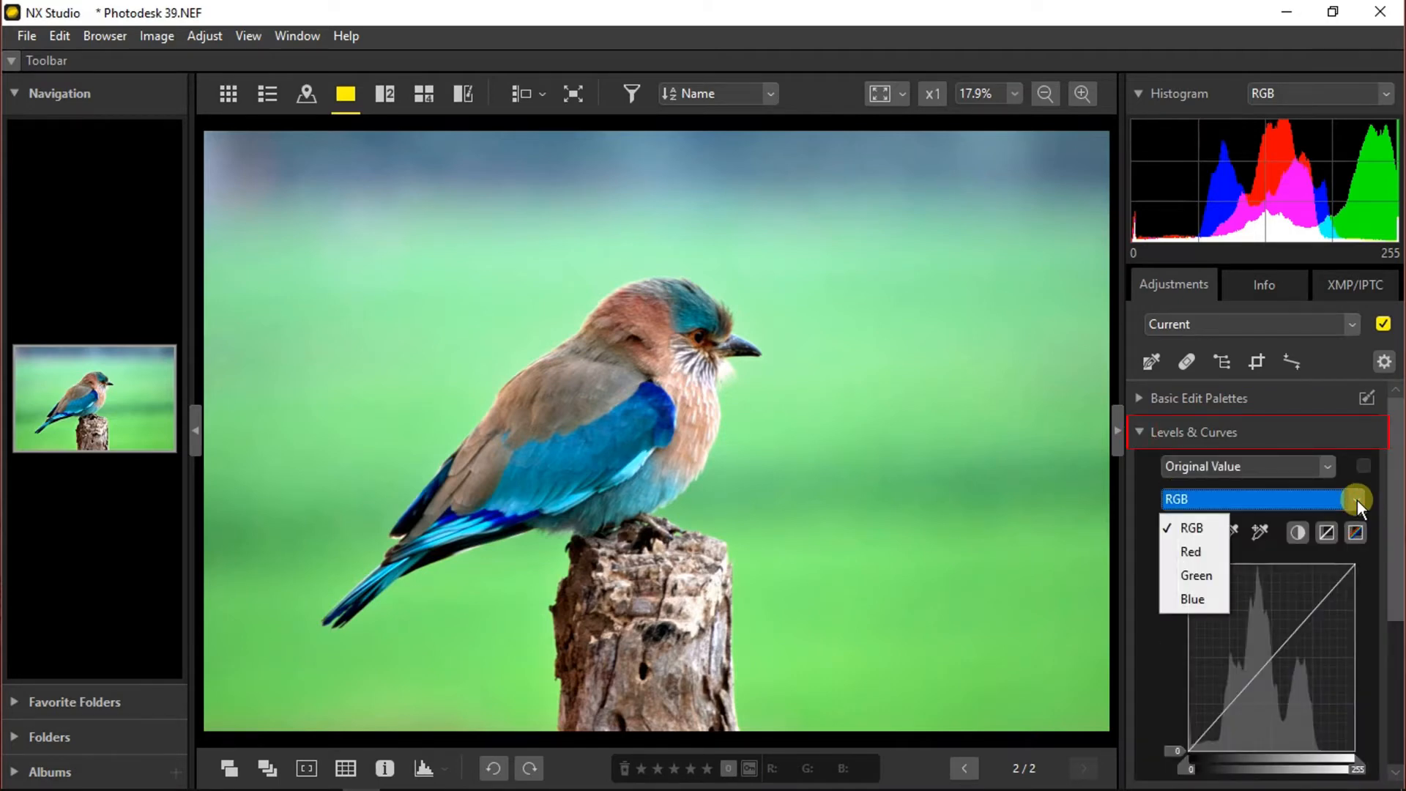
mouse_move(1336, 618)
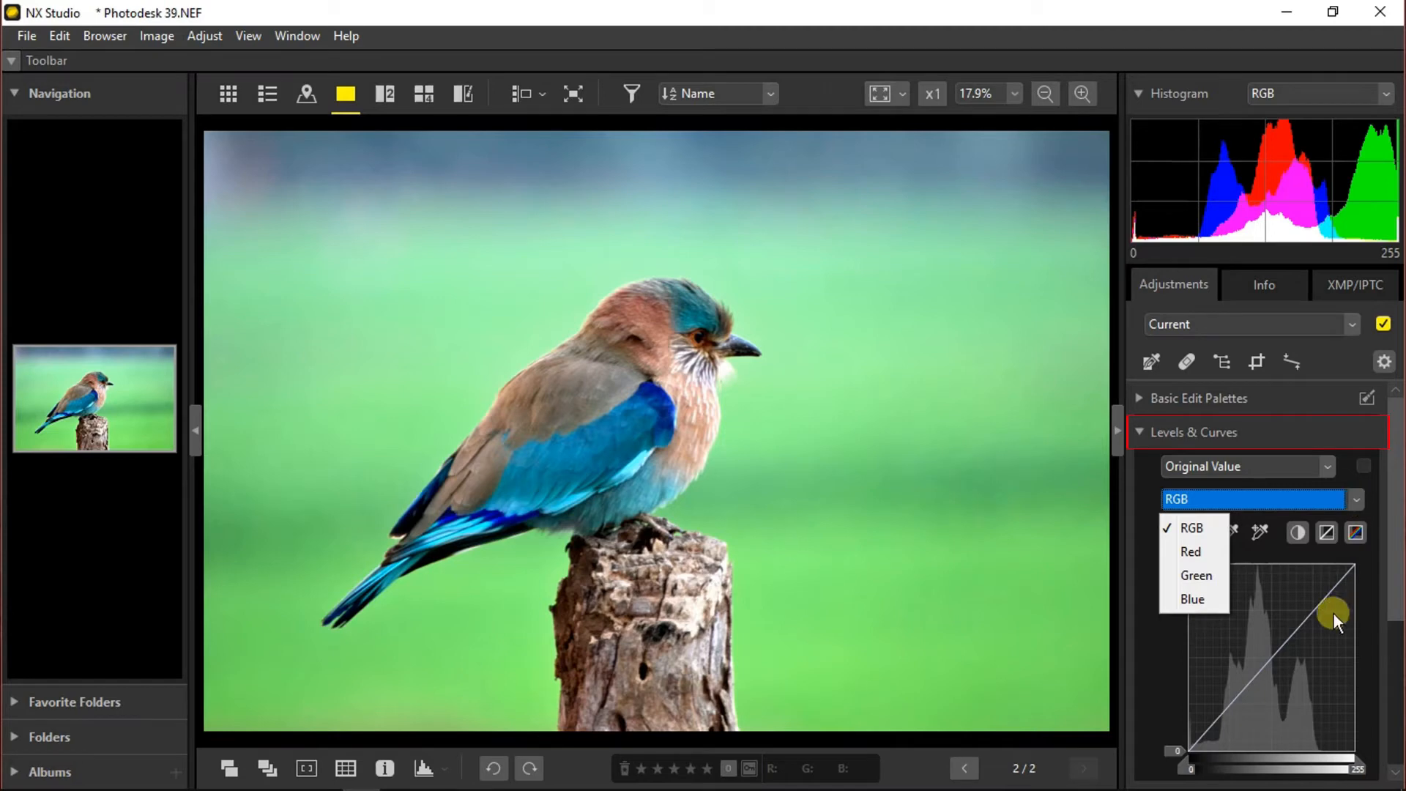
click(1192, 599)
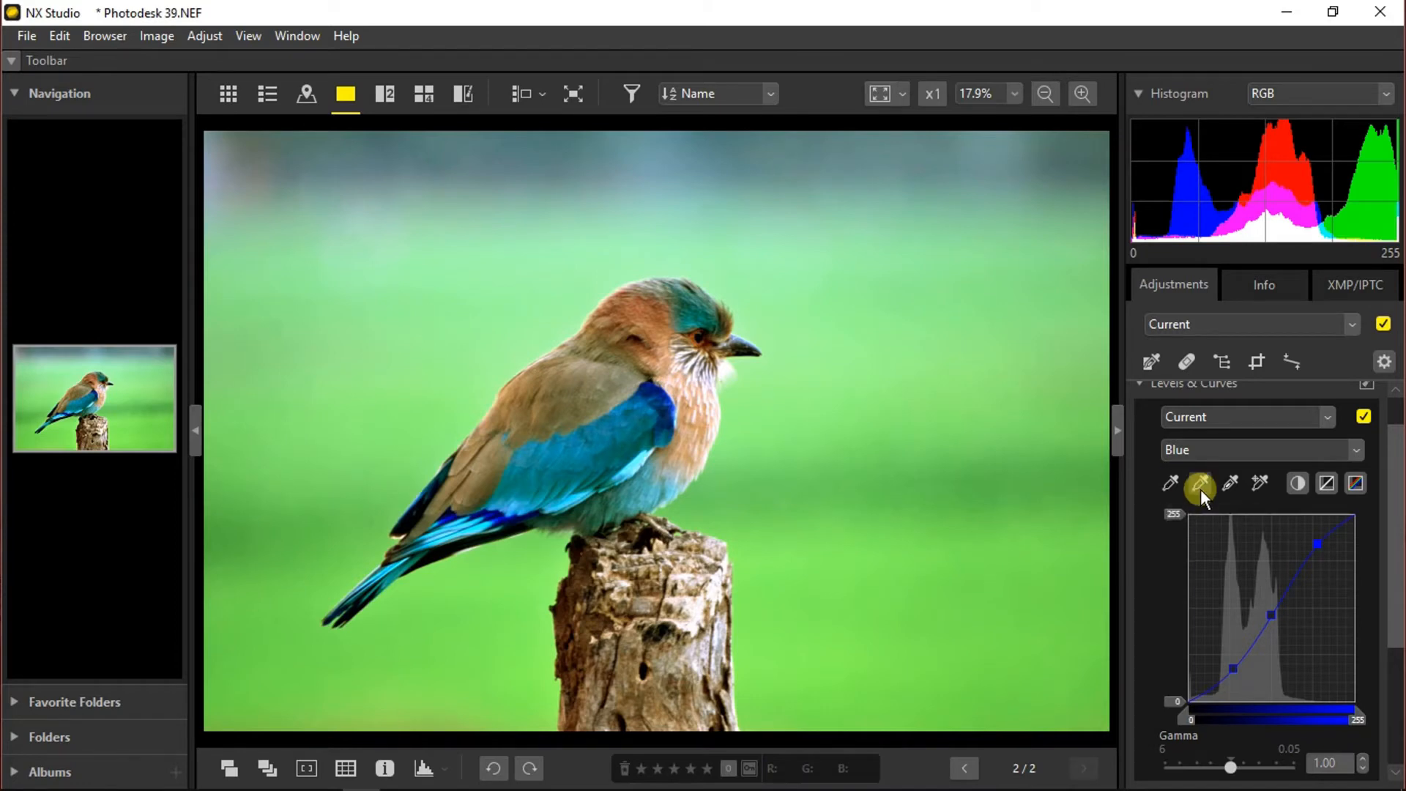
mouse_move(1259, 482)
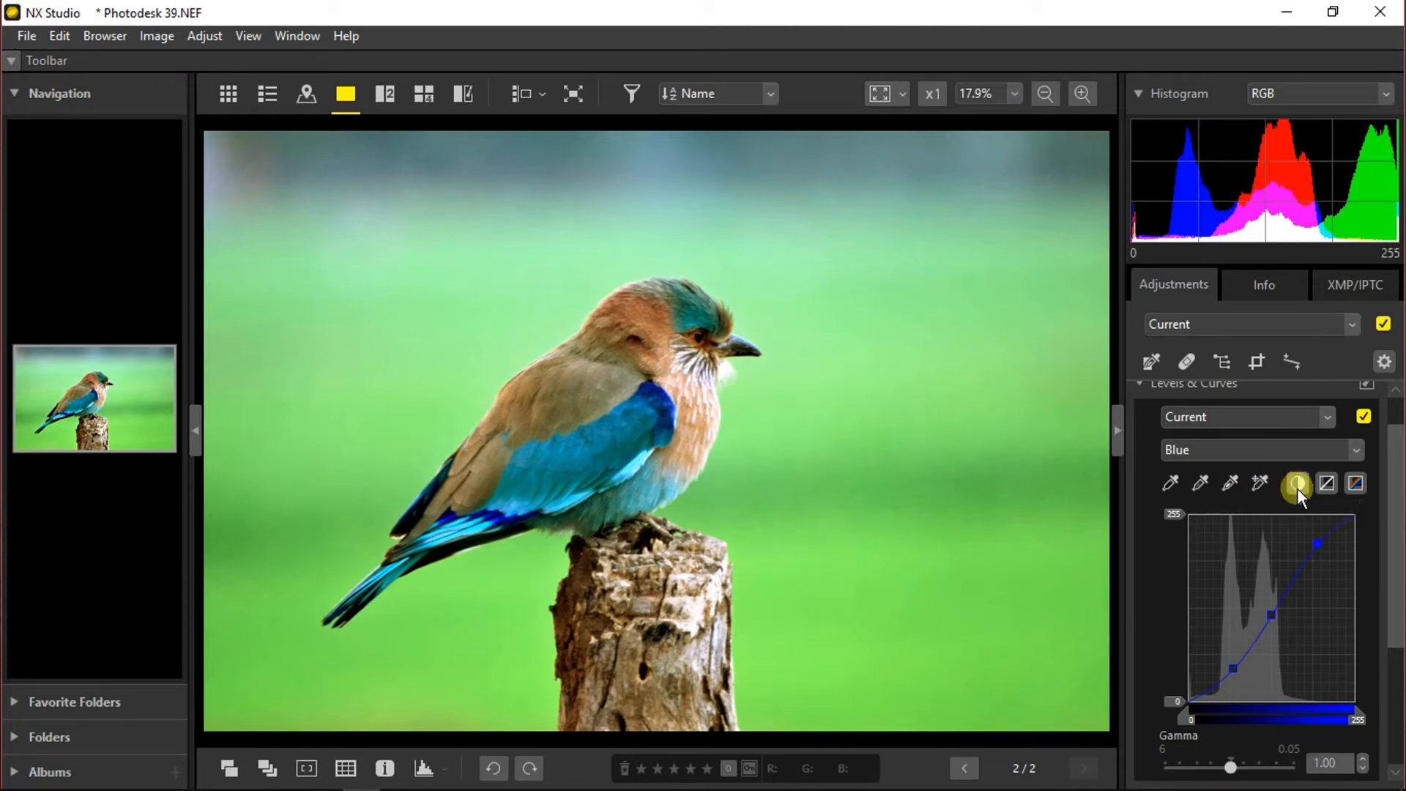
mouse_move(1329, 485)
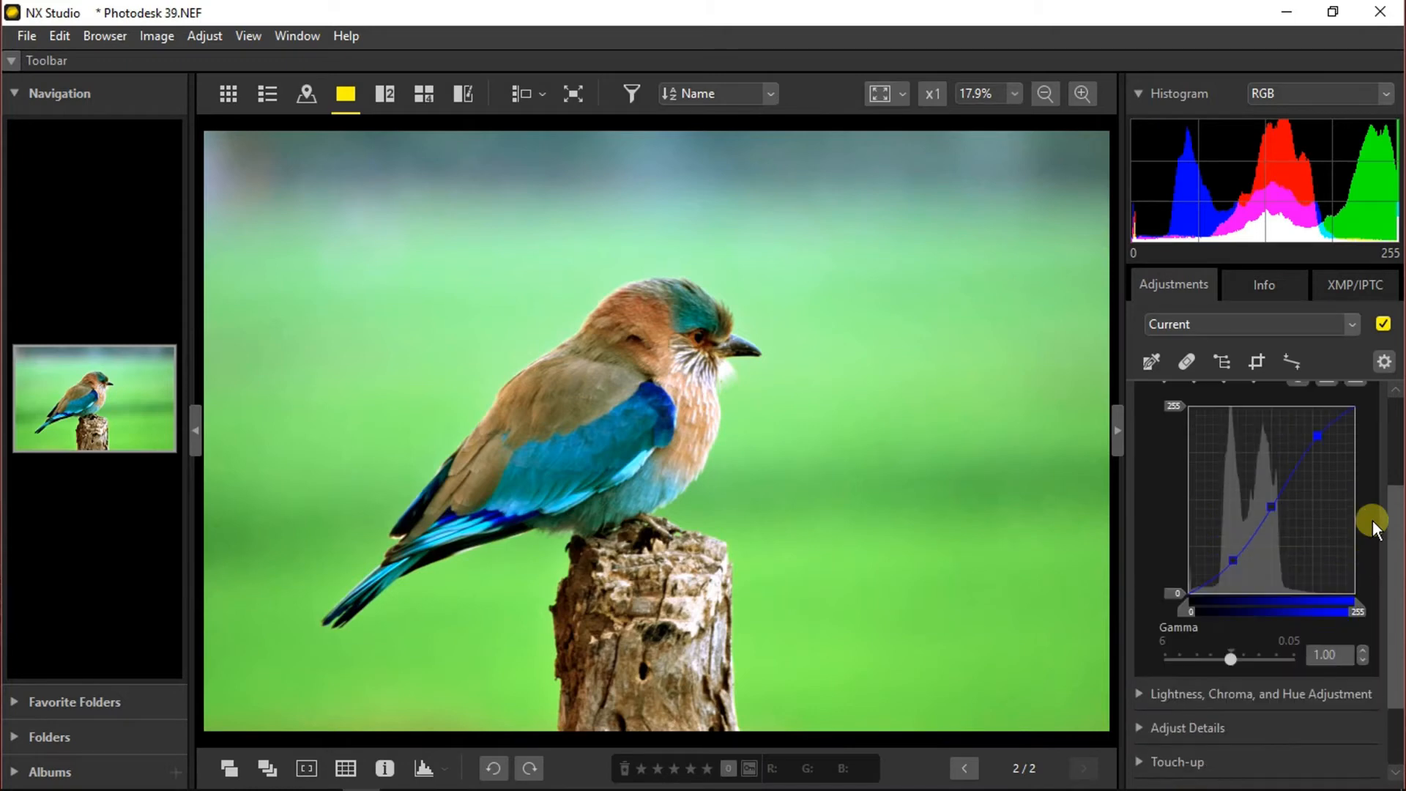
click(1139, 432)
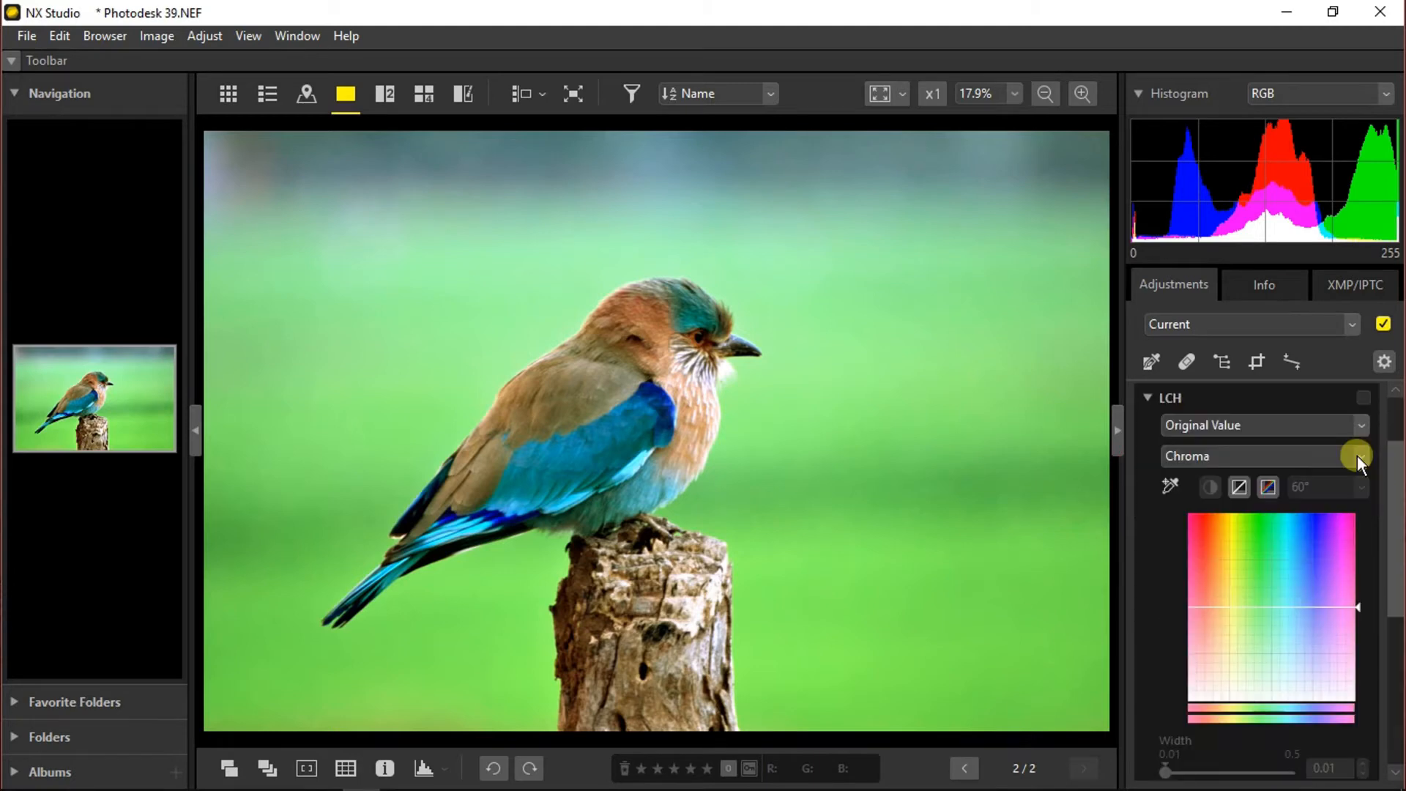
Apply an LCH Color Lightness curve with raised points for chosen hues, width 0.07.
click(1361, 457)
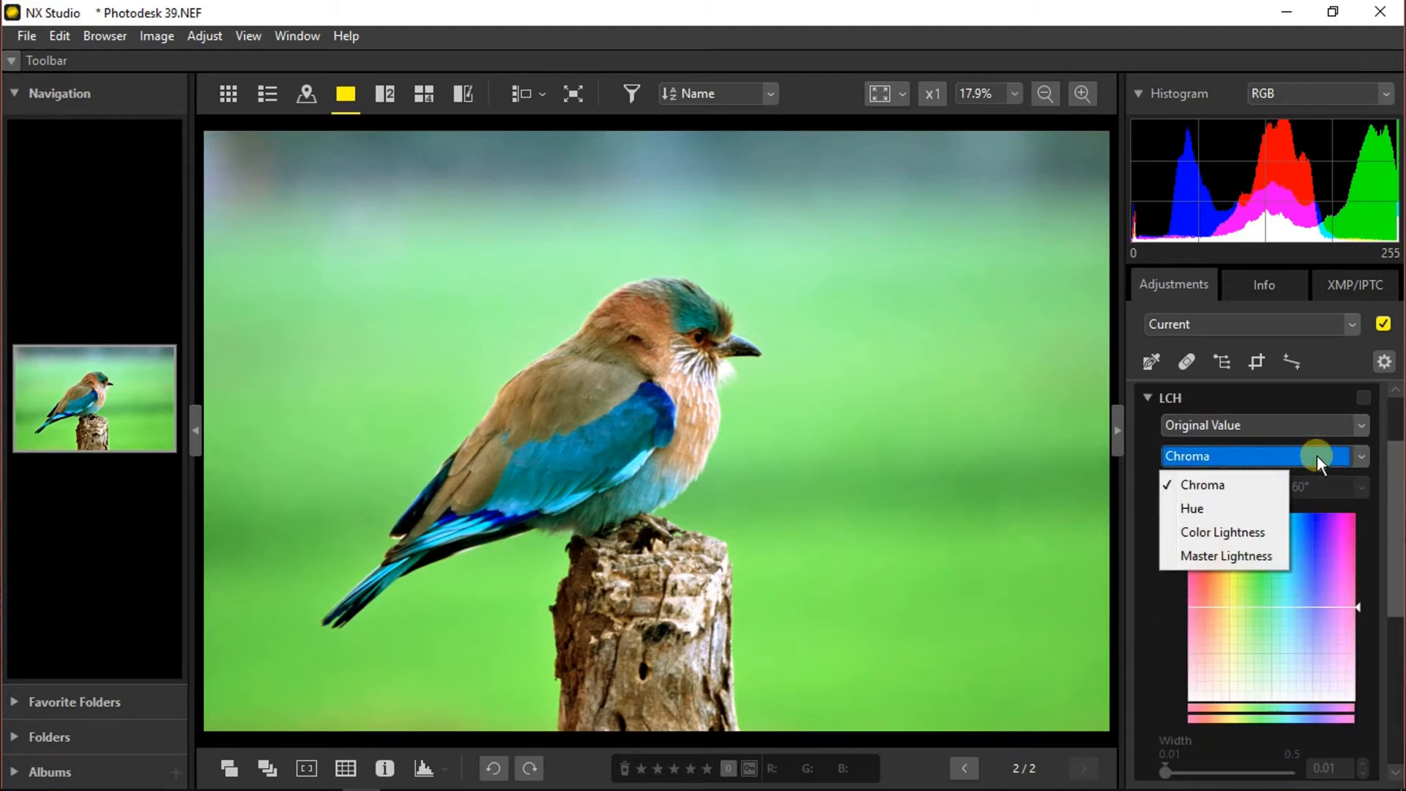
mouse_move(1225, 556)
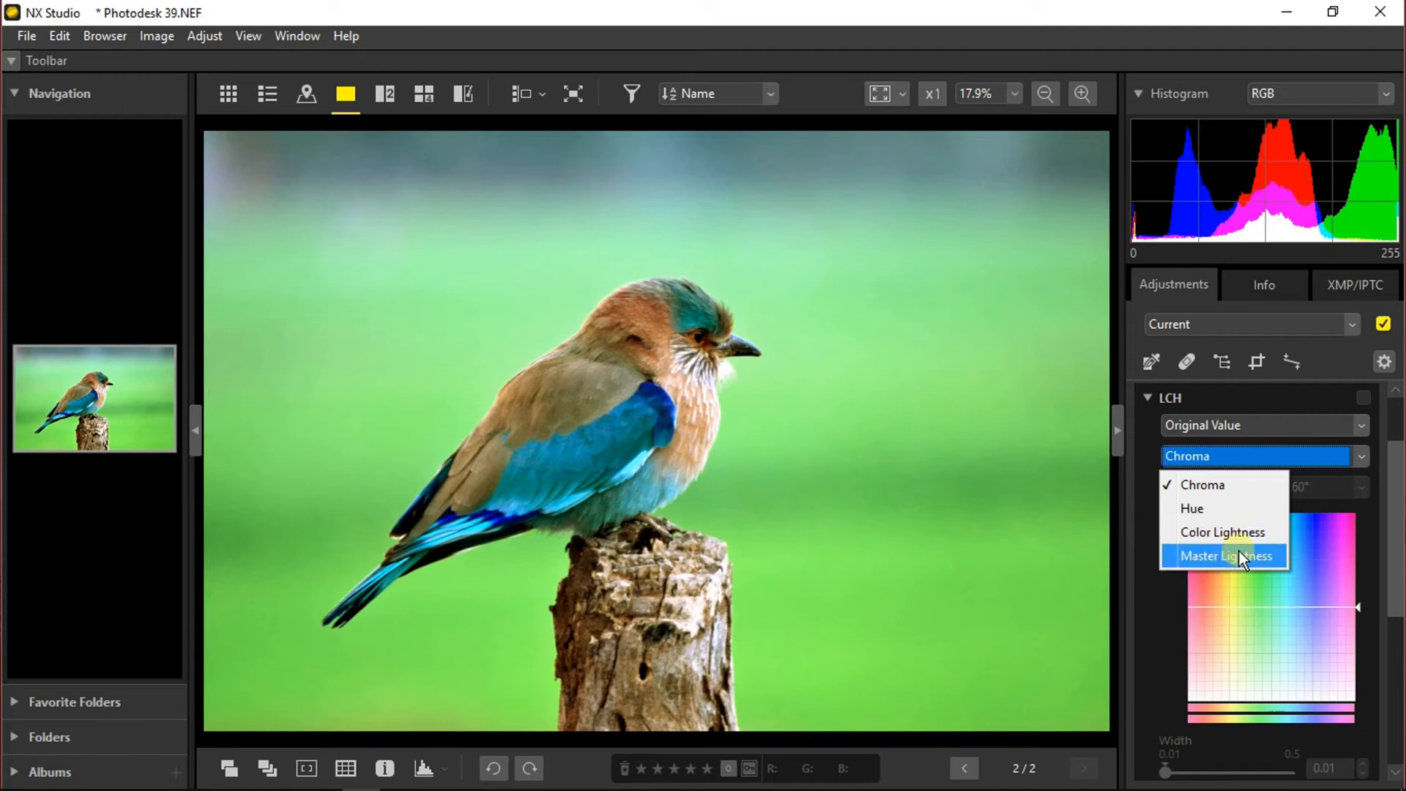
mouse_move(1237, 540)
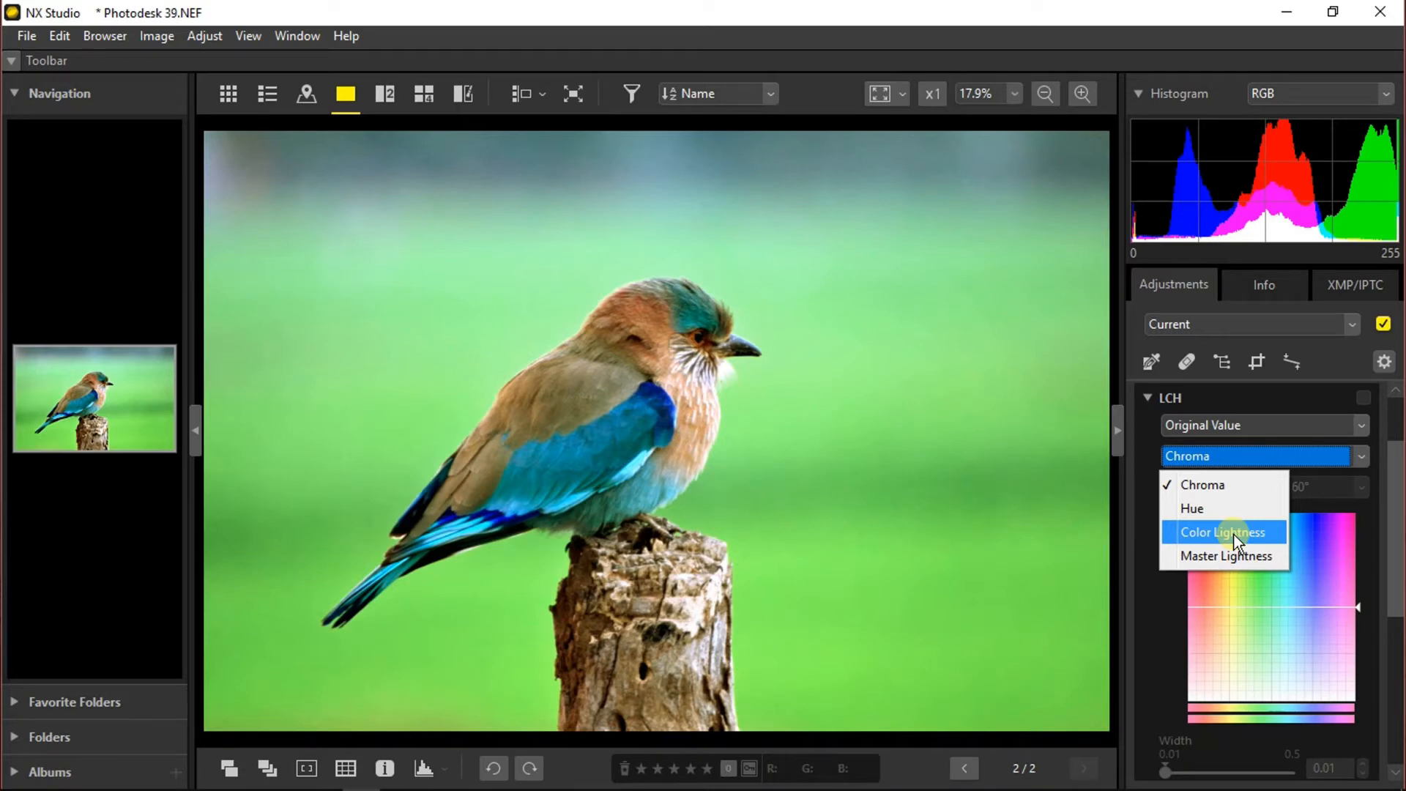
click(1221, 532)
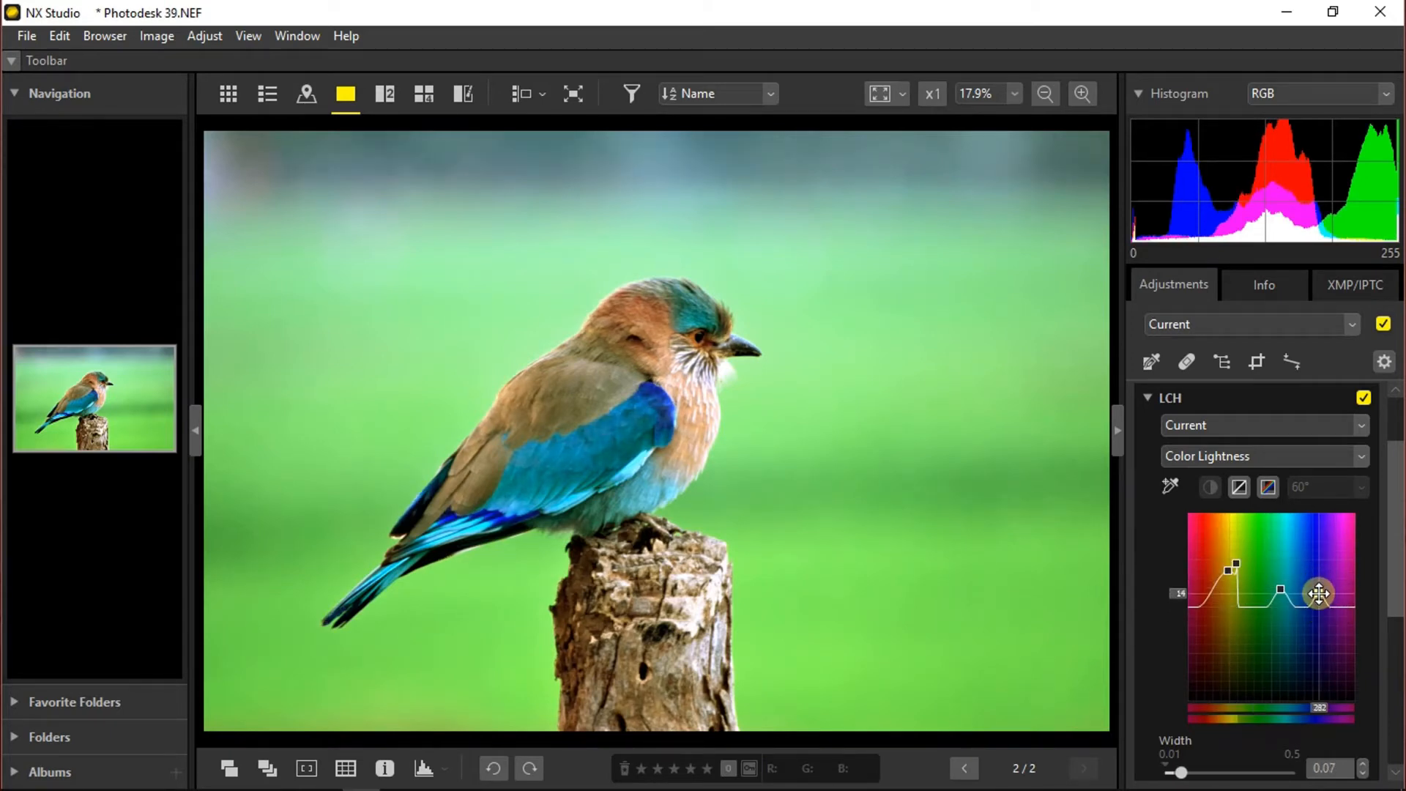
click(1148, 397)
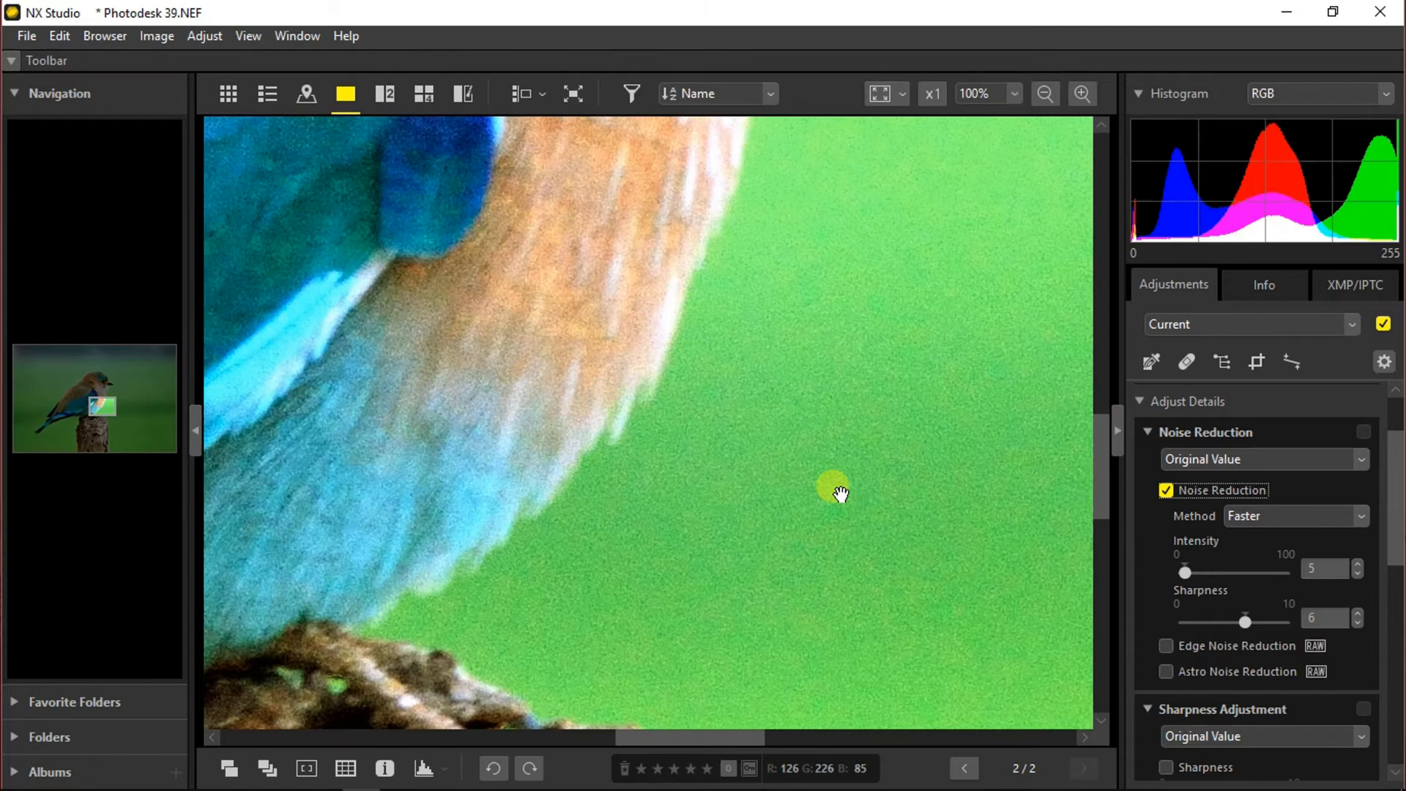
mouse_move(816, 475)
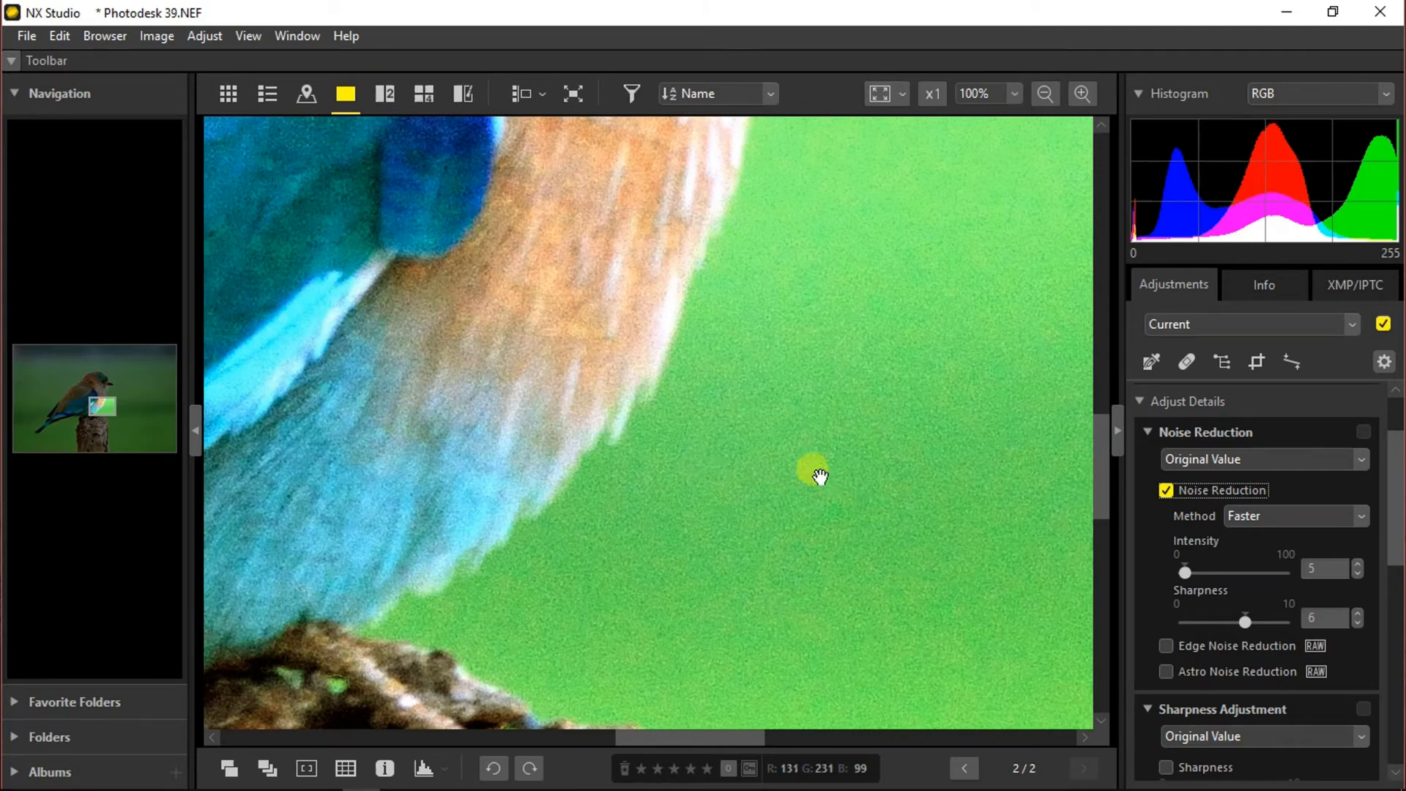
mouse_move(1183, 572)
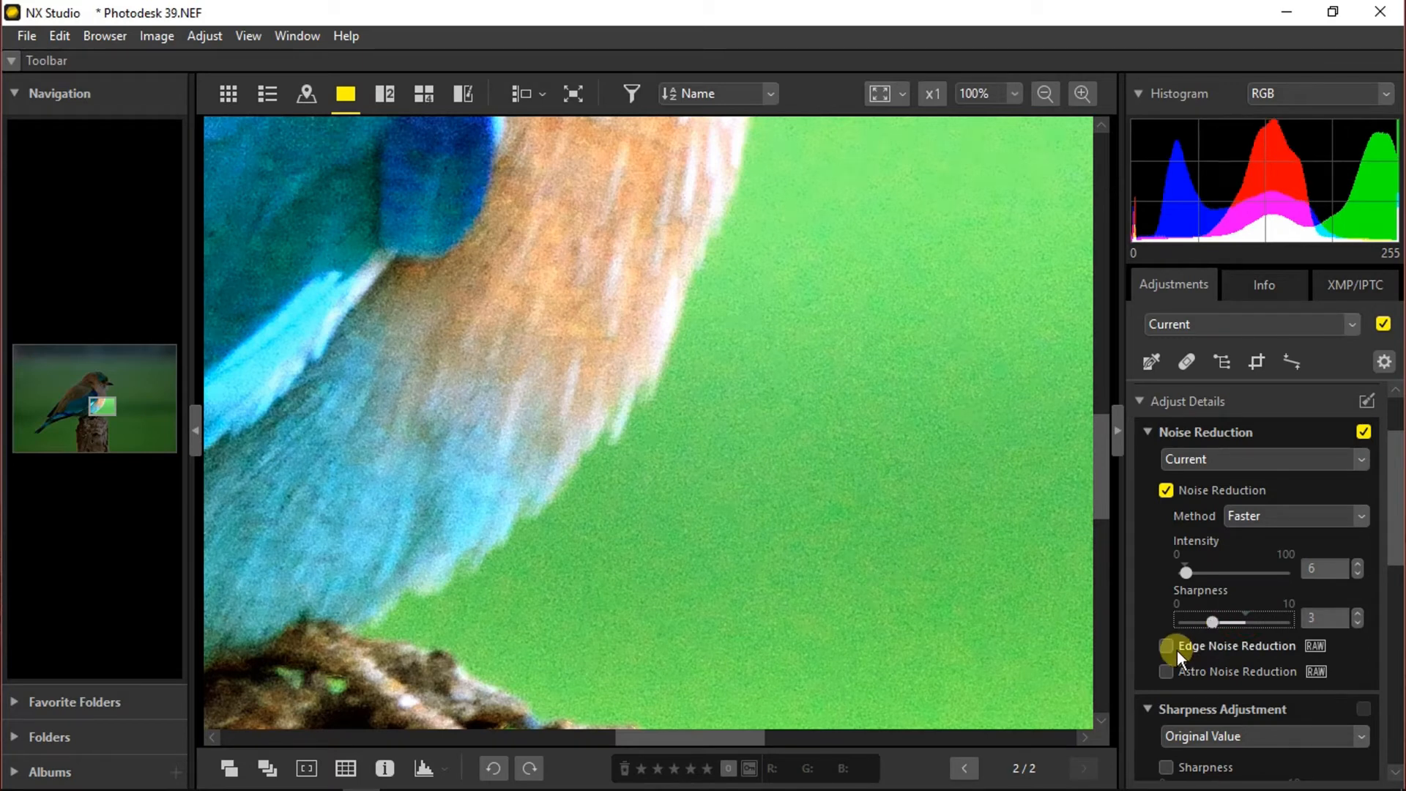
Turn on Edge Noise Reduction and enable Sharpness Adjustment at level 3, then collapse the detail settings.
click(1166, 646)
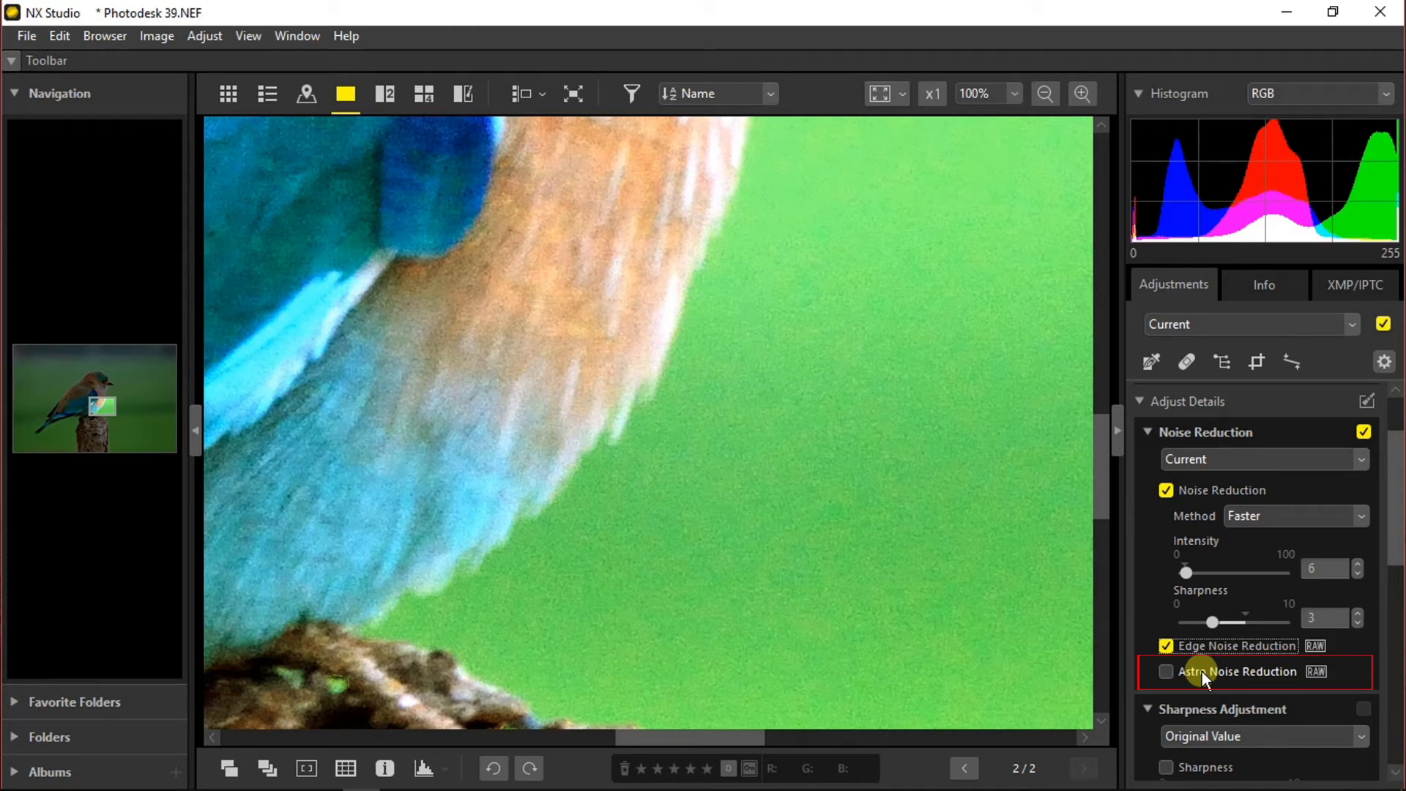
scroll(down, 3)
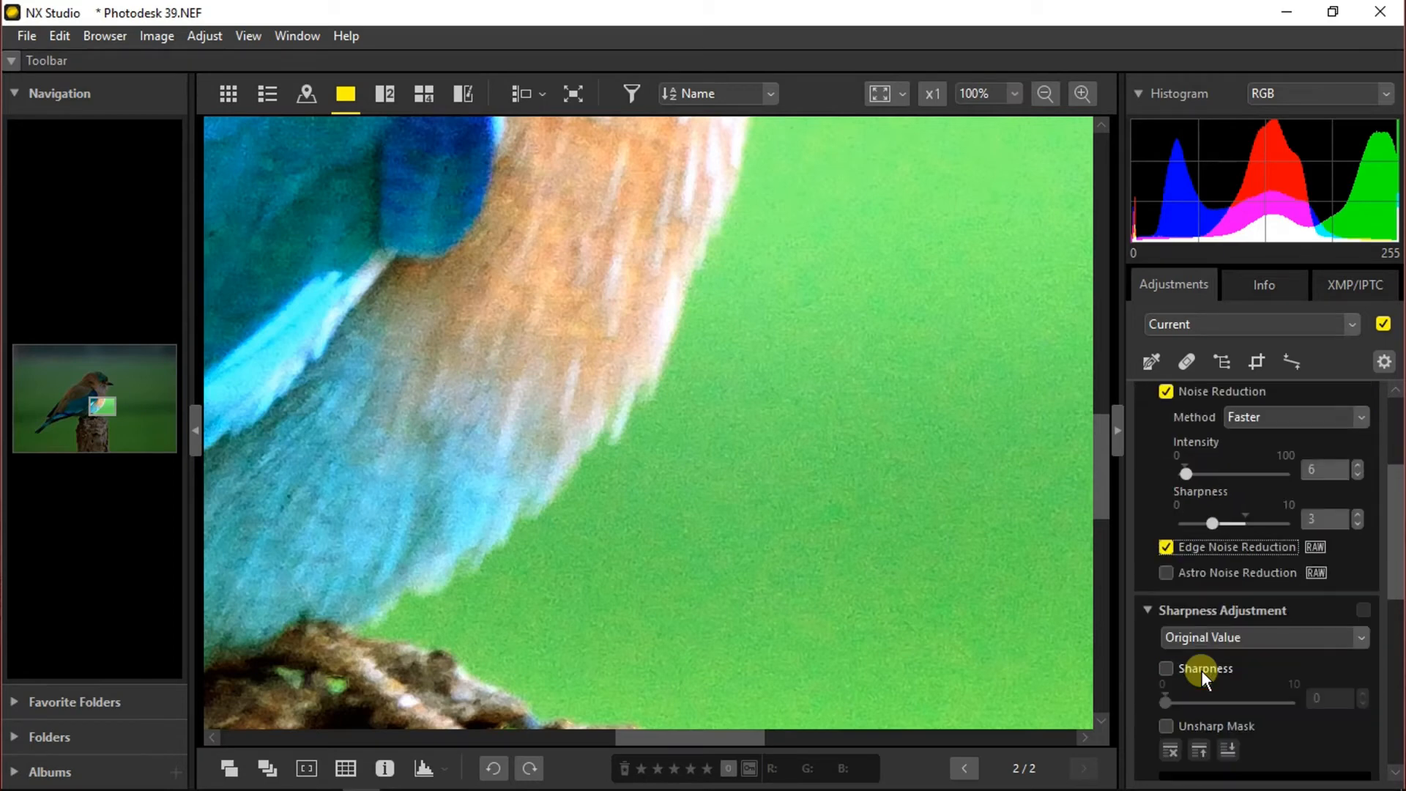
scroll(down, 3)
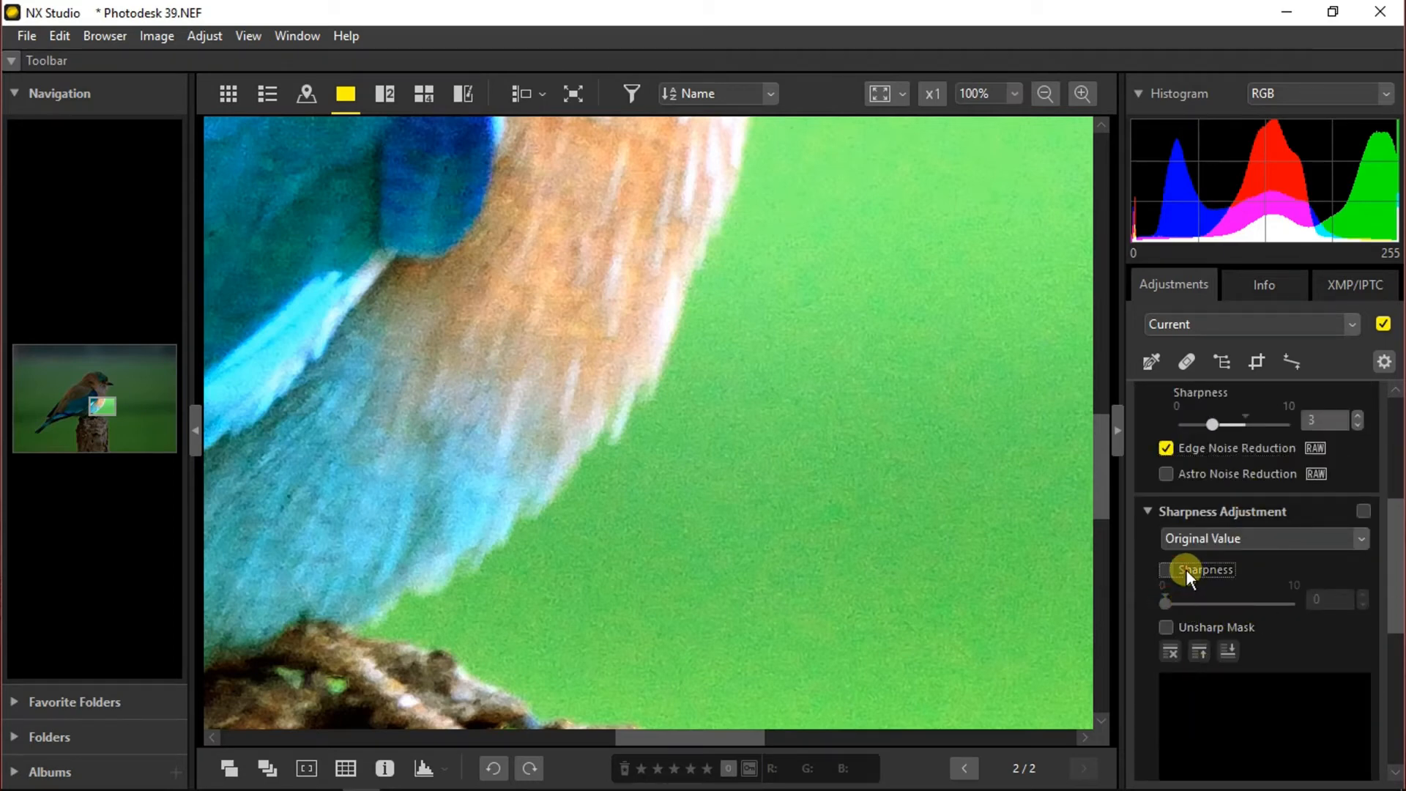
click(1166, 570)
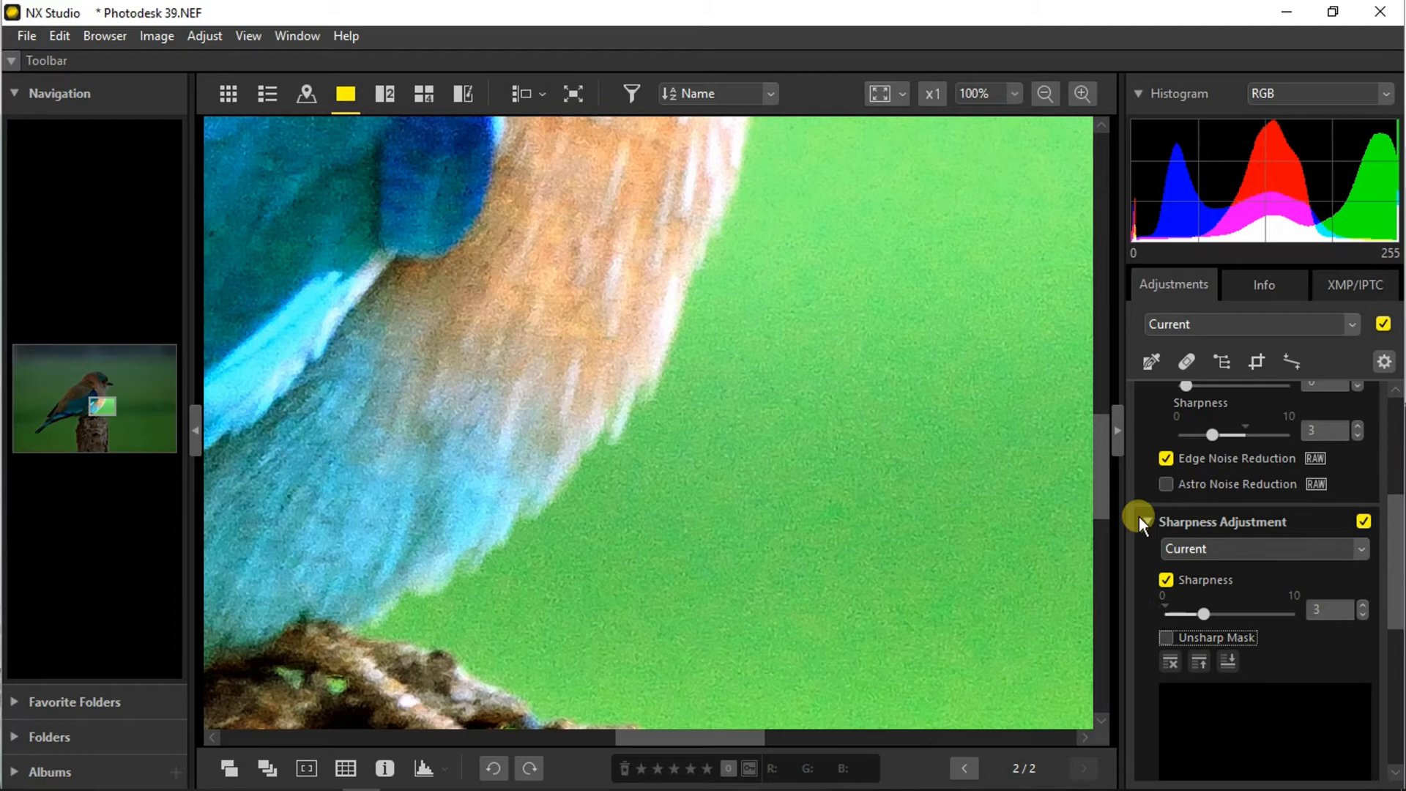
click(1140, 501)
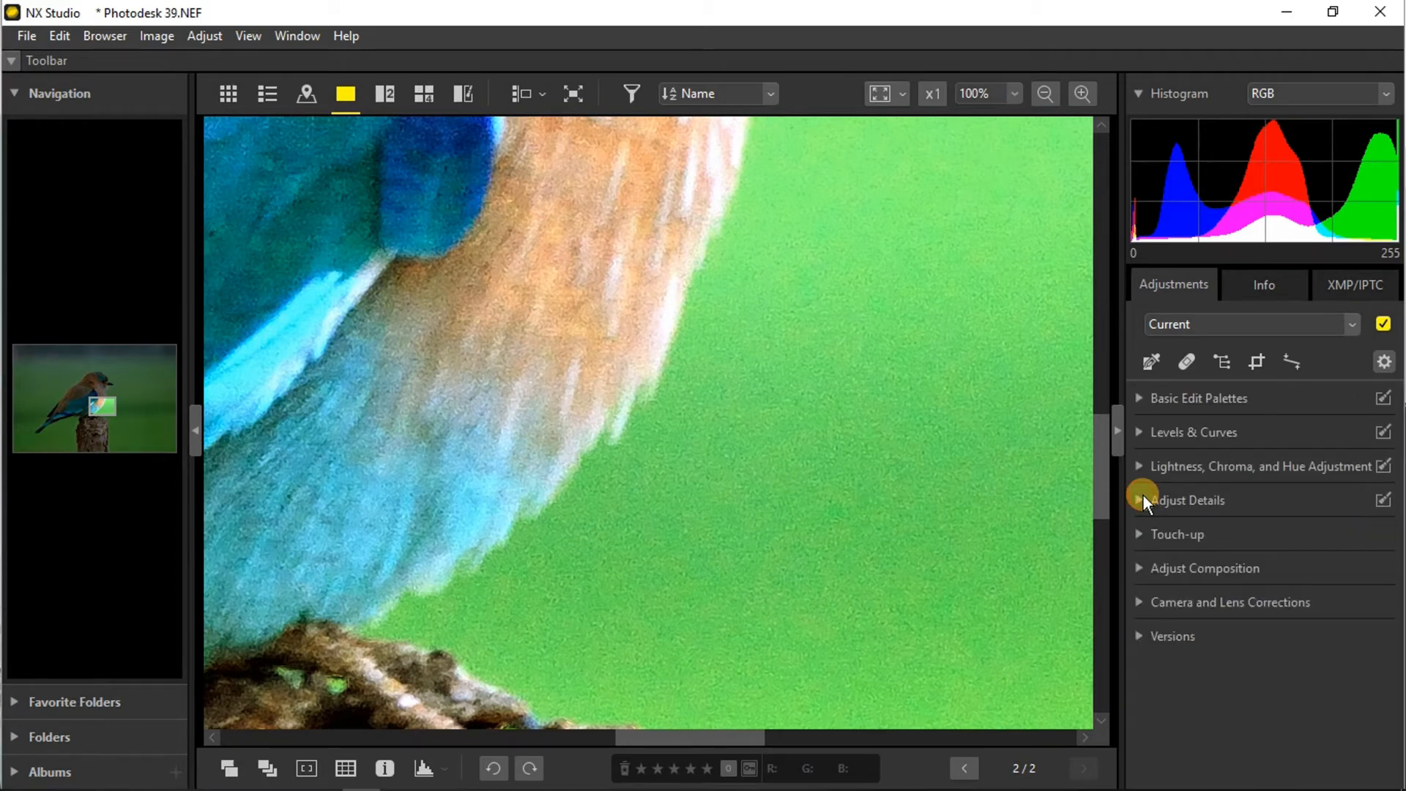
Retouch blemishes on the perch and bird's head with the Touch-up Retouch Brush at size 24, comparing before and after.
click(1178, 534)
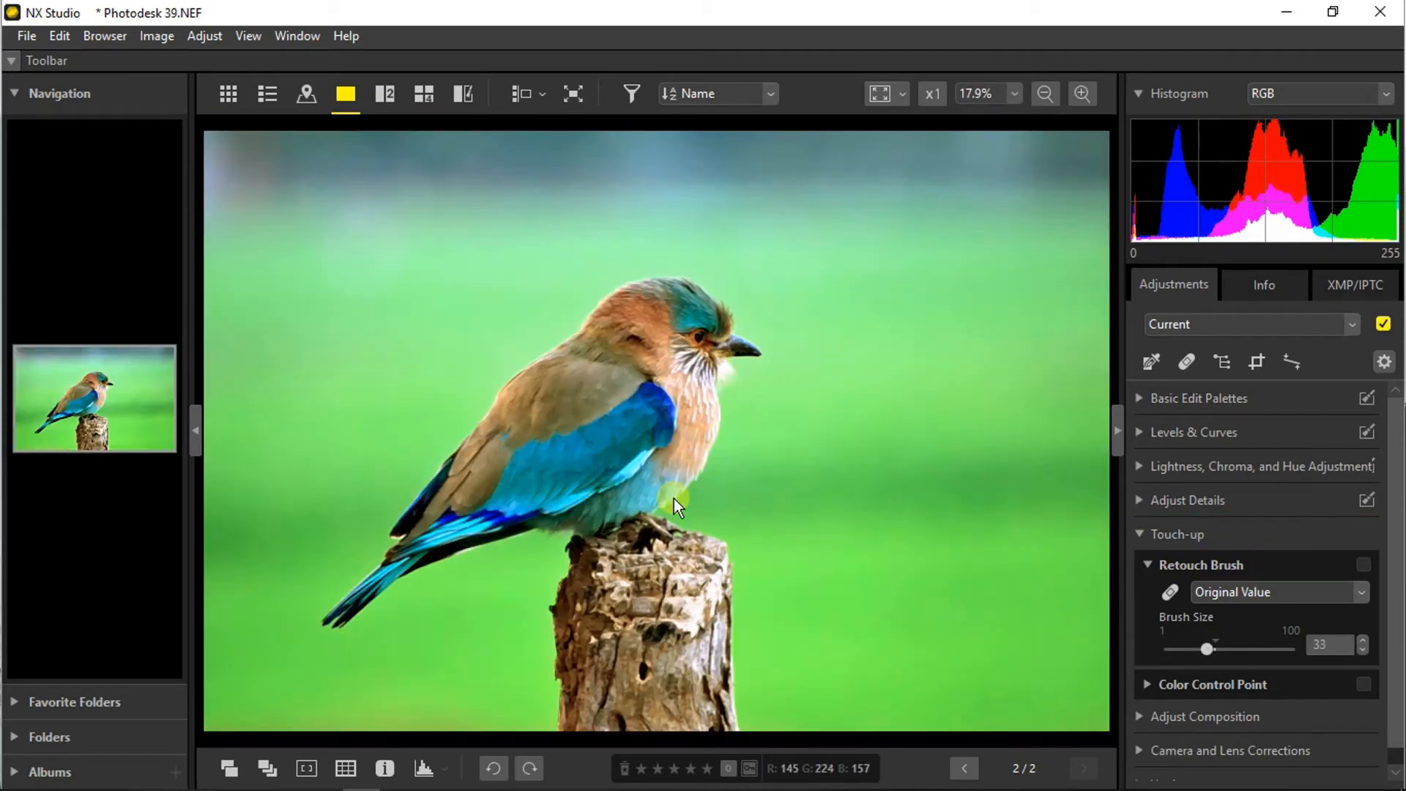
mouse_move(646, 676)
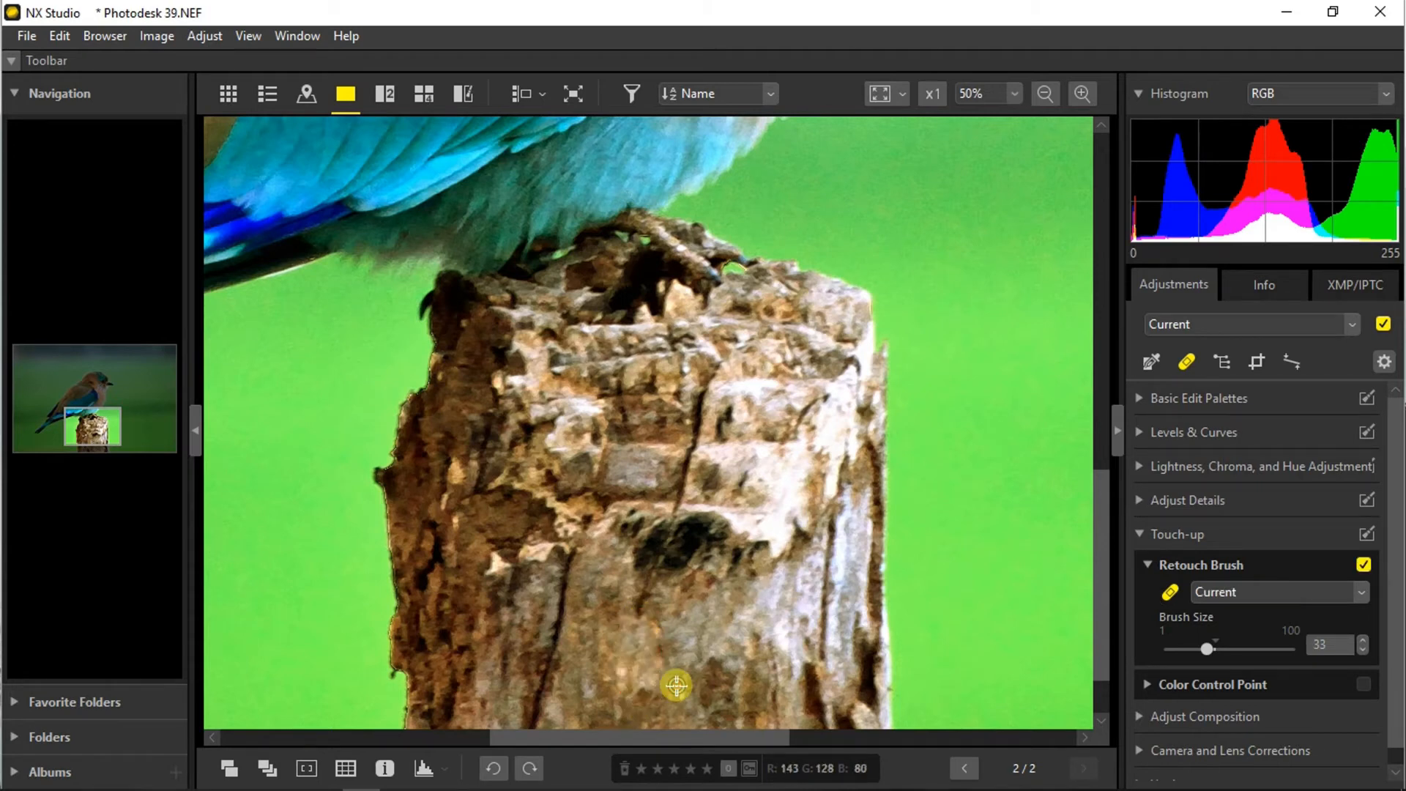
mouse_move(689, 591)
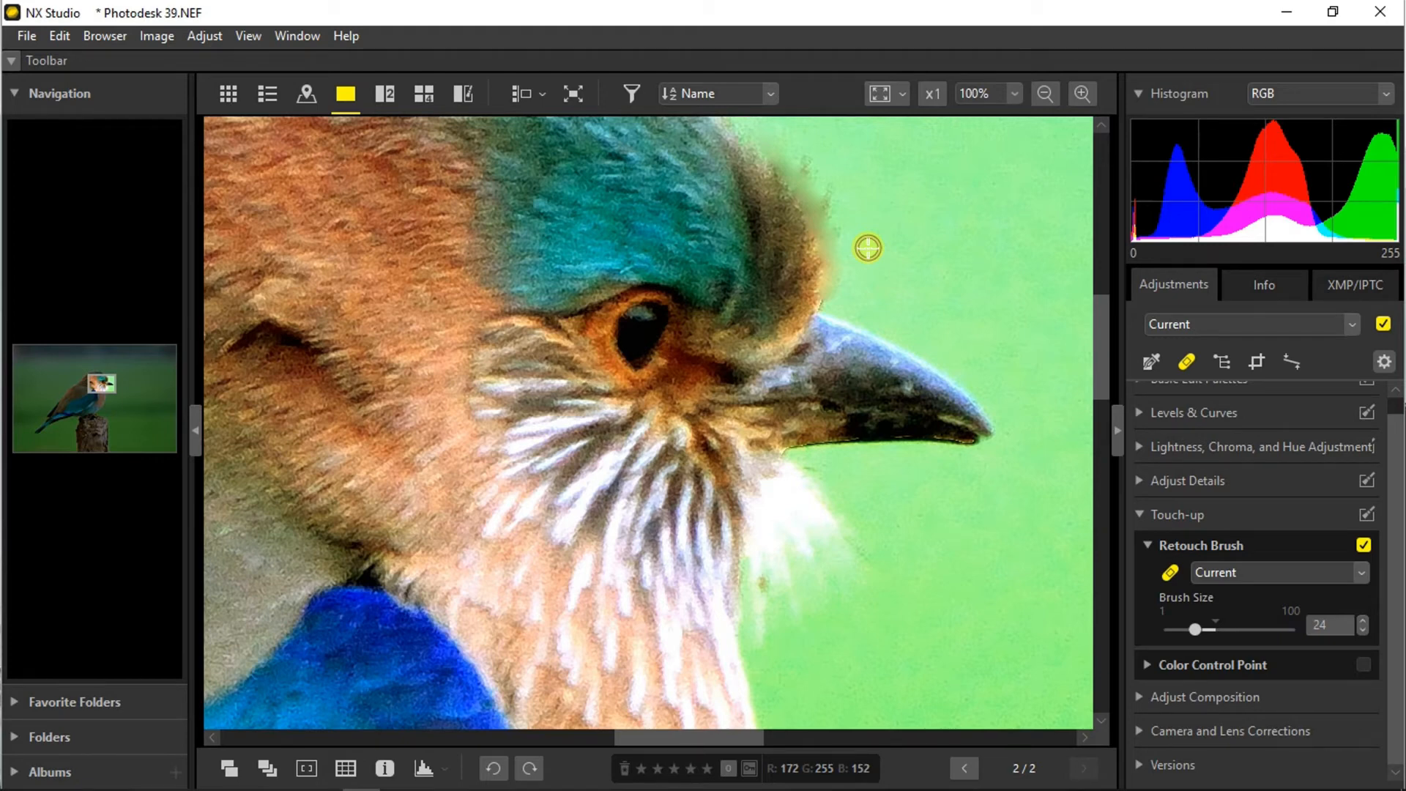
mouse_move(835, 230)
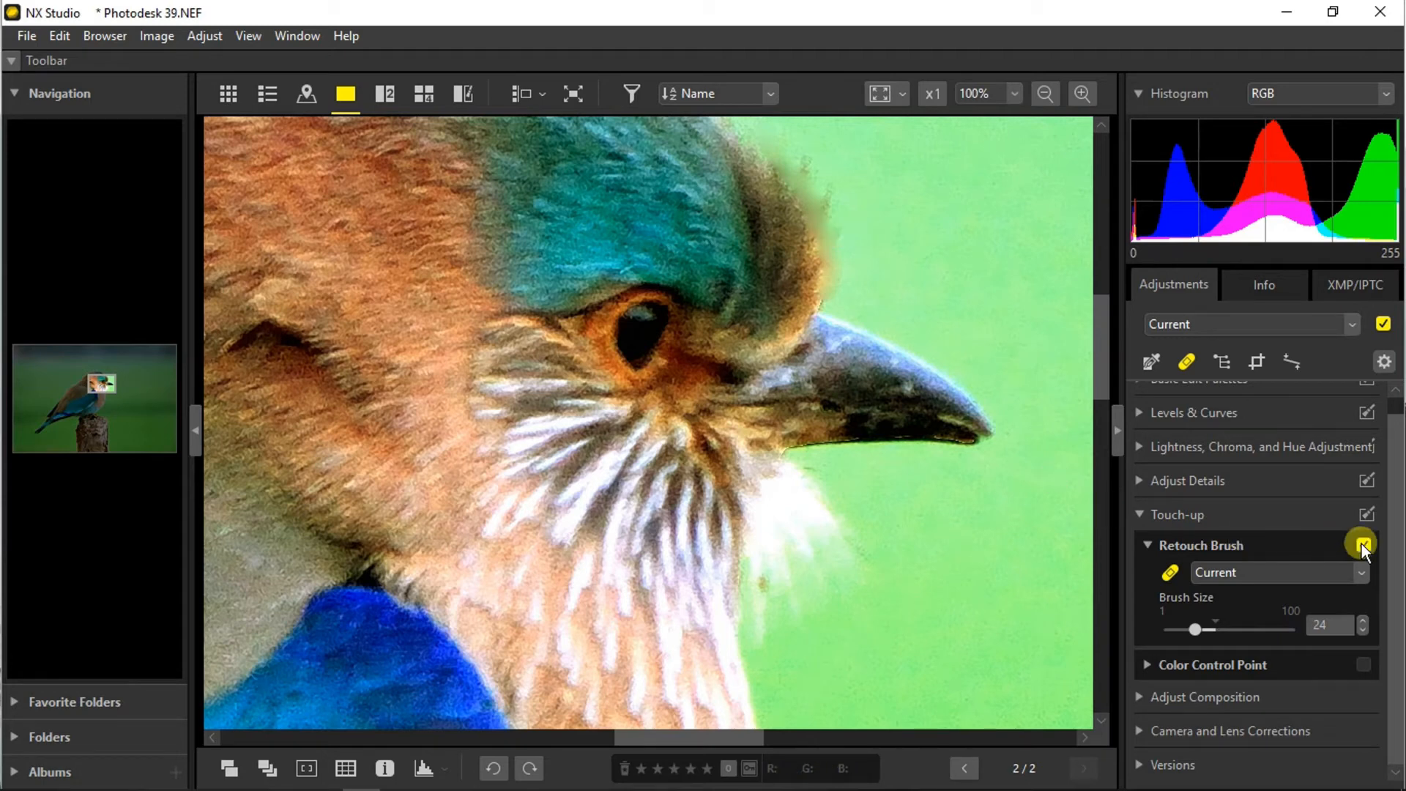
click(1384, 324)
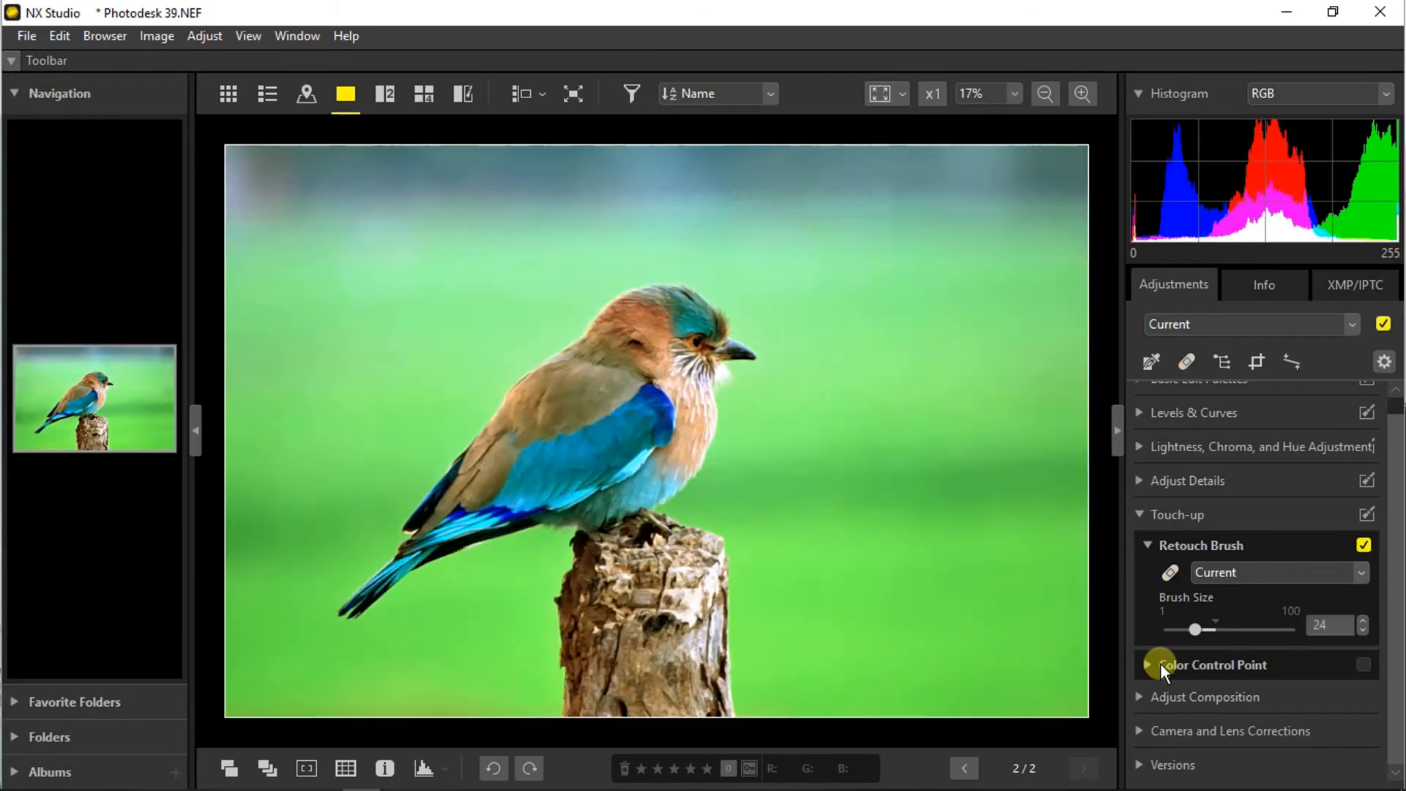
Enable Color Control Point and brighten the blue wing with points on the eye and wing.
click(1150, 665)
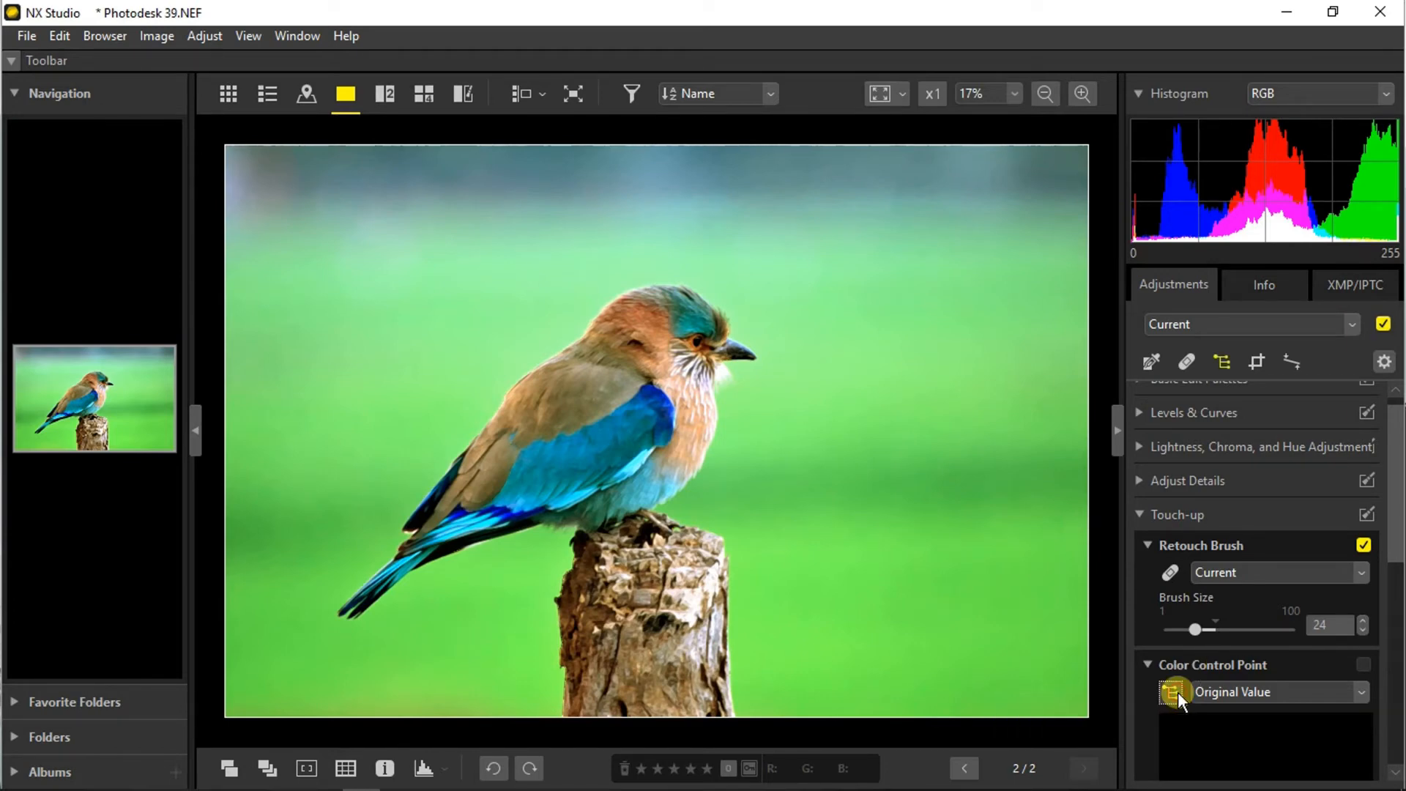
click(1081, 94)
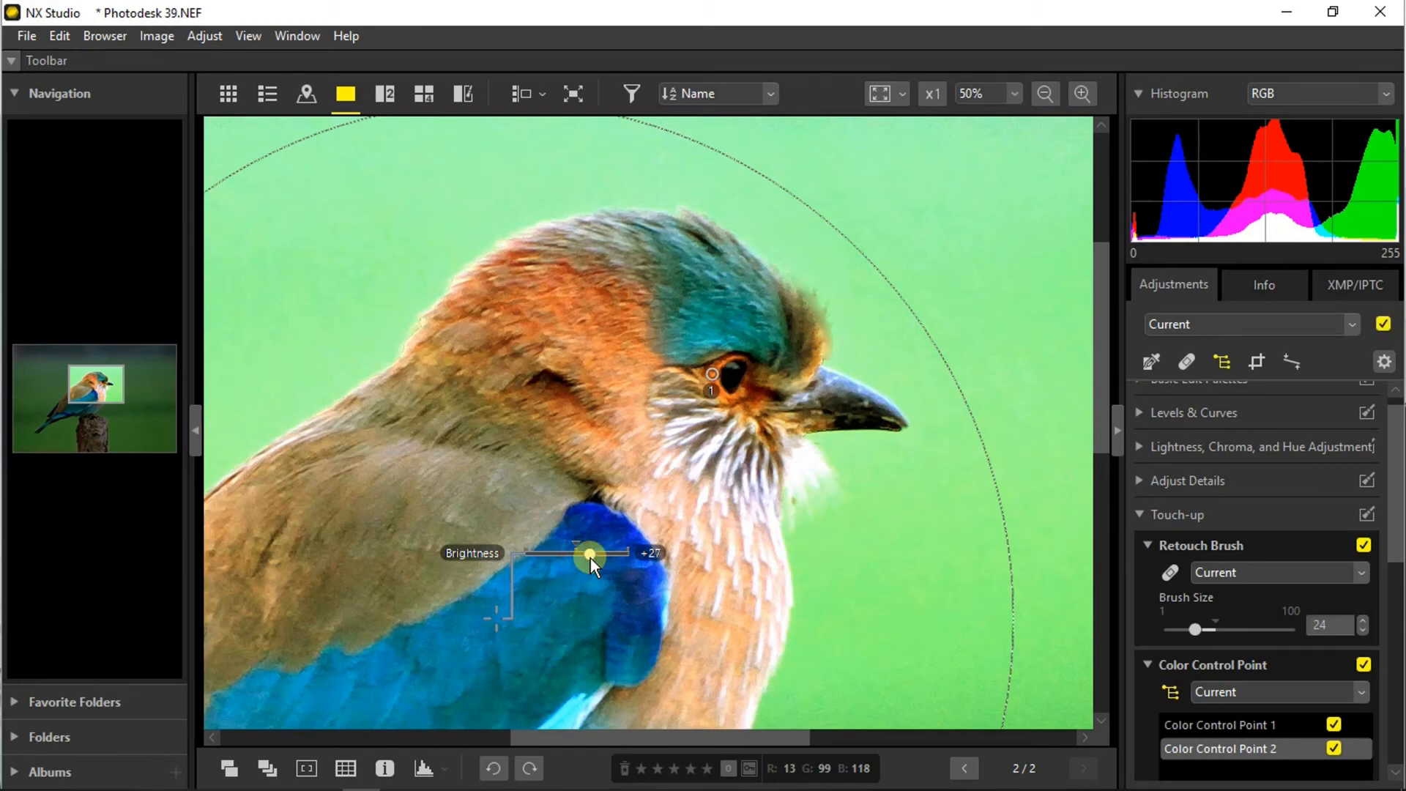
click(1044, 94)
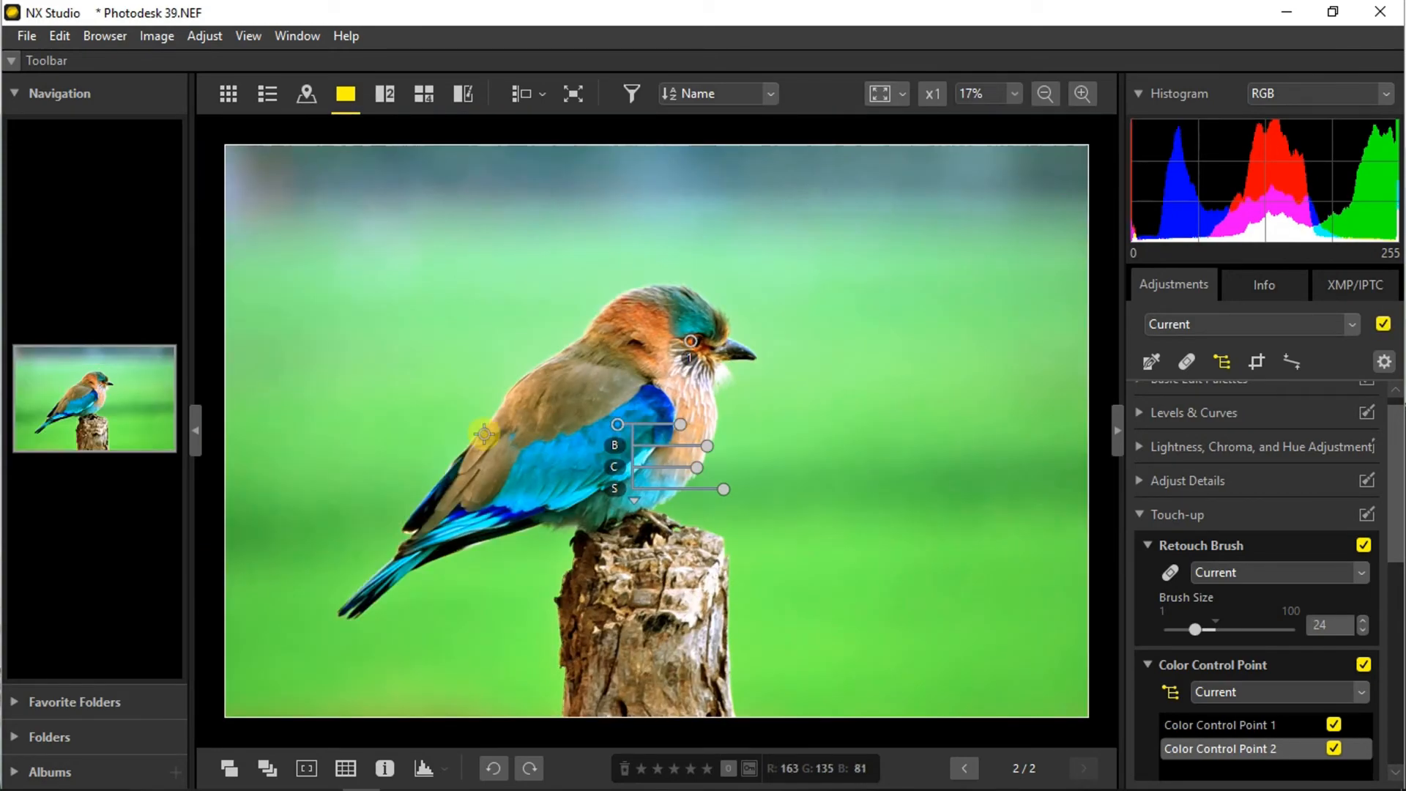
Add a control point on the bird's back and boost its saturation.
click(482, 446)
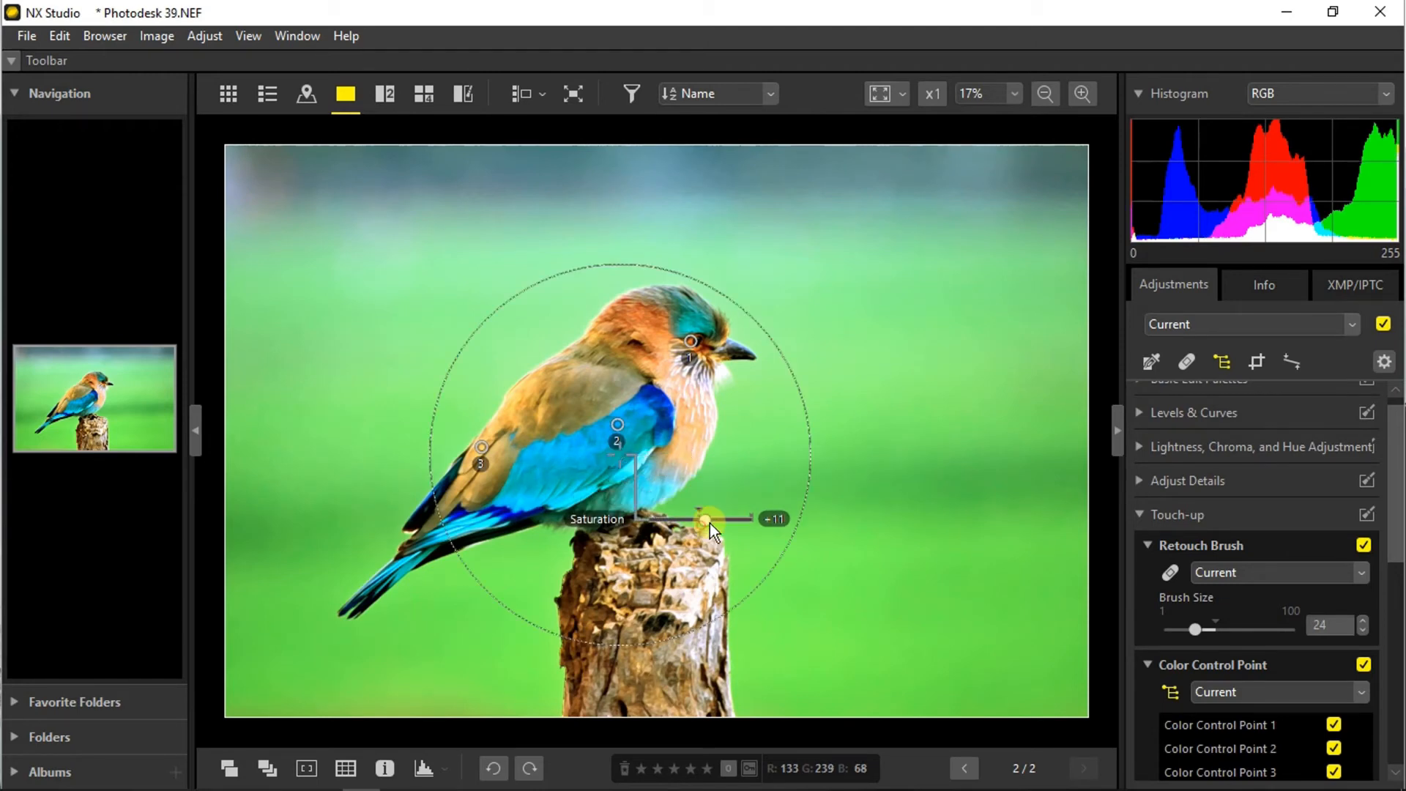
click(690, 346)
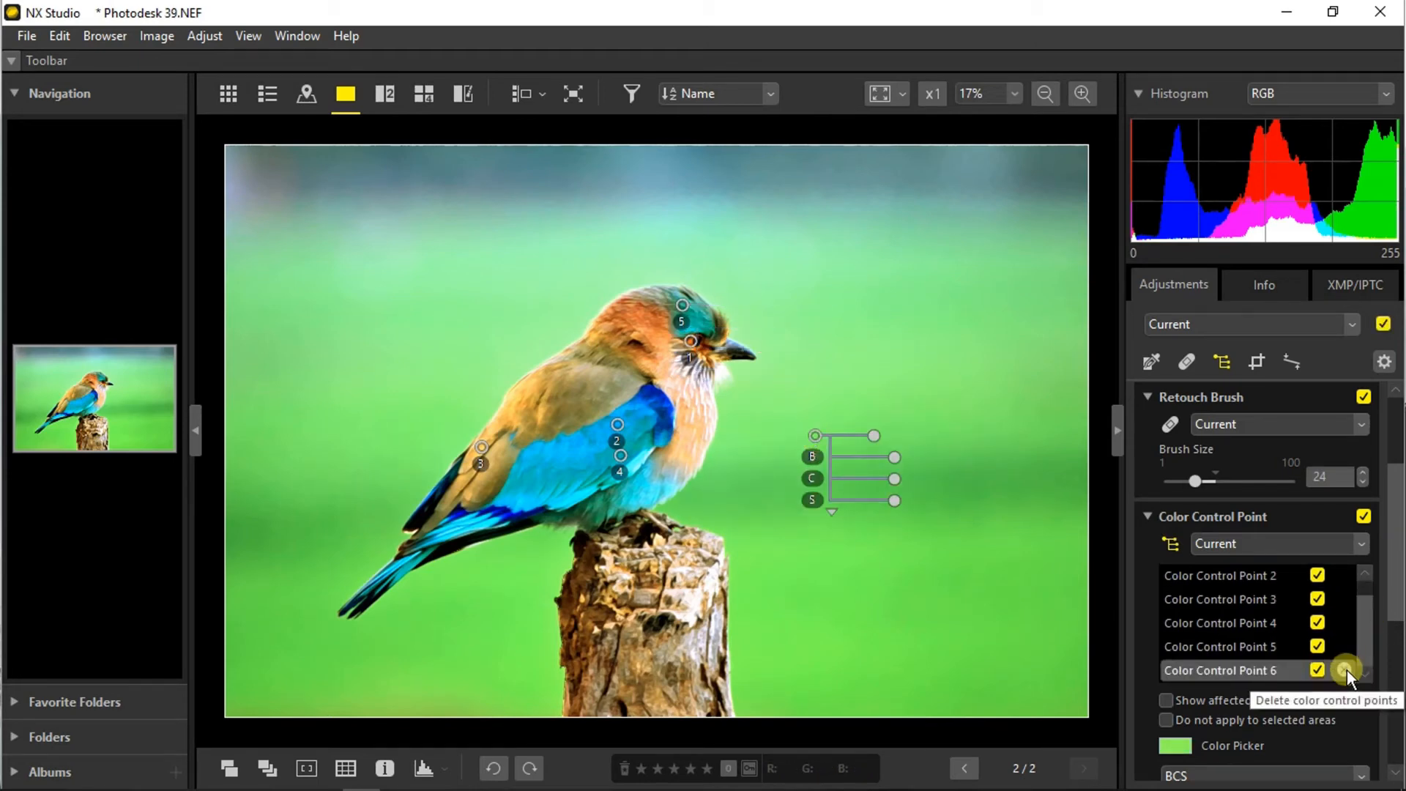
Delete control point 6 and switch the control point sliders to HSB mode.
click(1345, 672)
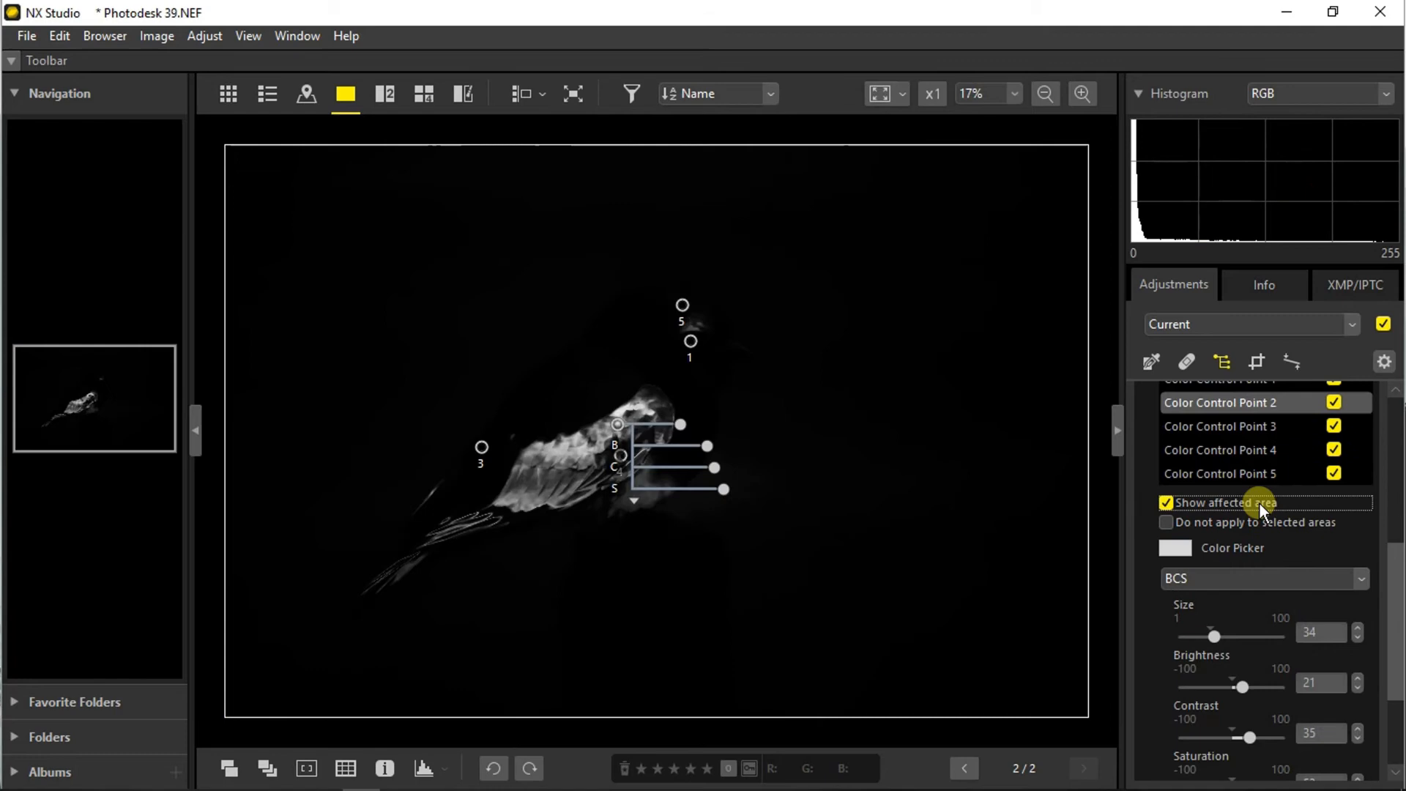
mouse_move(1325, 551)
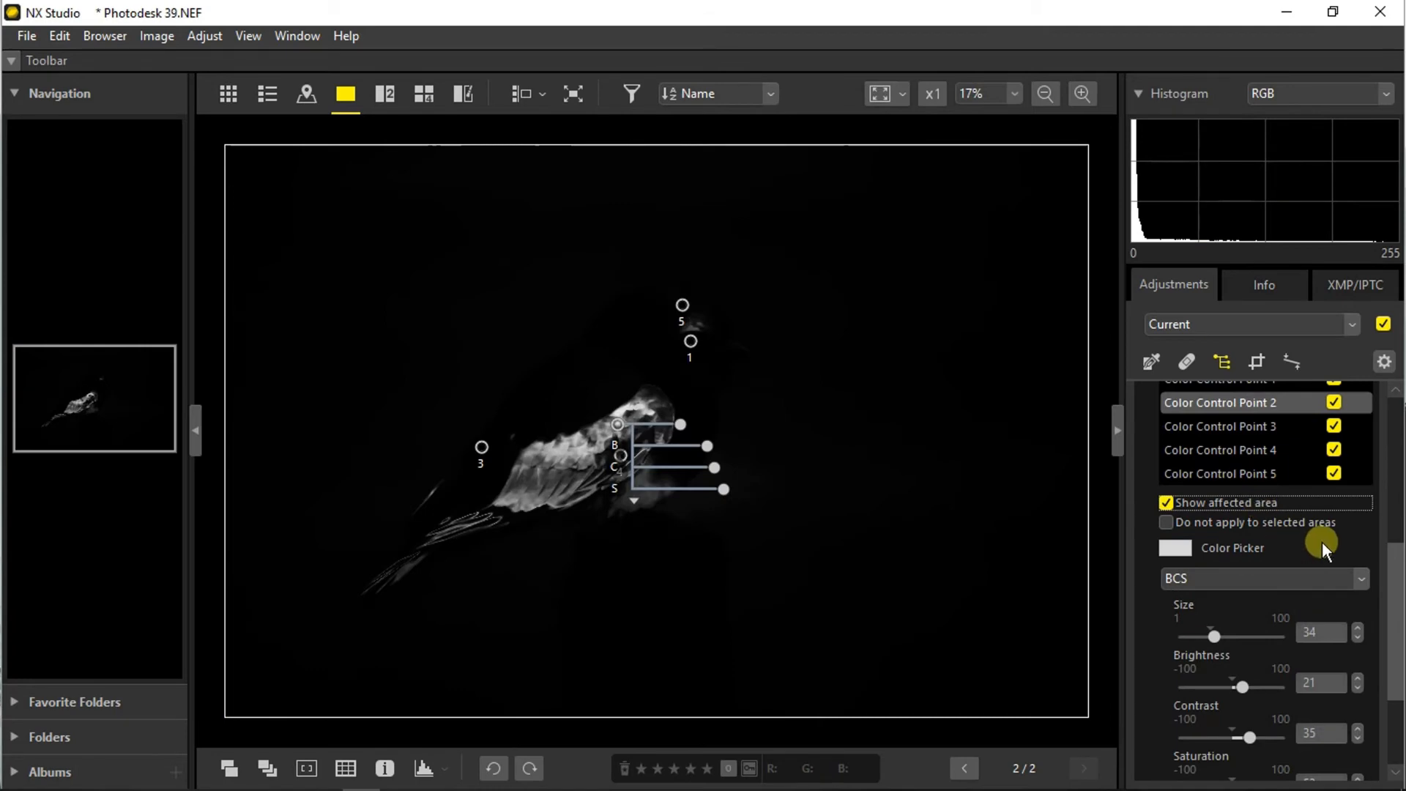
click(1263, 579)
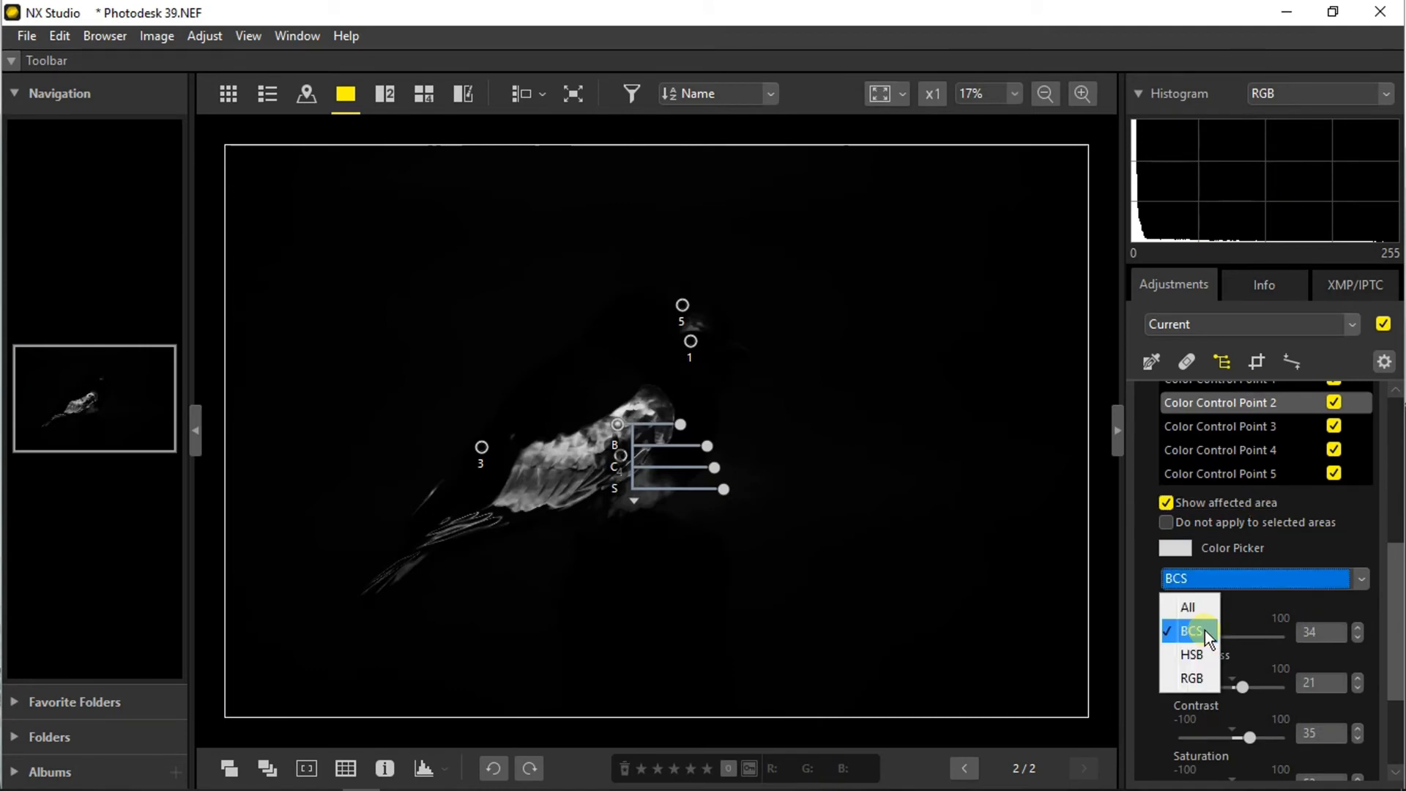
mouse_move(1193, 653)
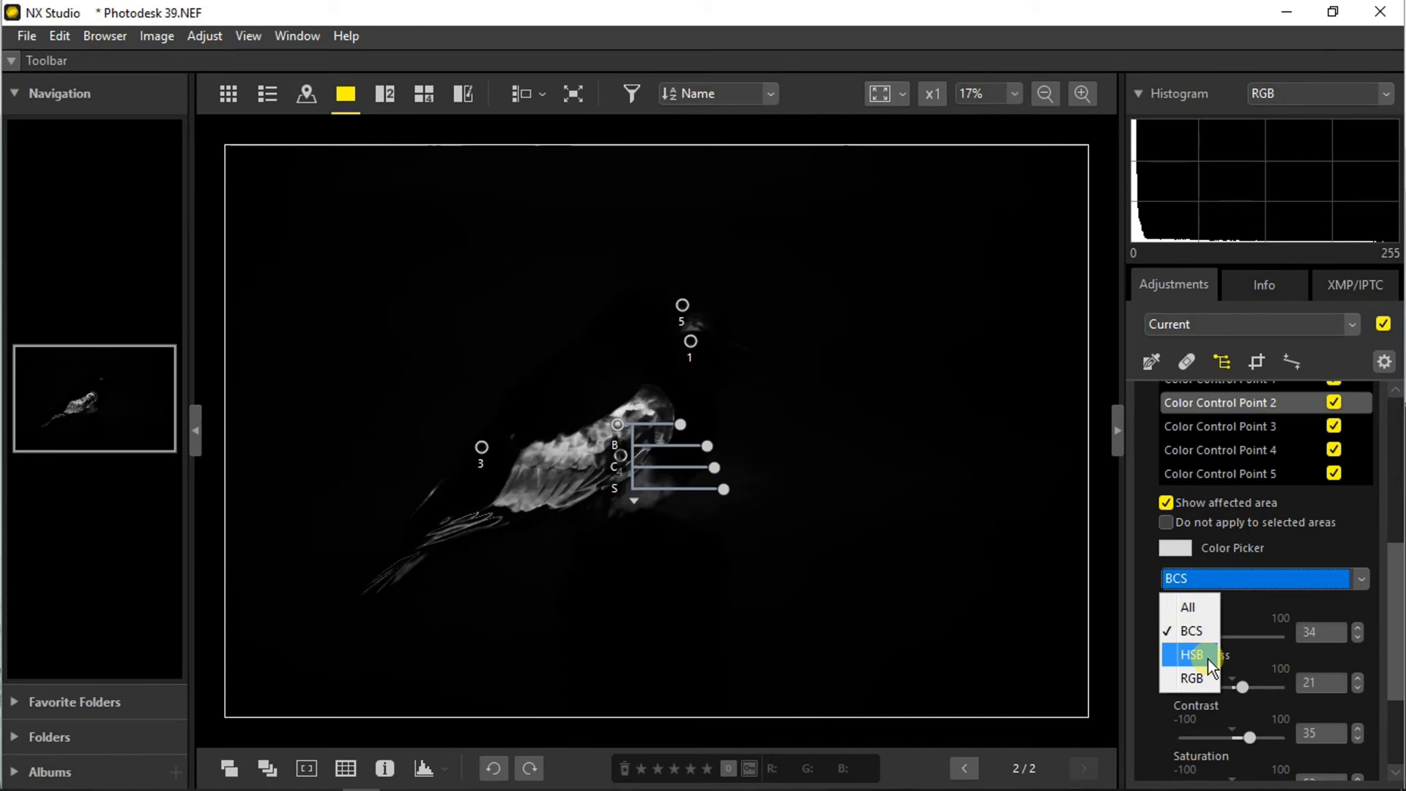
click(1192, 655)
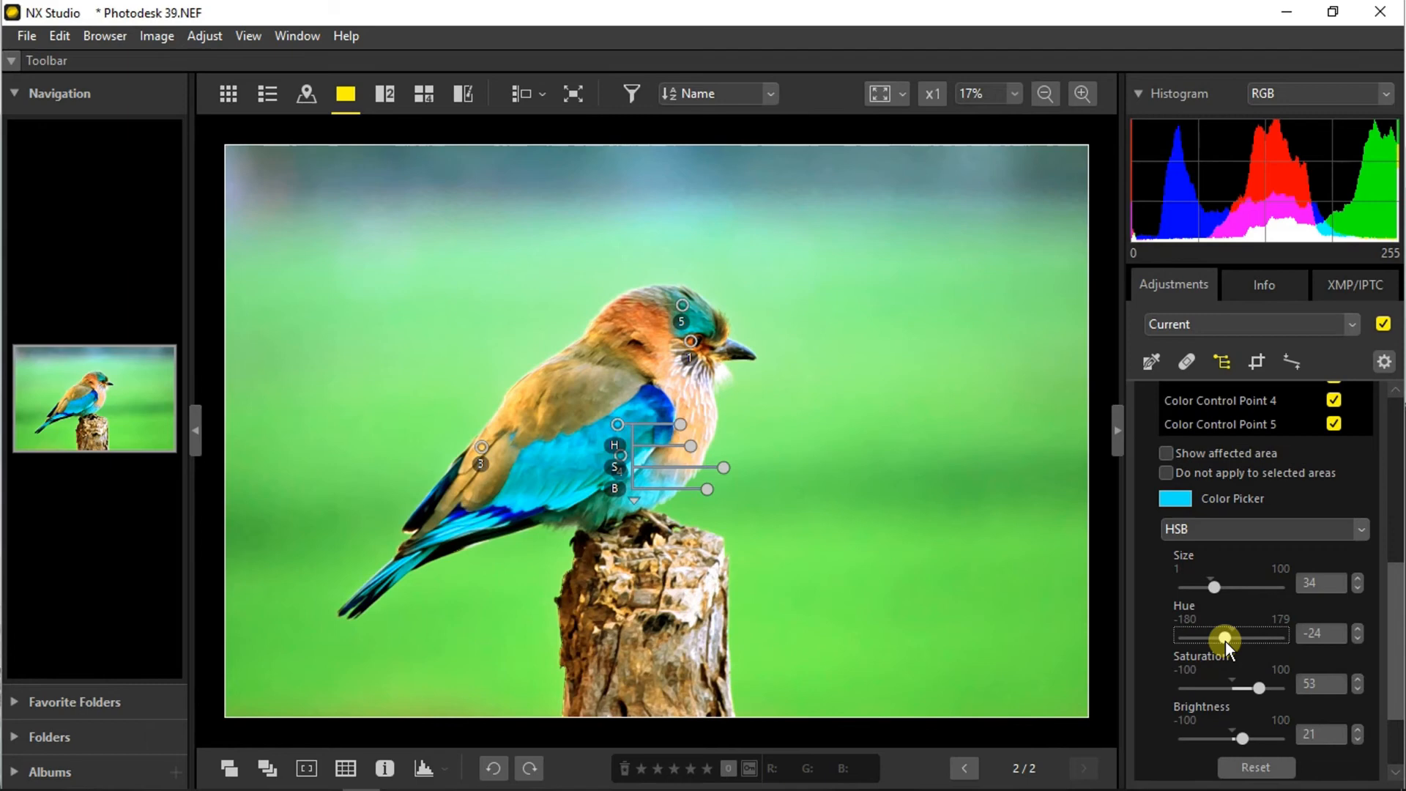
Shift the wing point's hue to -24, shrink the head point's size, and expand Adjust Composition.
click(1260, 529)
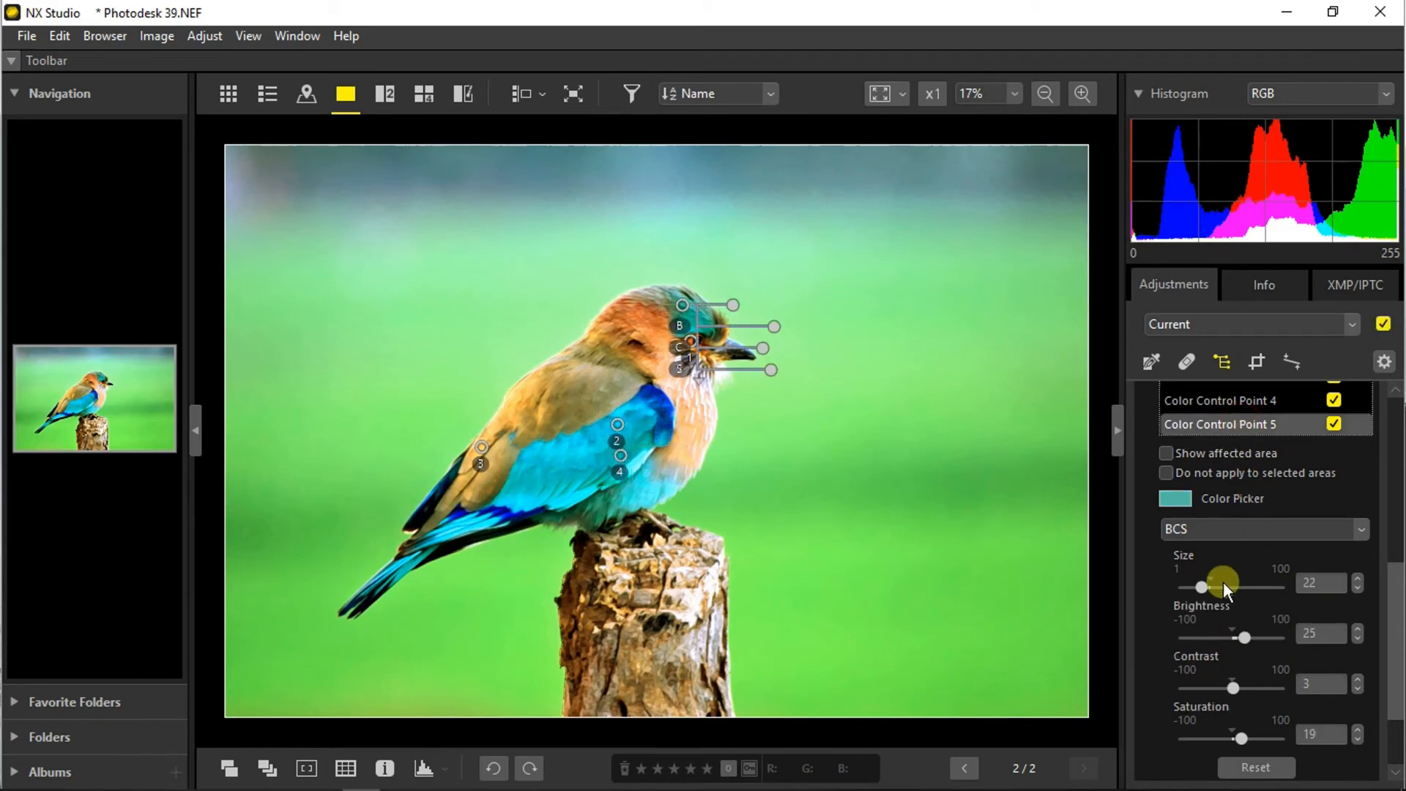
click(1262, 529)
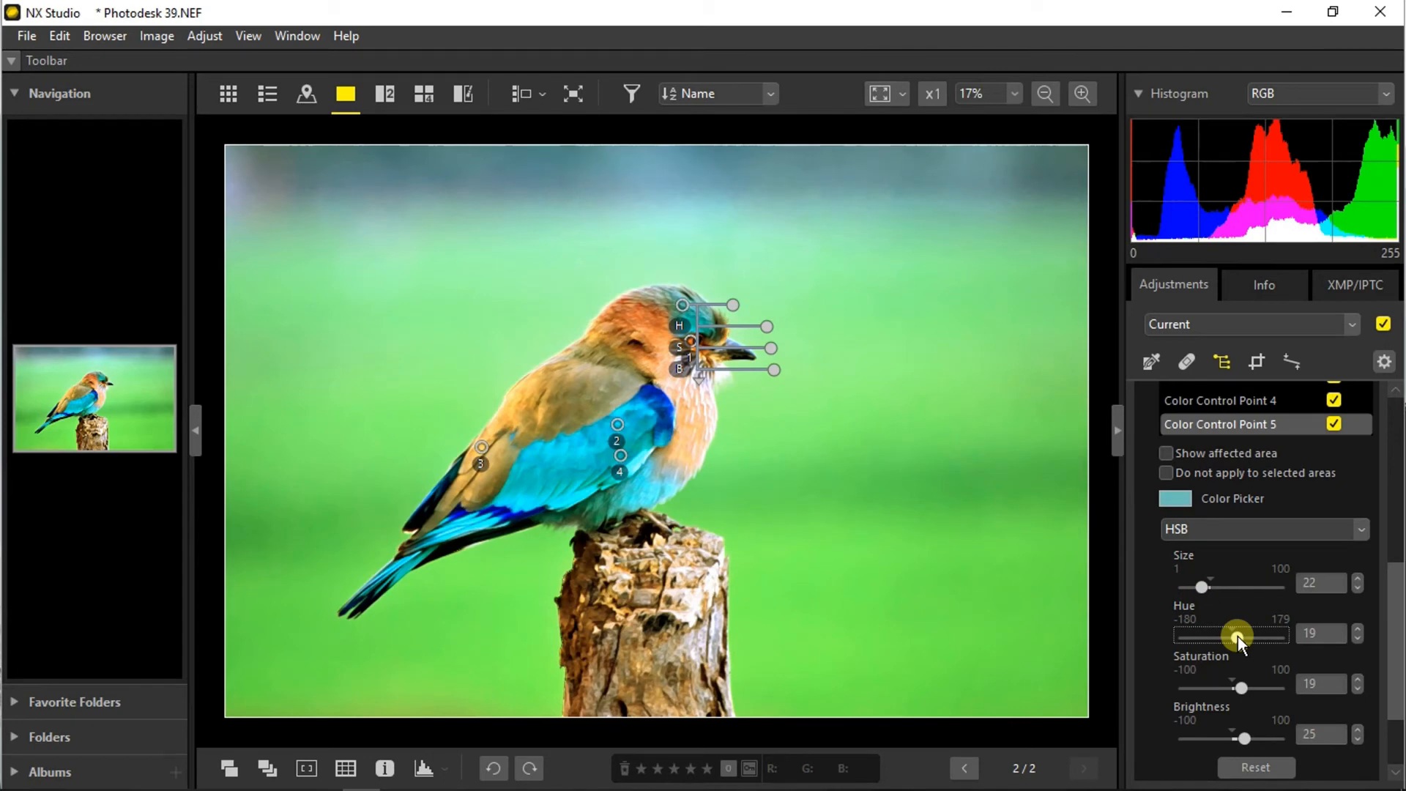
scroll(up, 3)
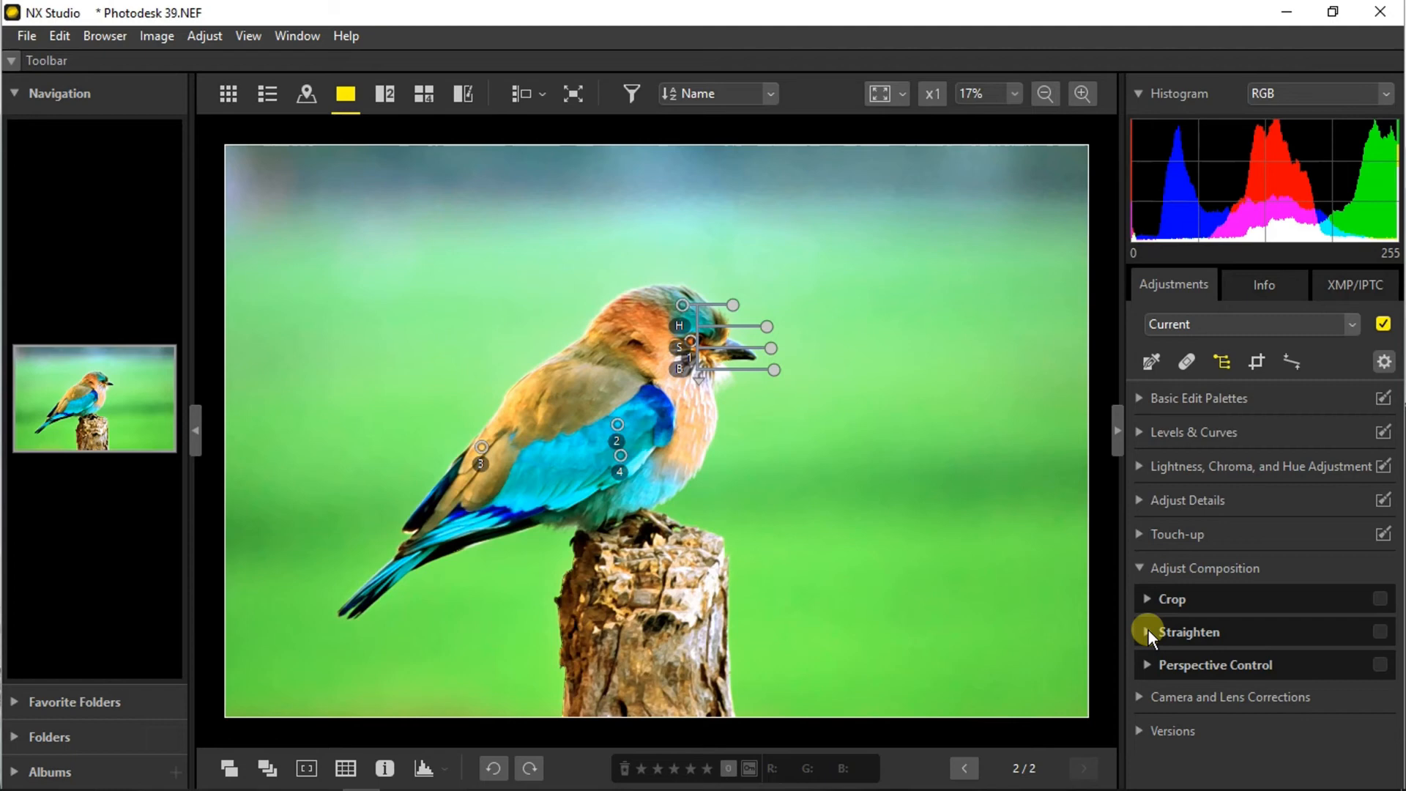
Enable Straighten with an angle of 1.4 degrees.
click(1149, 632)
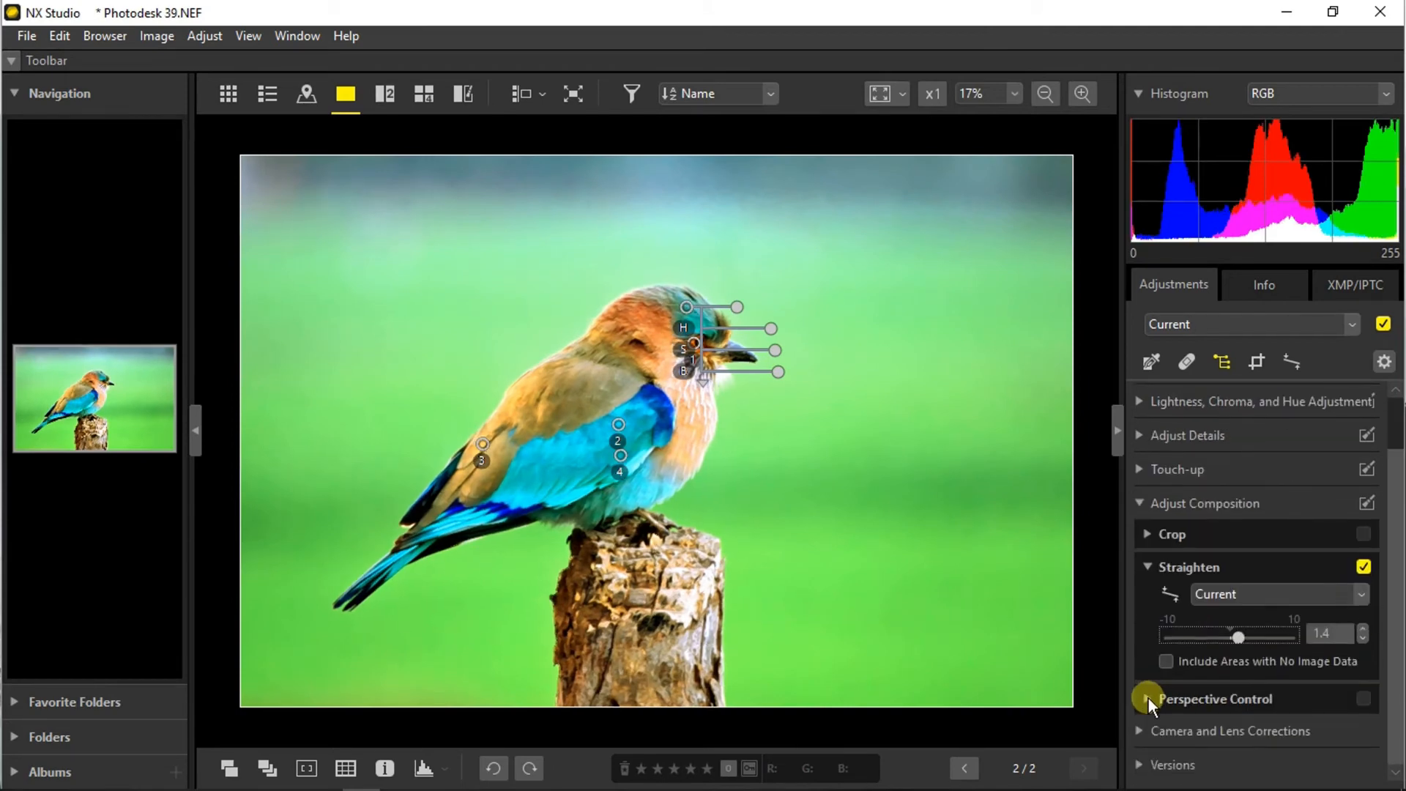
click(1149, 698)
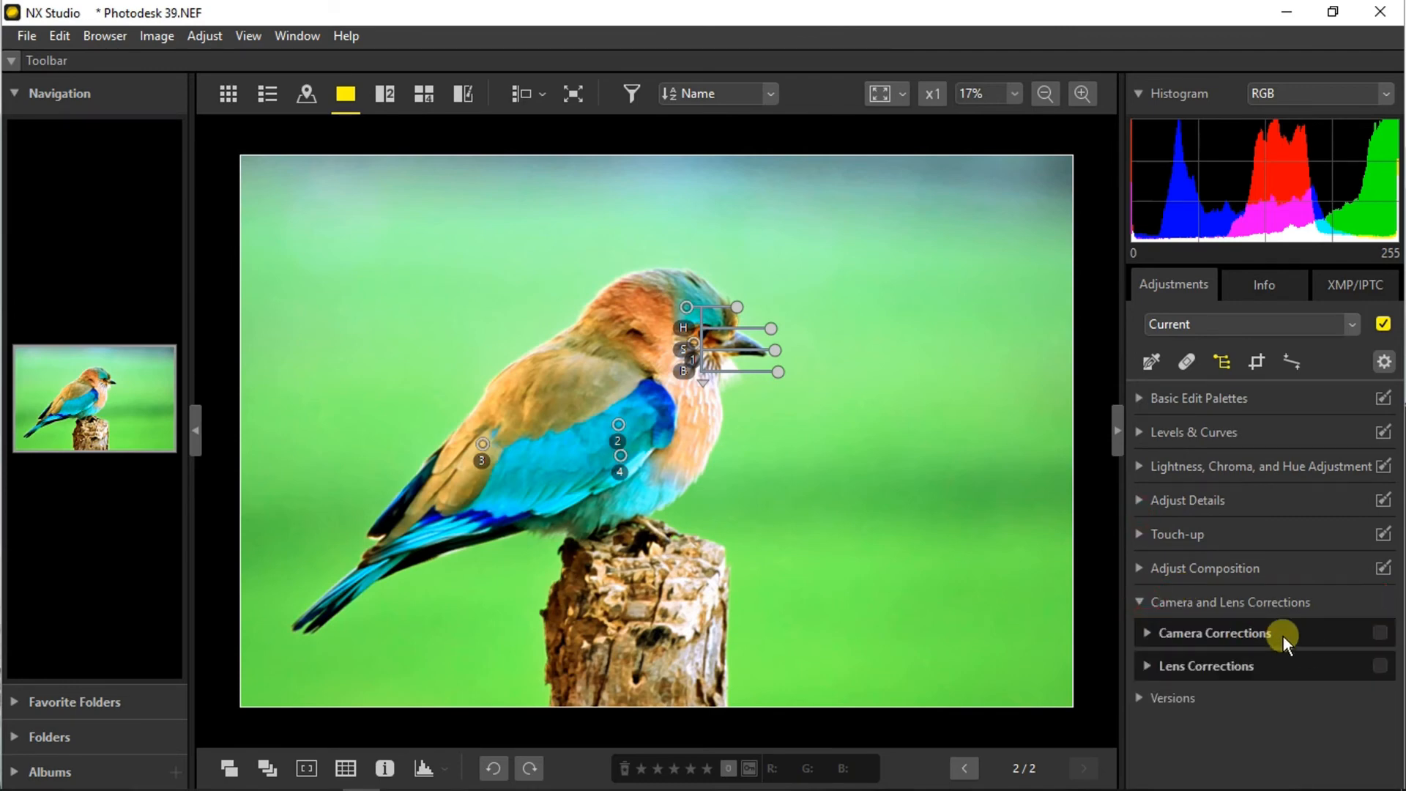
mouse_move(1278, 673)
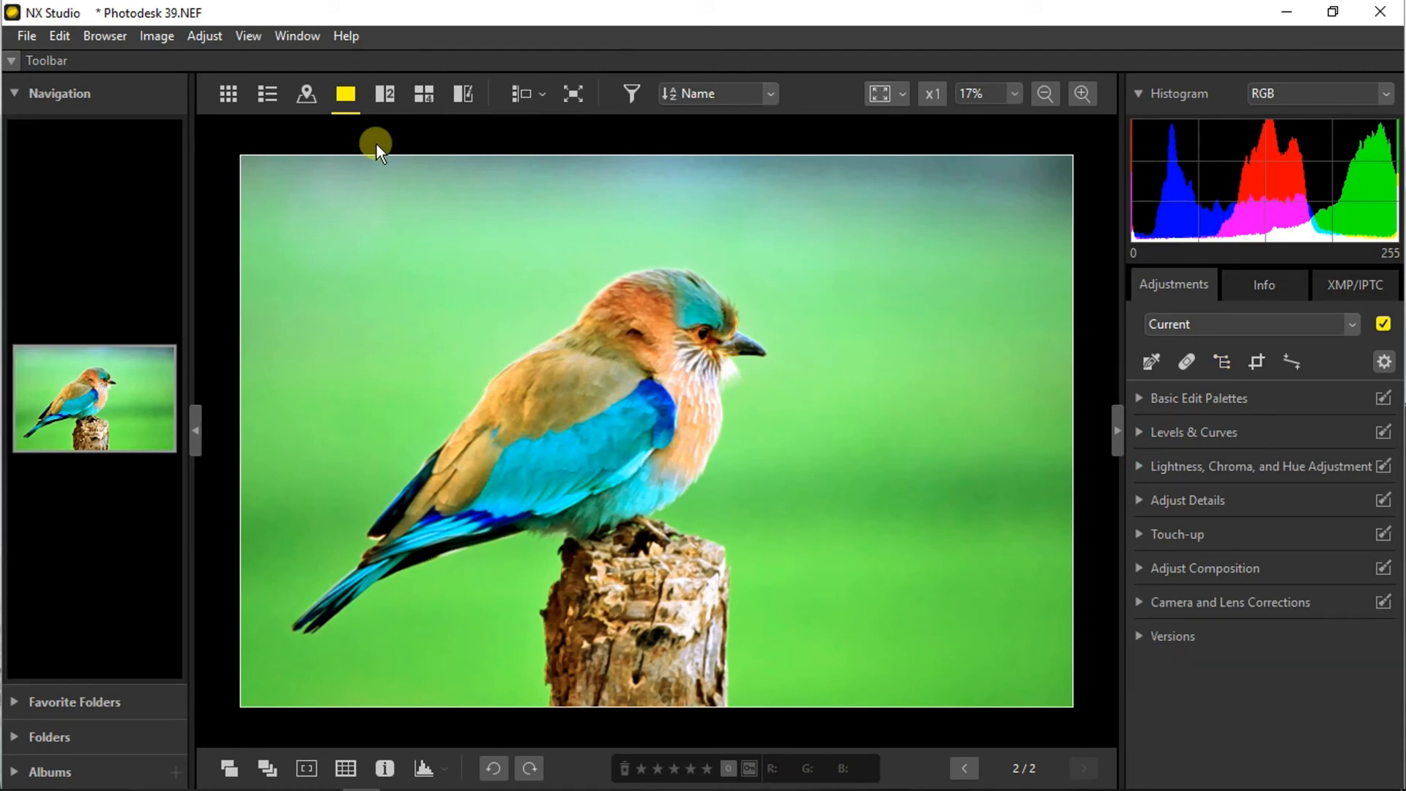
Export the edited bird photo as a JPEG at quality 100.
click(27, 35)
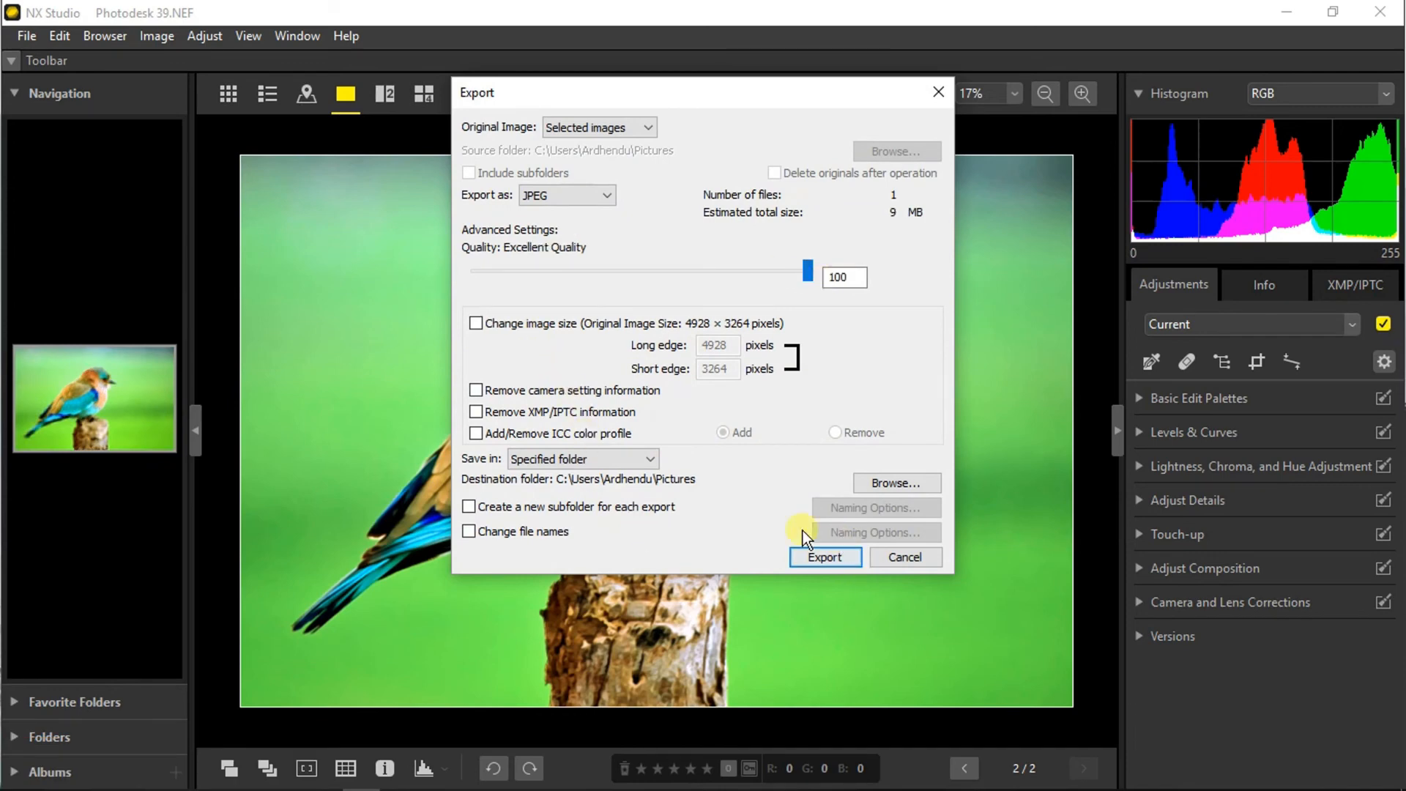
click(822, 557)
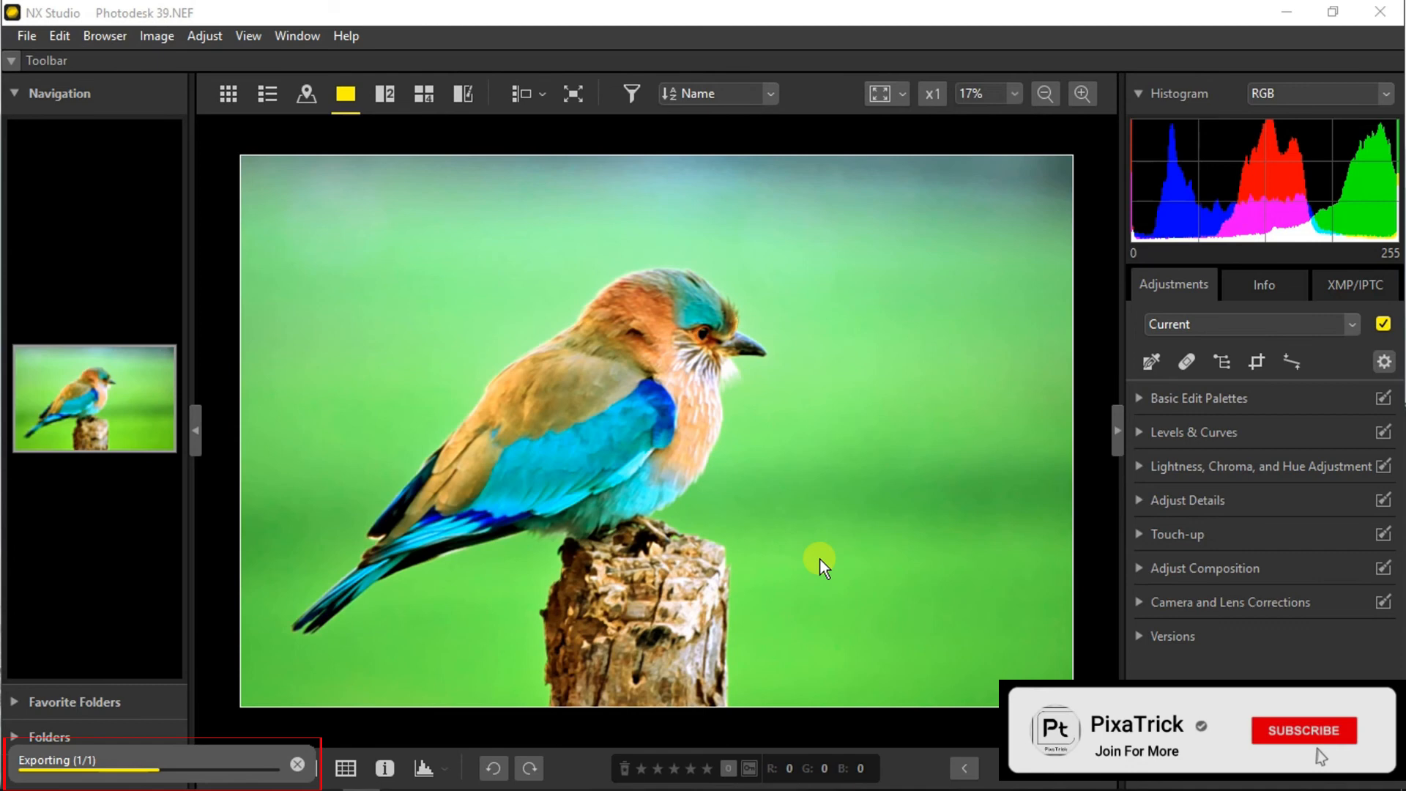
click(1302, 729)
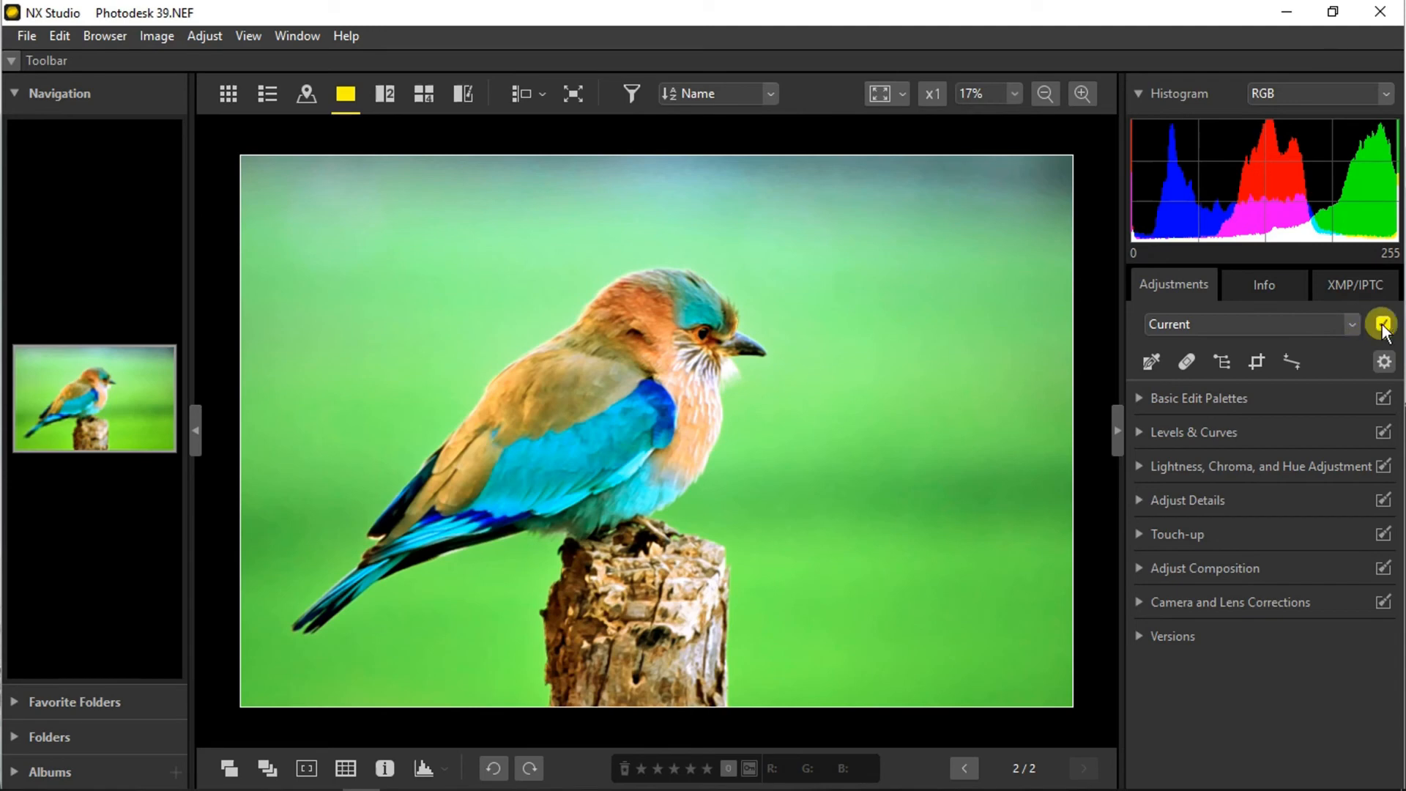
Compare the original by unticking Adjustments, then reapply all adjustments.
click(1382, 324)
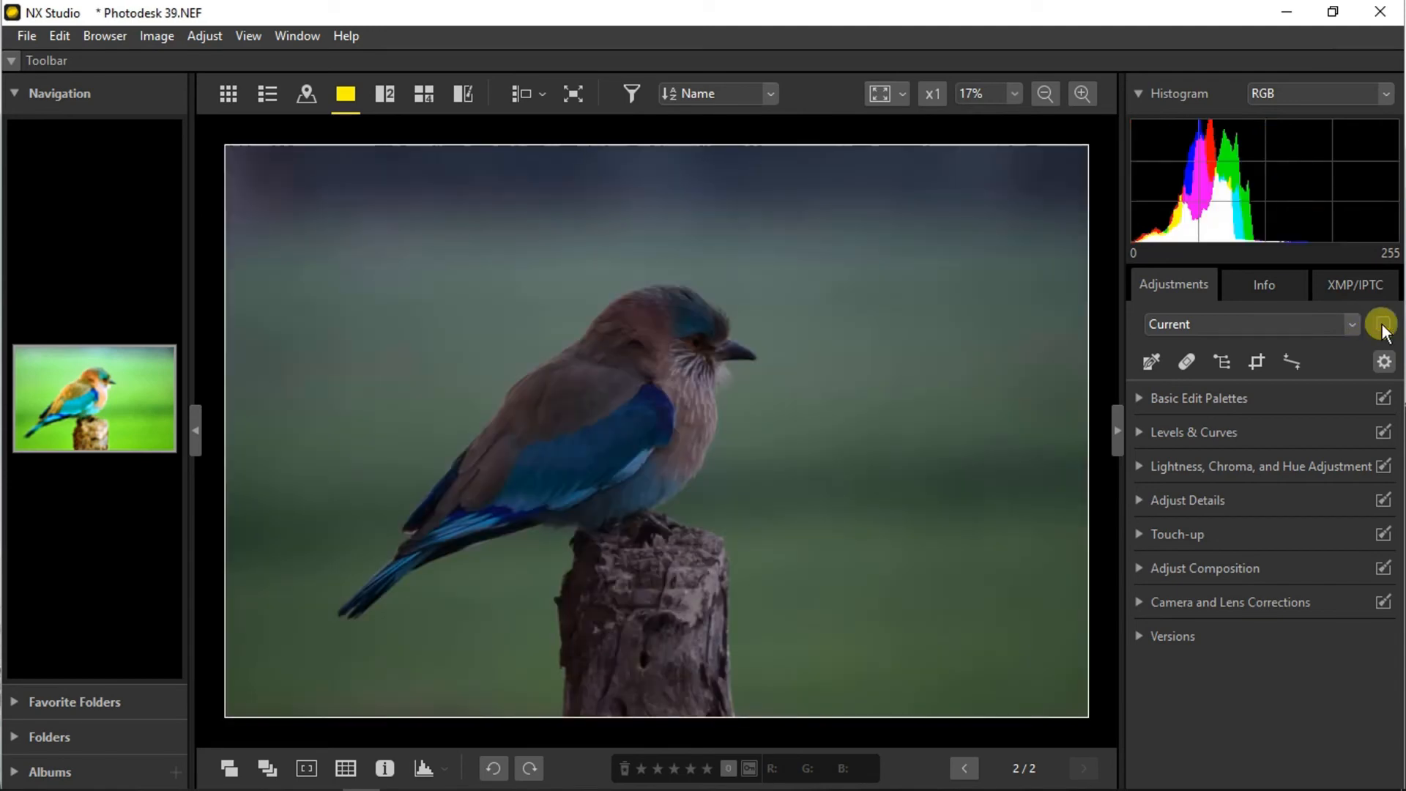
click(1381, 325)
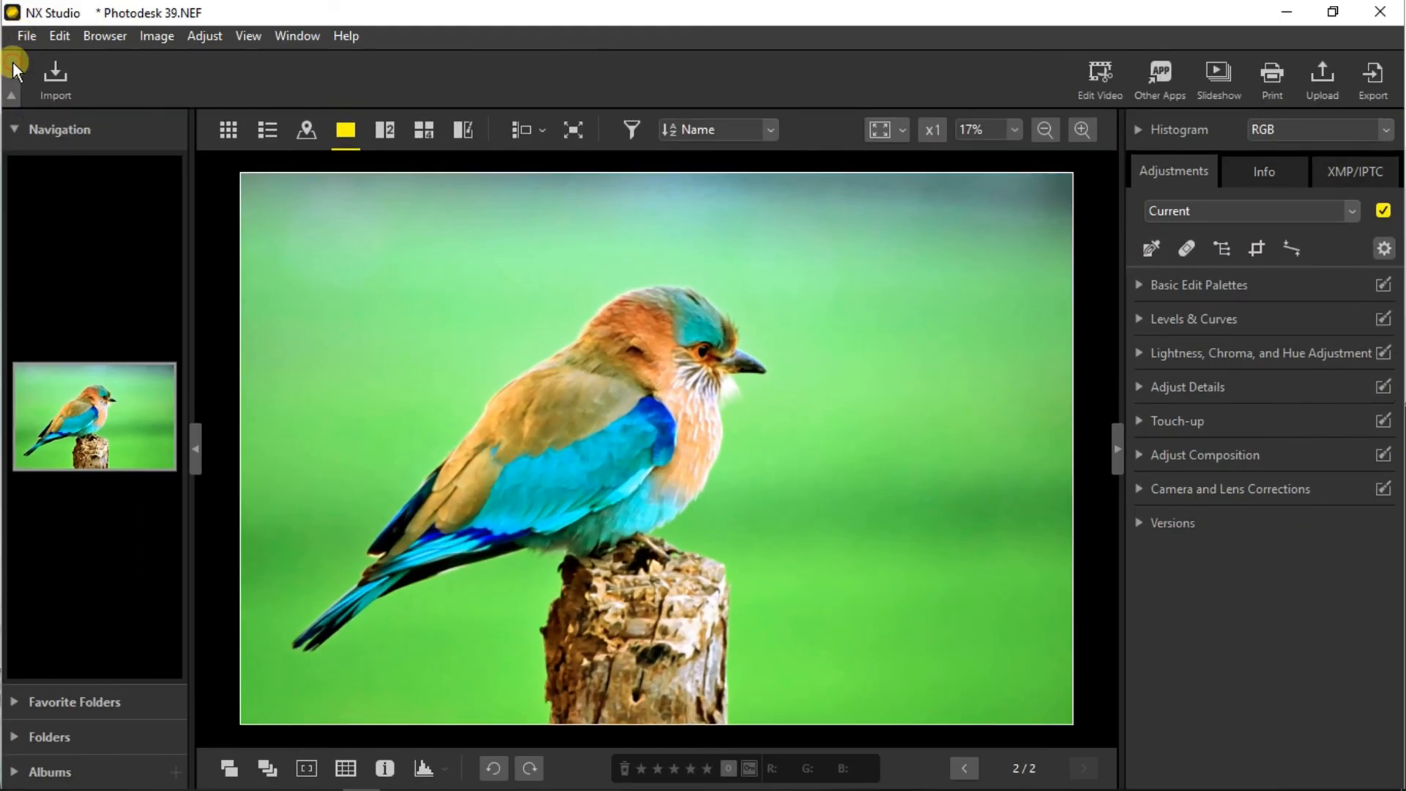
mouse_move(56, 76)
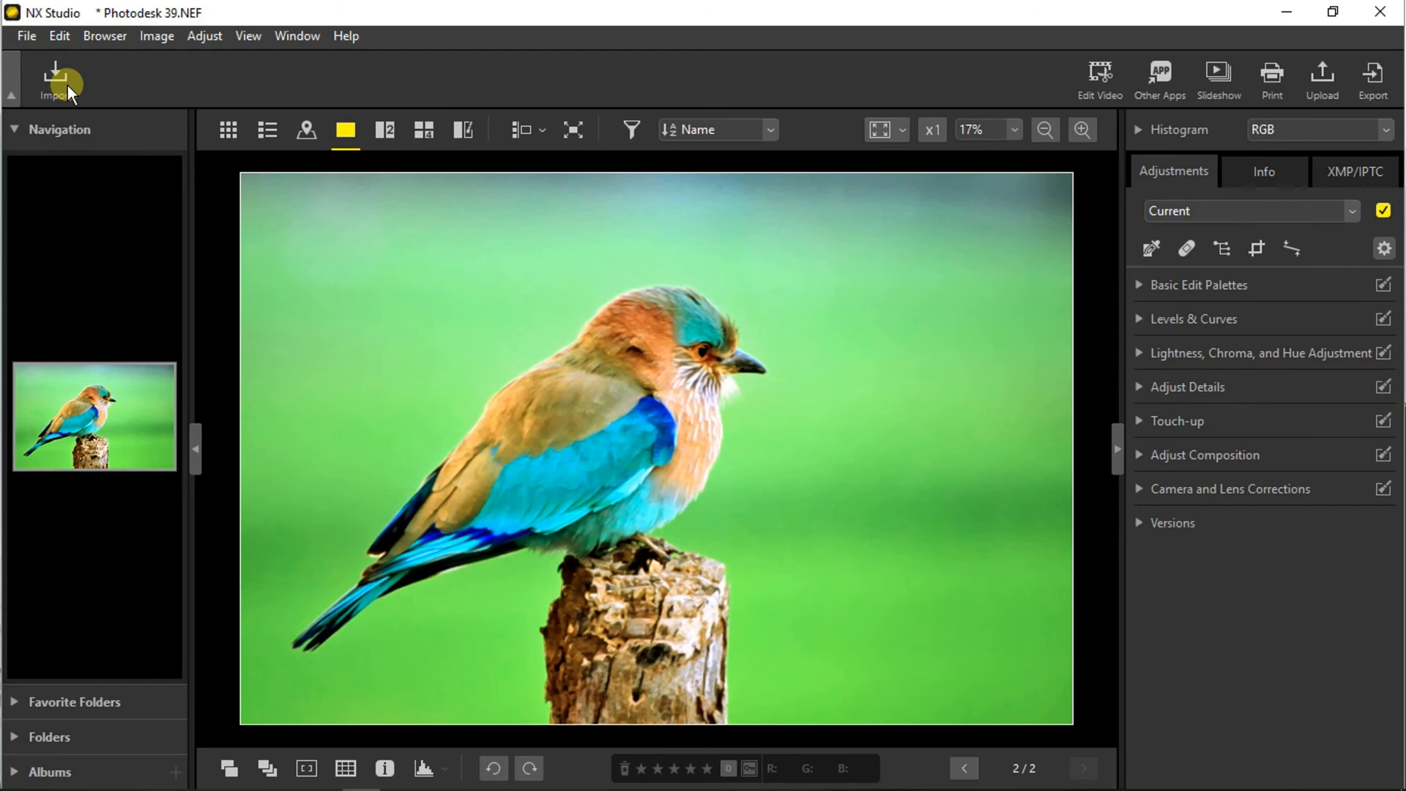
mouse_move(1083, 88)
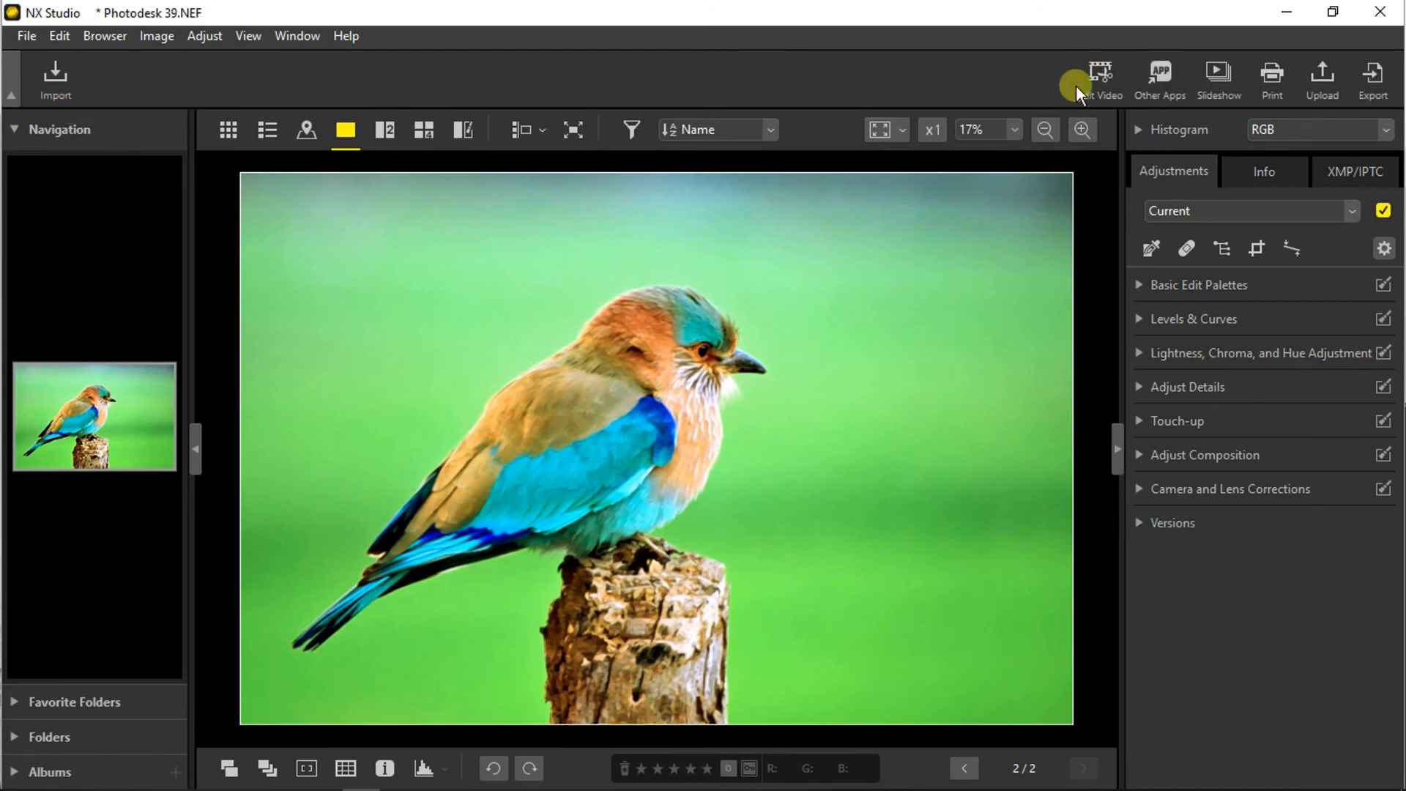
mouse_move(1031, 97)
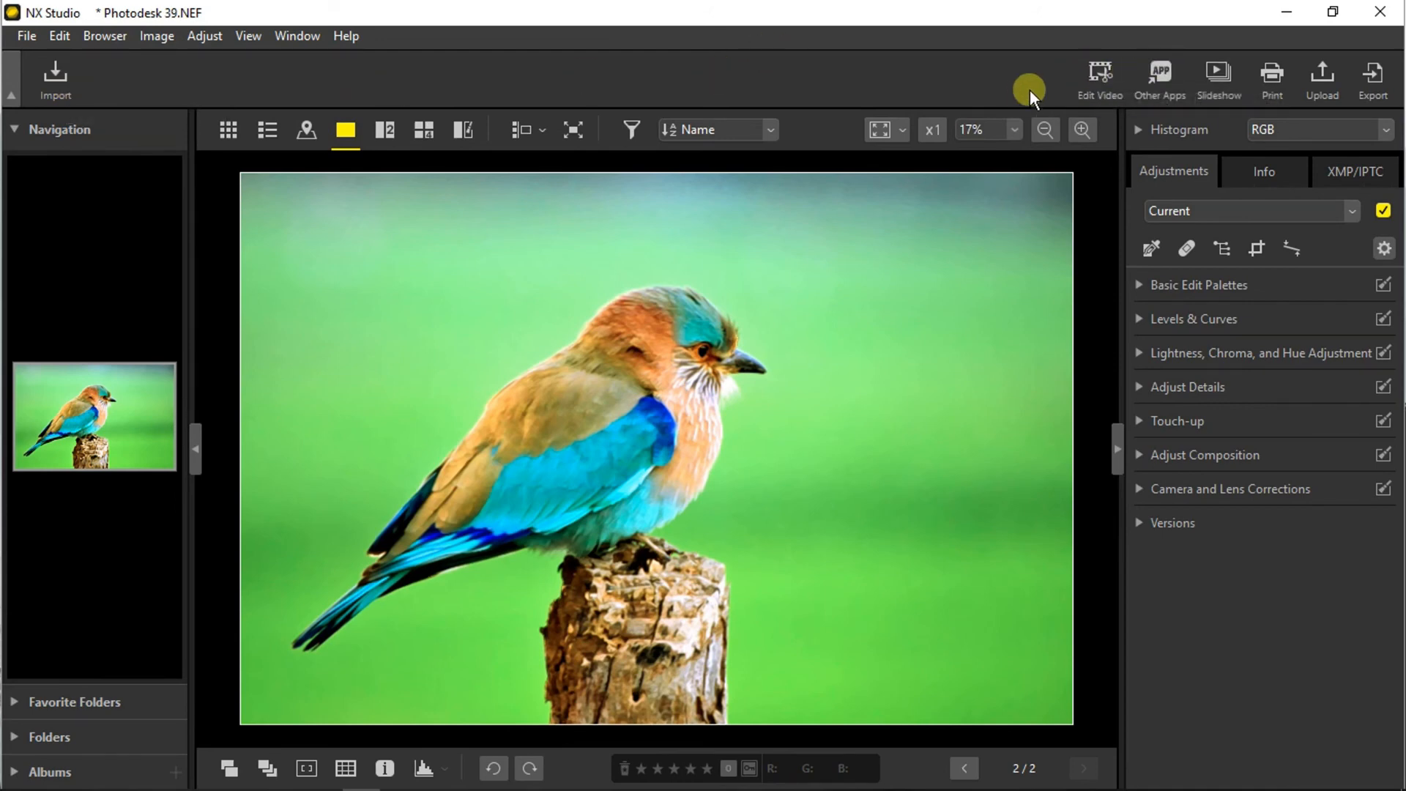
mouse_move(1305, 94)
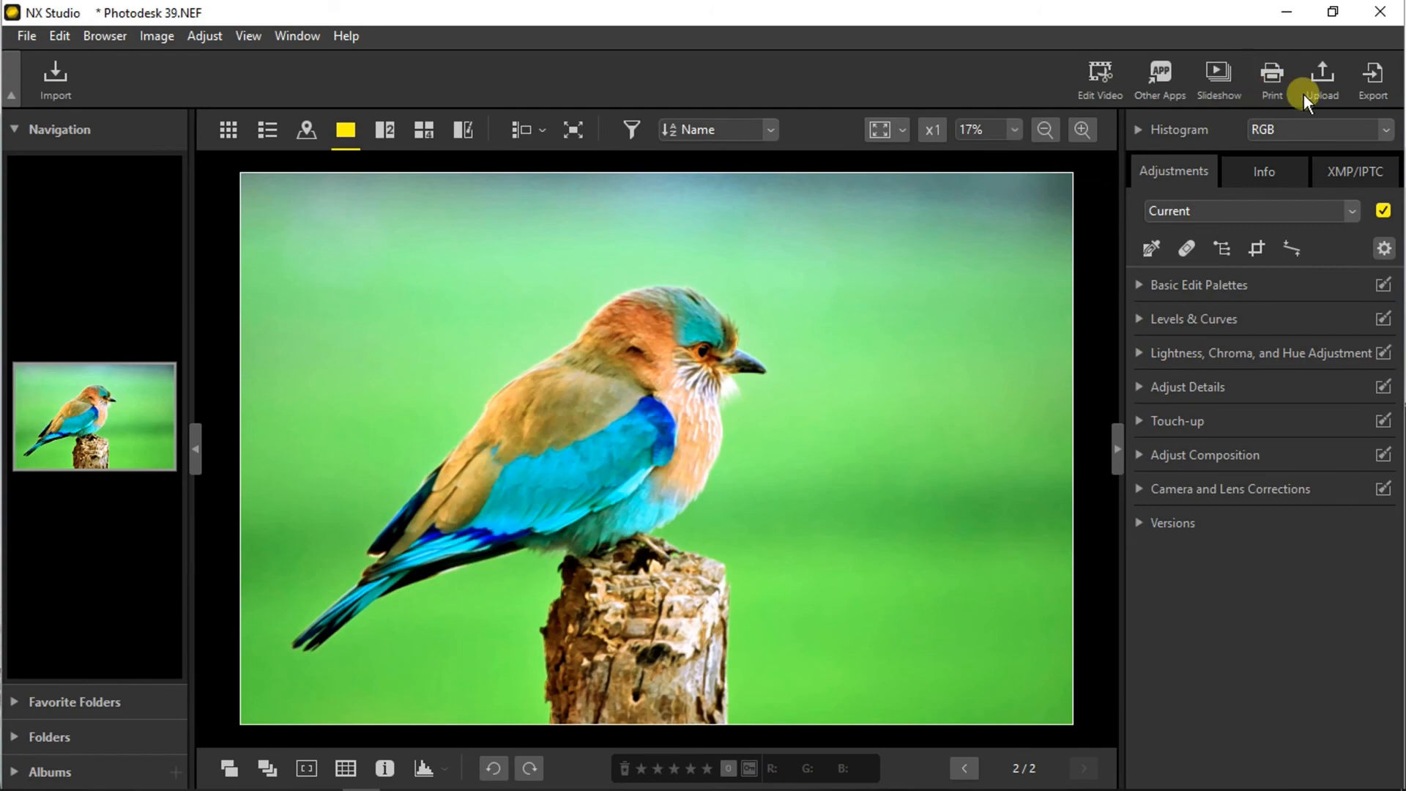
mouse_move(1373, 79)
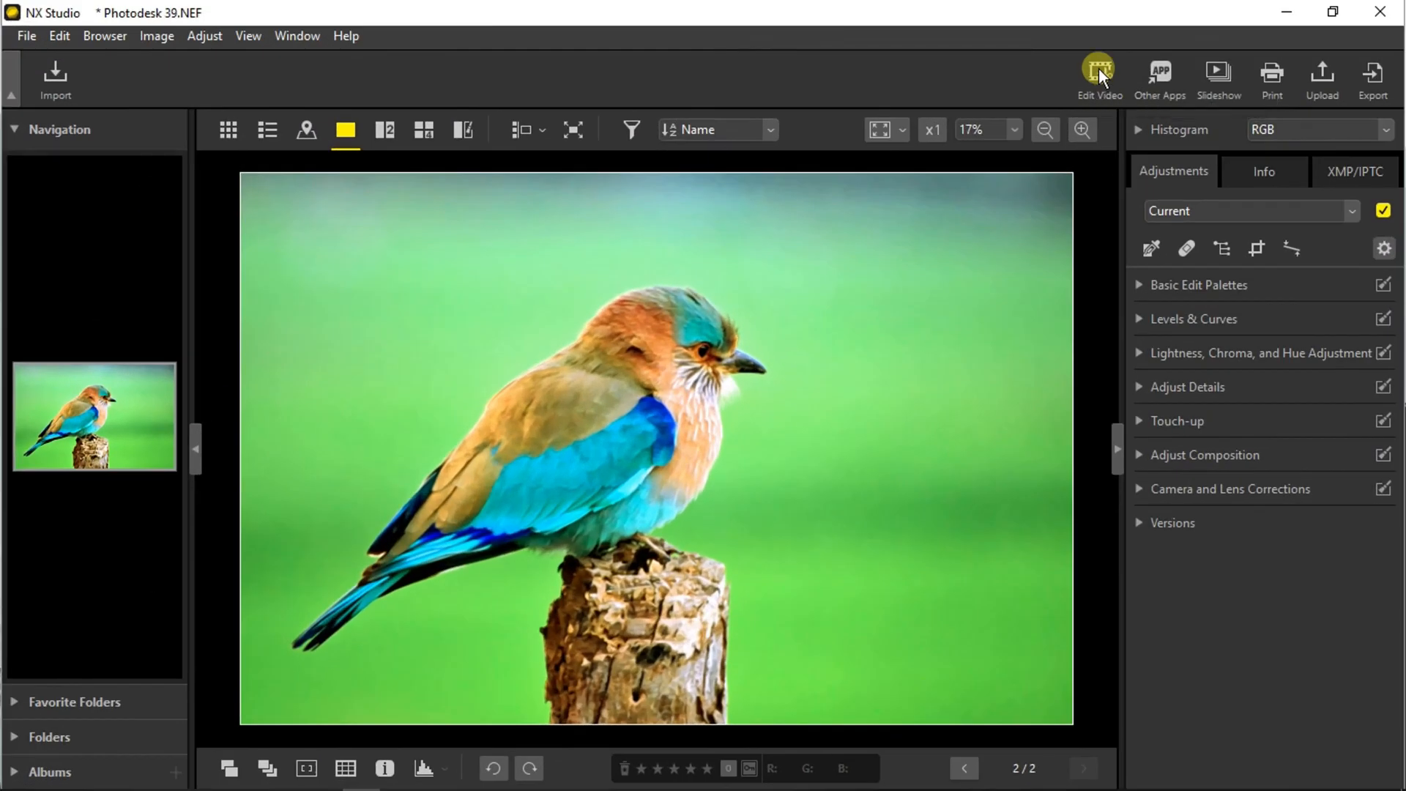
Show the Edit Video window offering Trim, Combine and Edit Movie.
click(1098, 76)
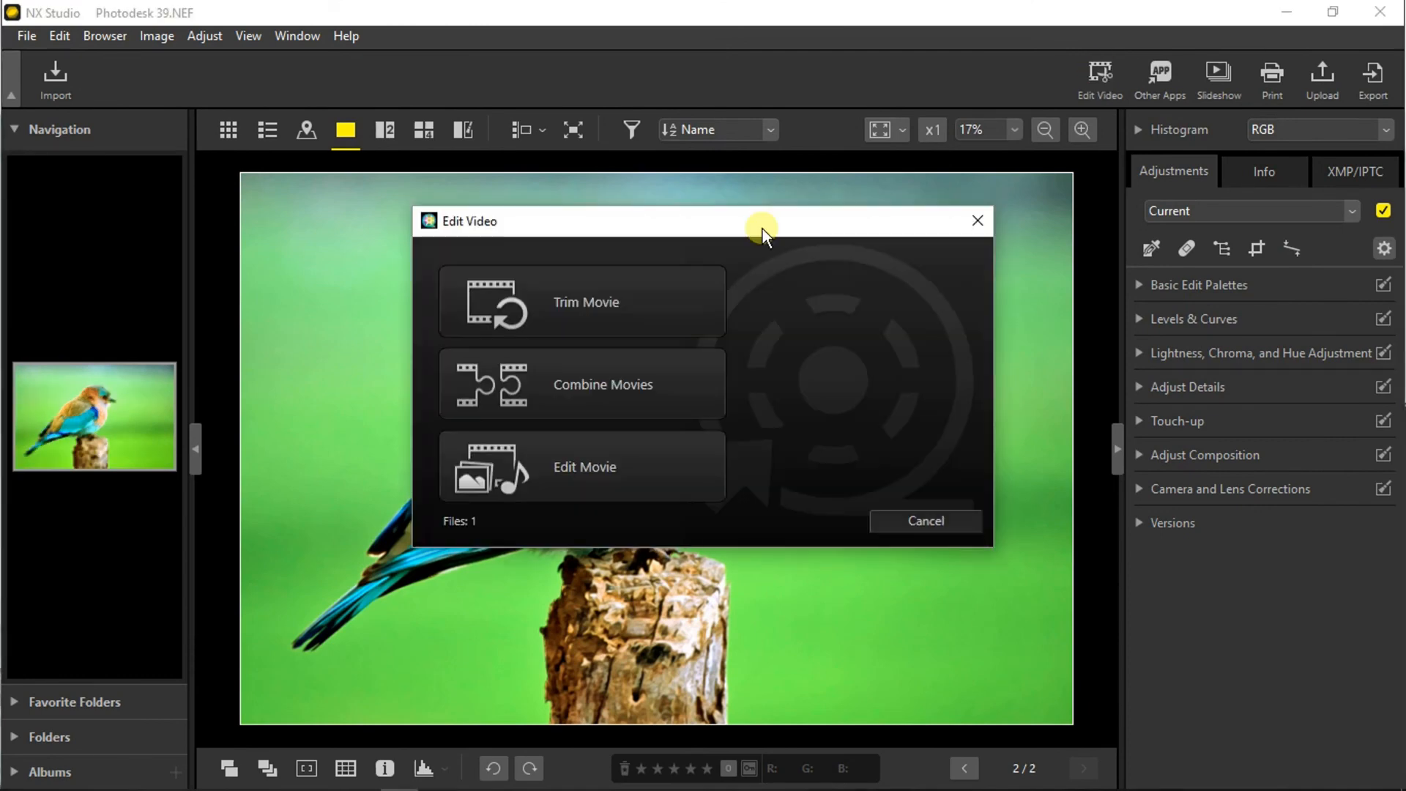
mouse_move(712, 281)
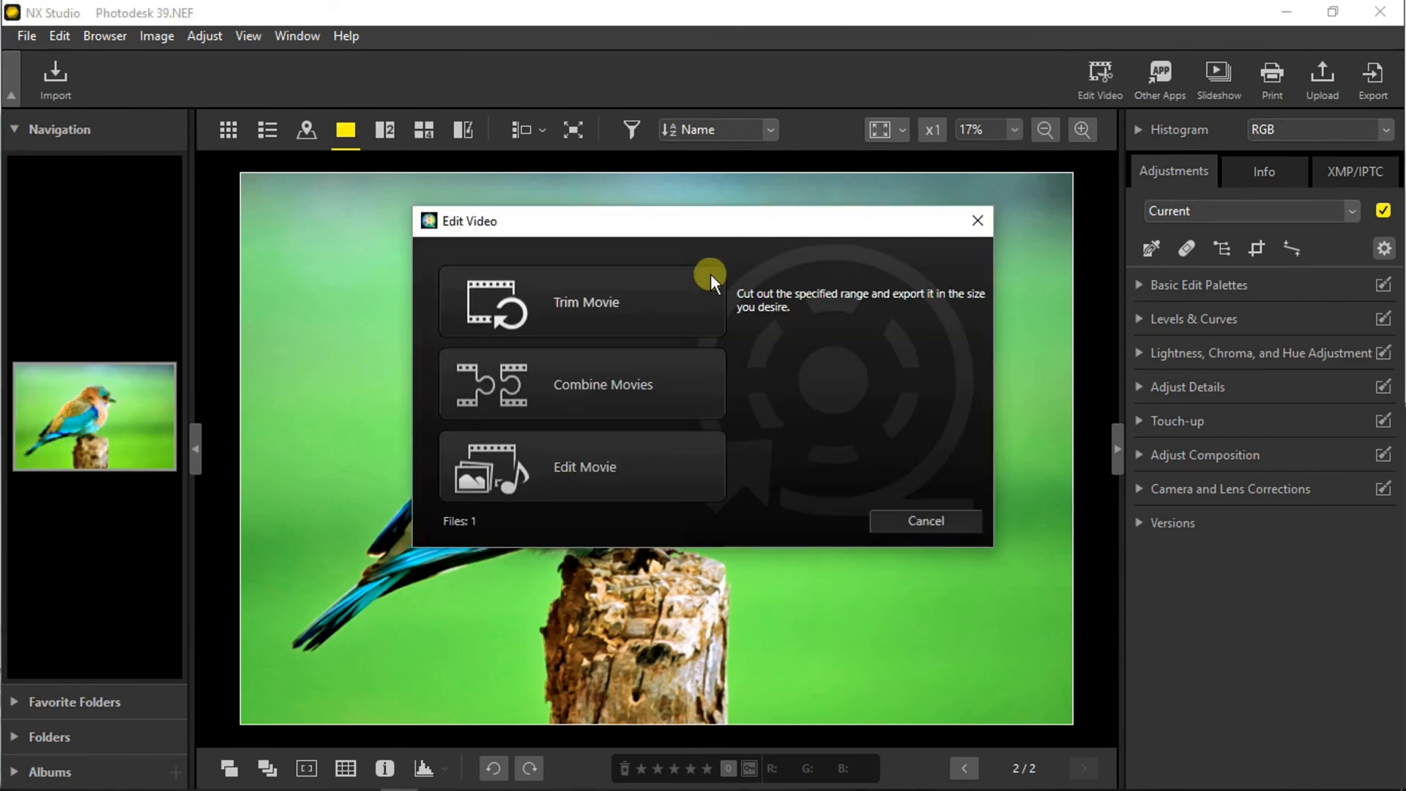
mouse_move(637, 470)
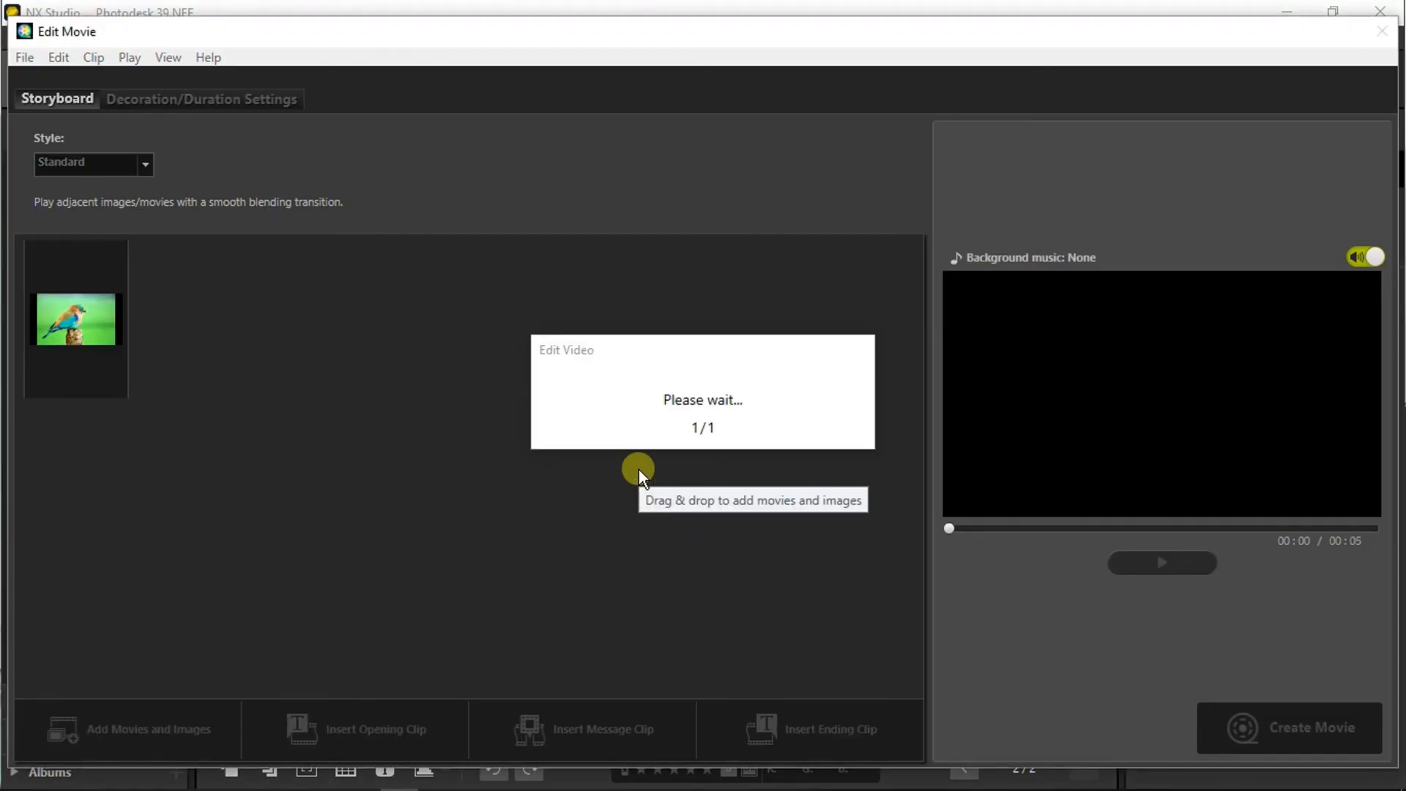
Choose Add Movies and Images from the storyboard and confirm returning to pick source clips.
click(146, 730)
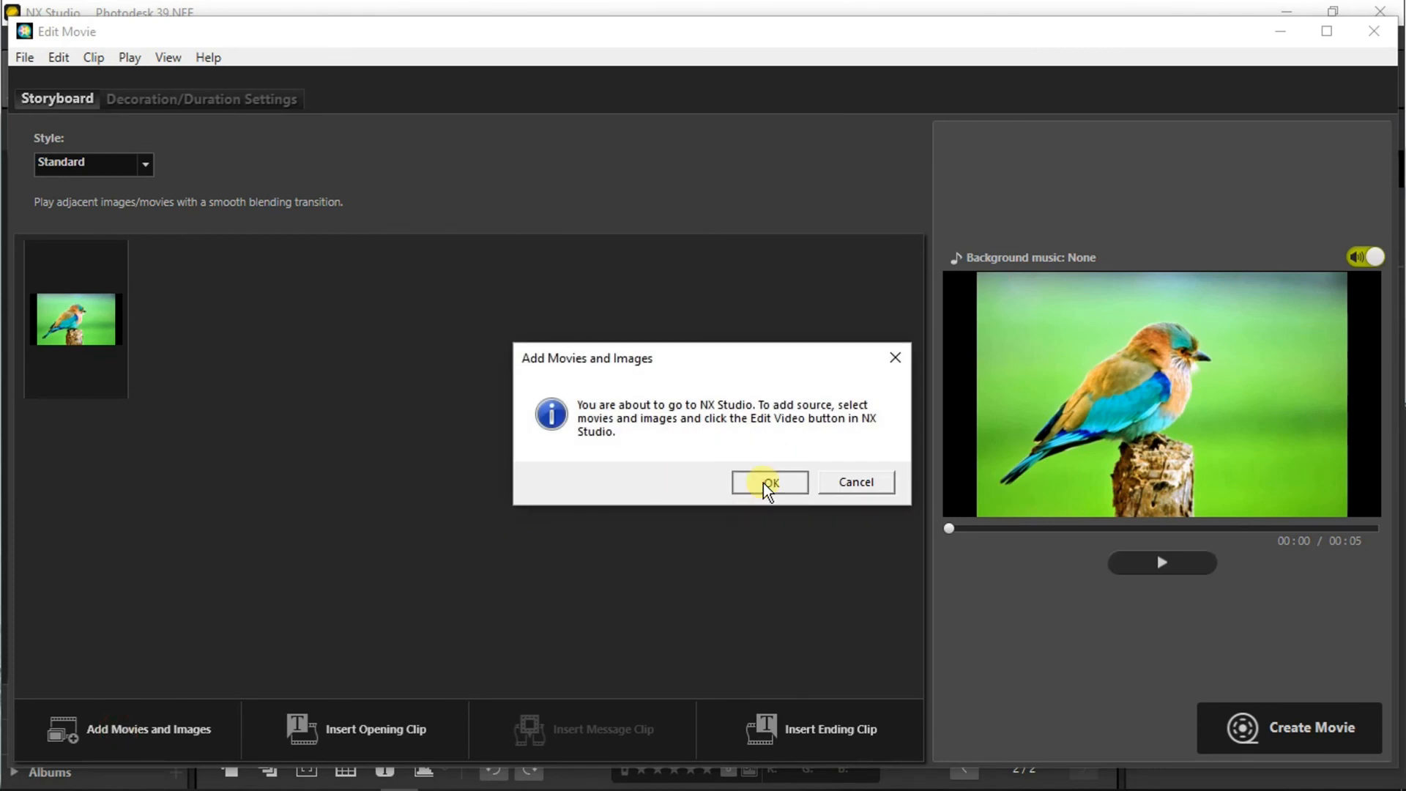
click(769, 482)
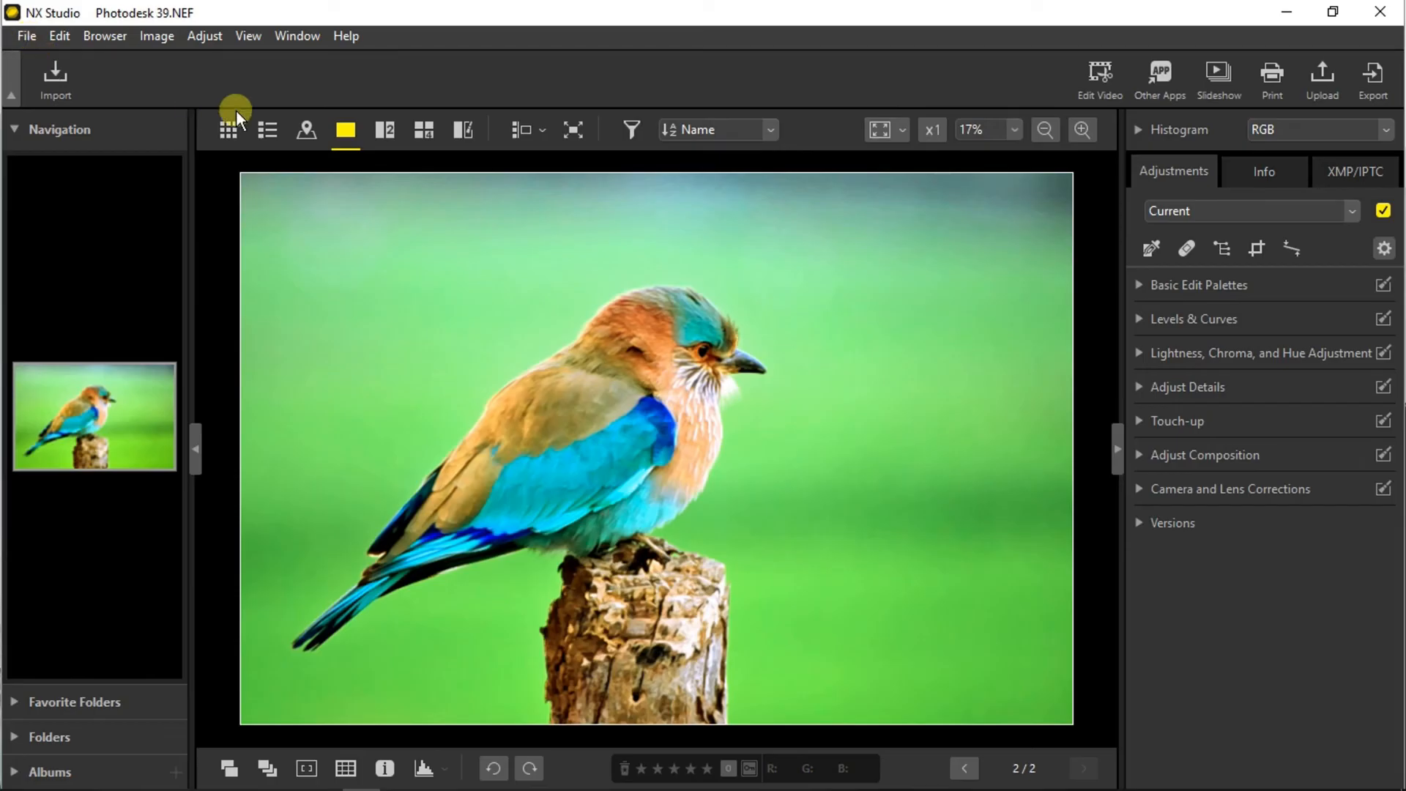
Browse in thumbnail view to the Youtube Studio > Clips folder of MP4 videos.
click(228, 129)
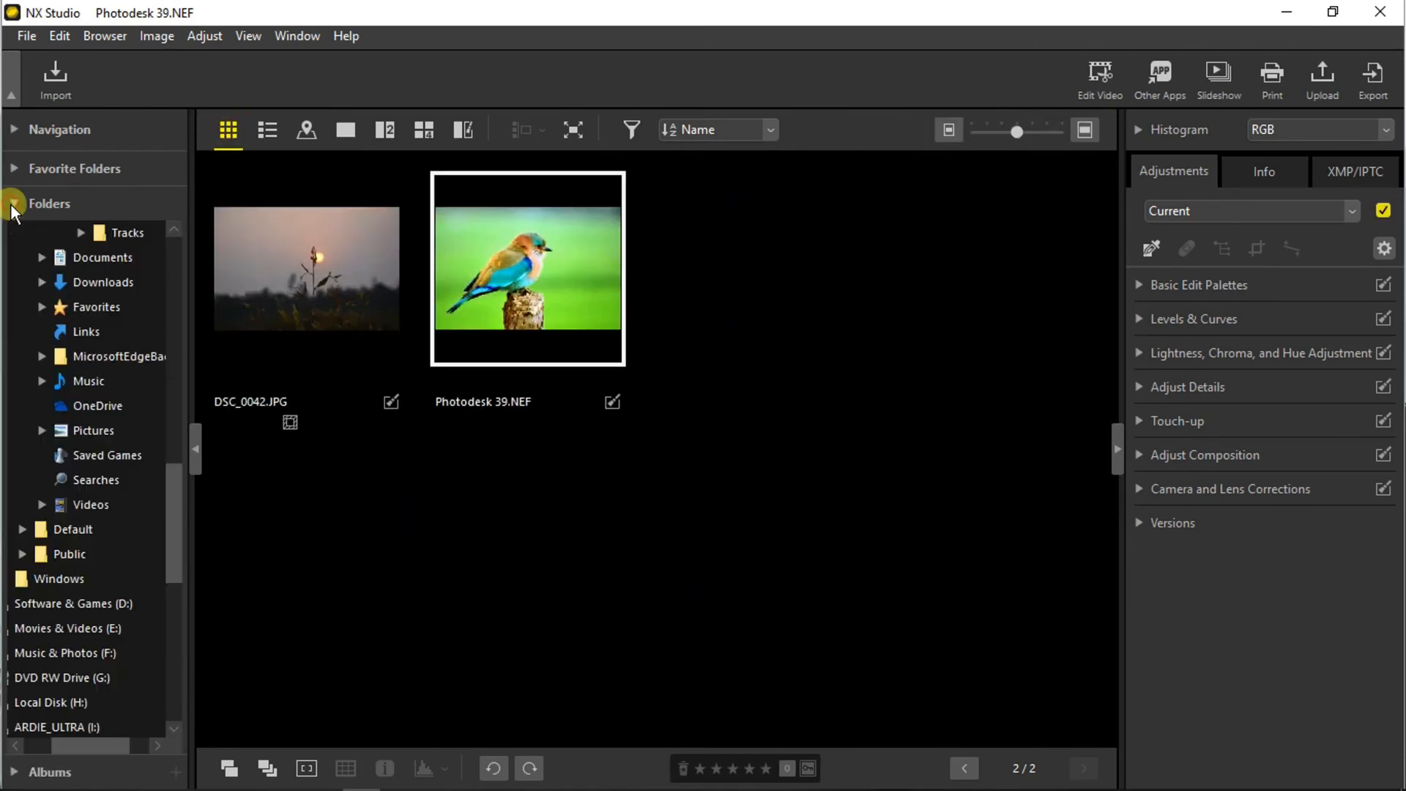
scroll(down, 3)
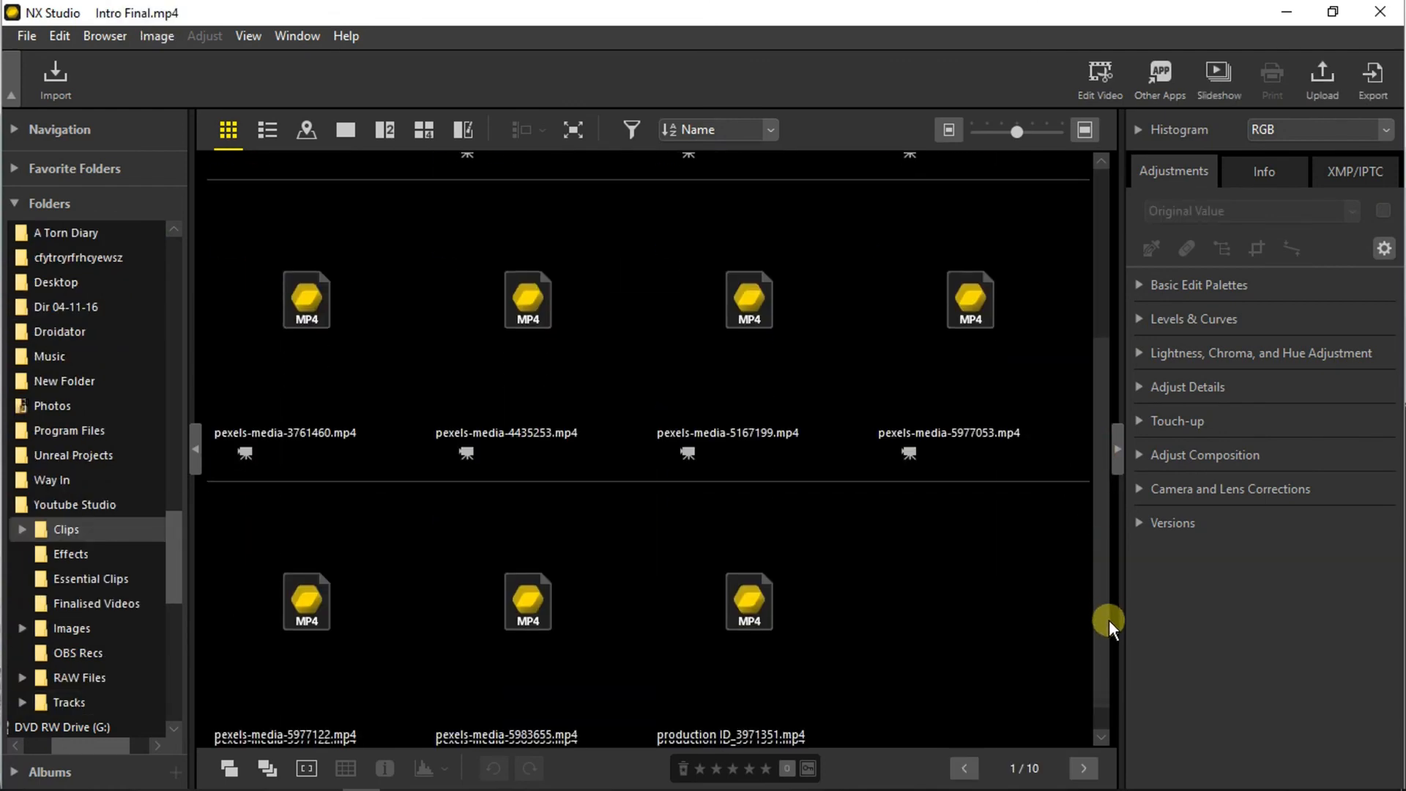
double_click(528, 601)
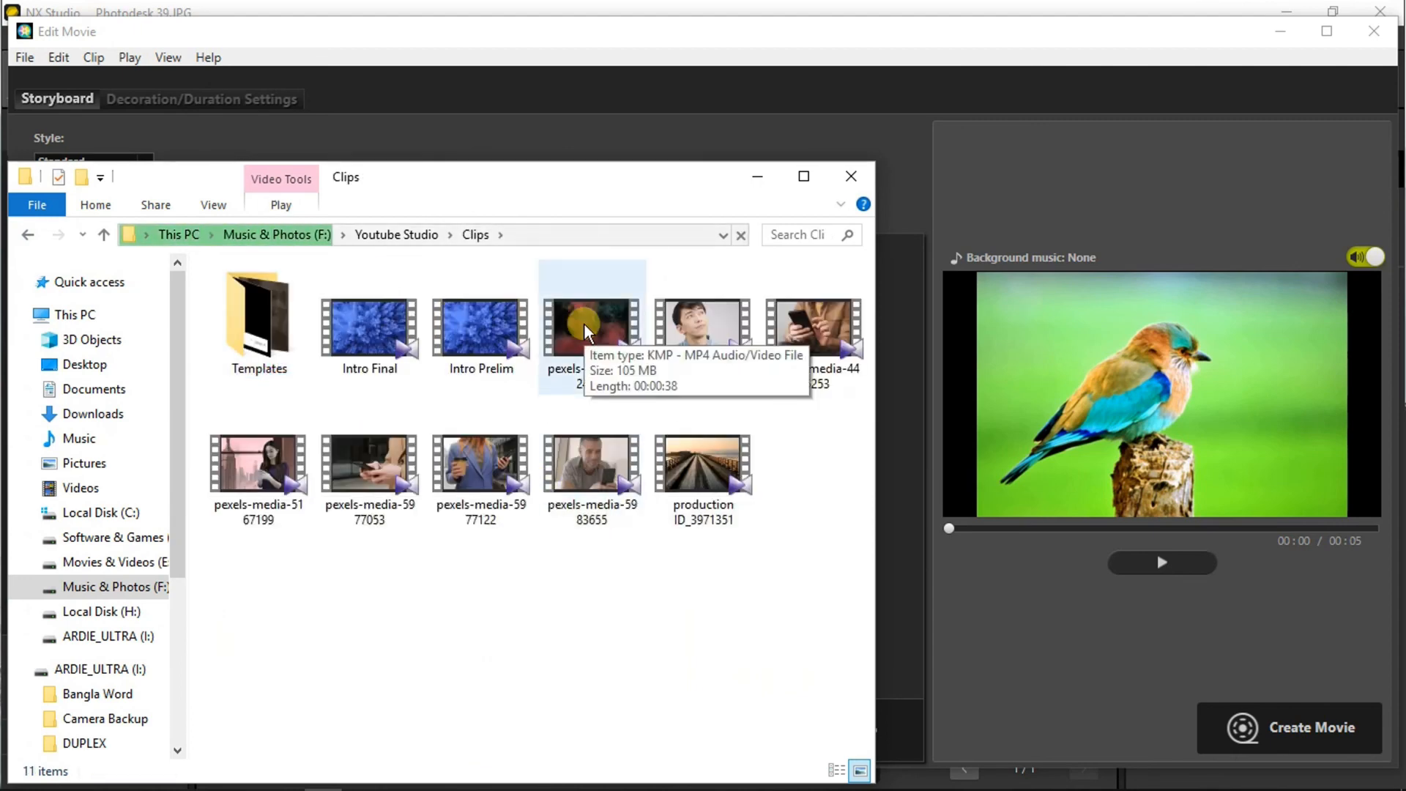
mouse_move(705, 462)
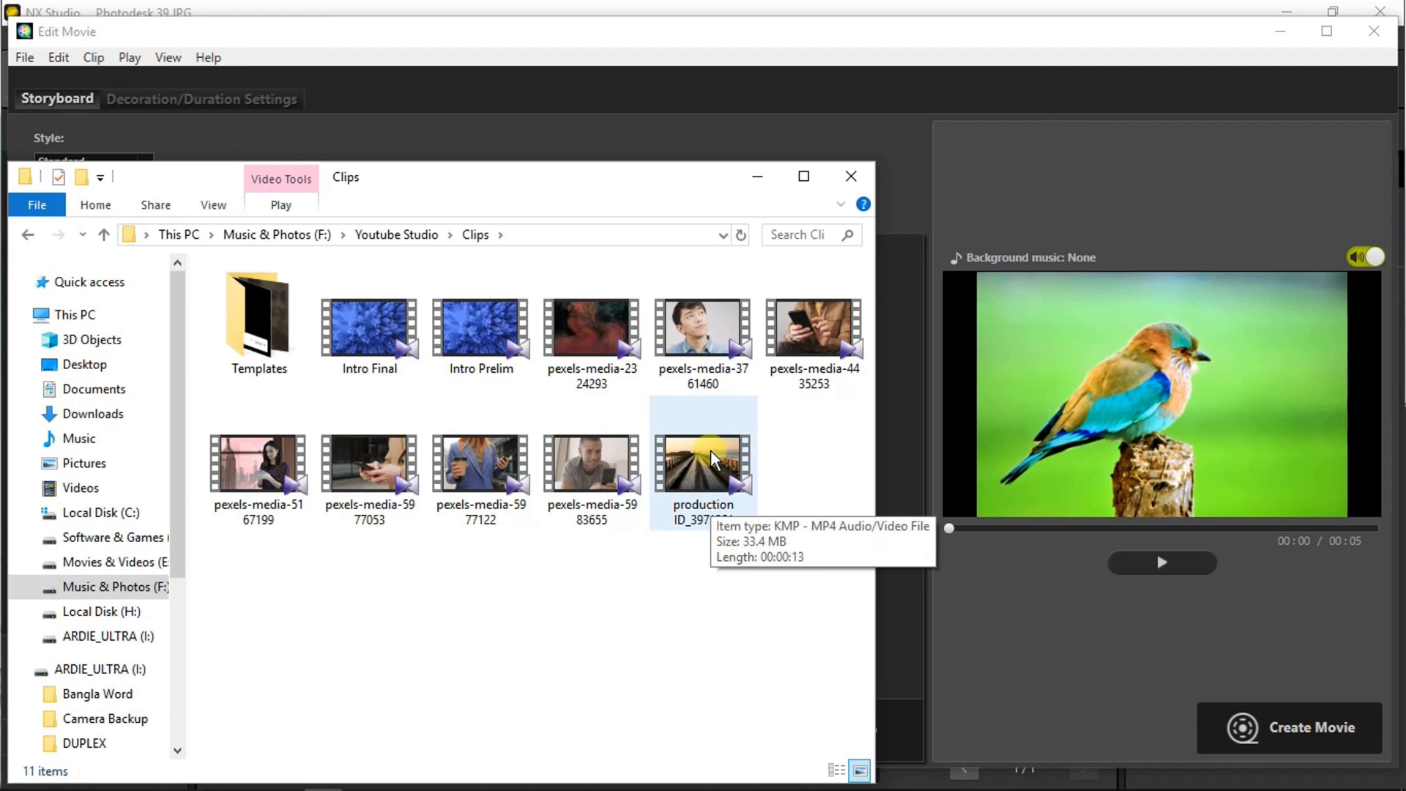
Add the production ID_3971351 road clip after the bird photo, totalling 17 seconds.
double_click(703, 464)
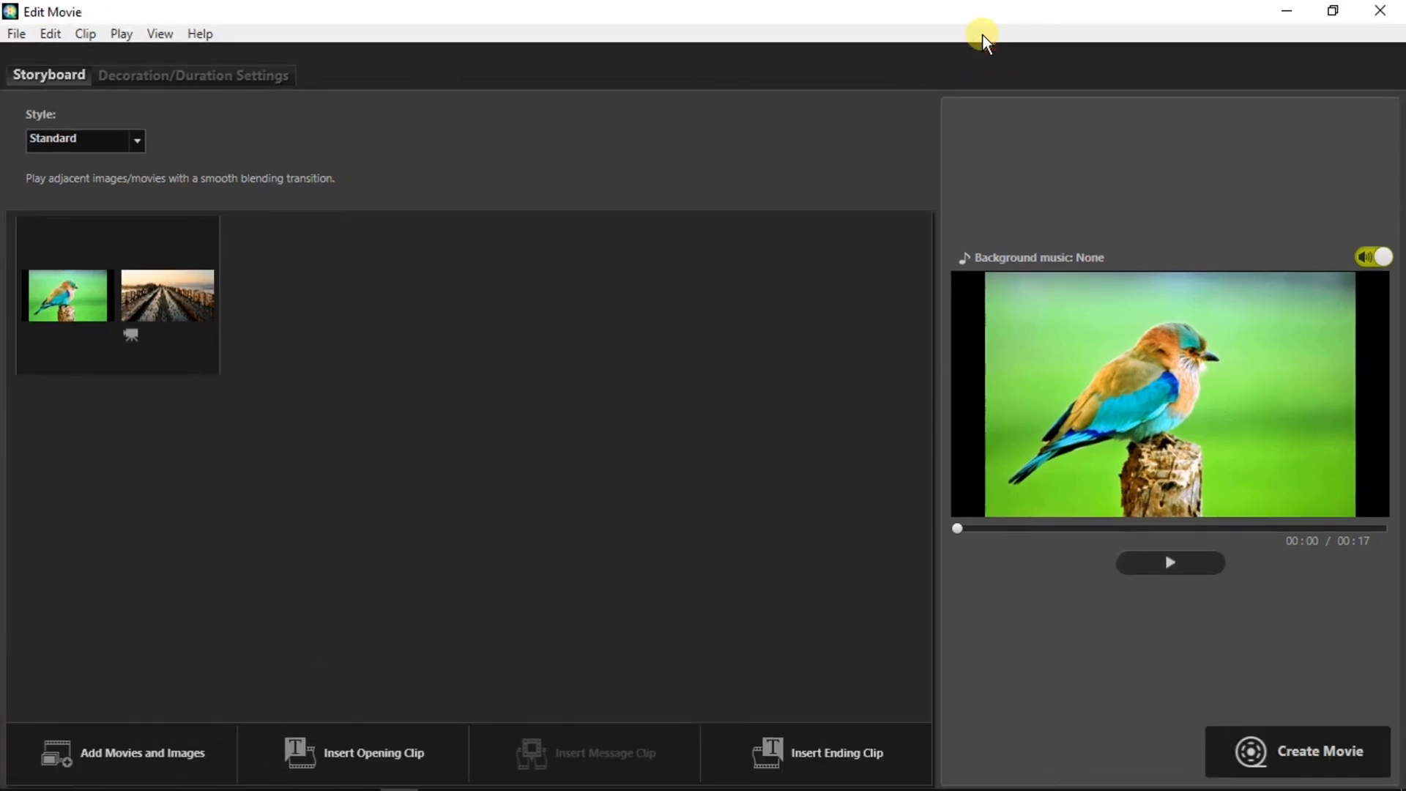
mouse_move(984, 22)
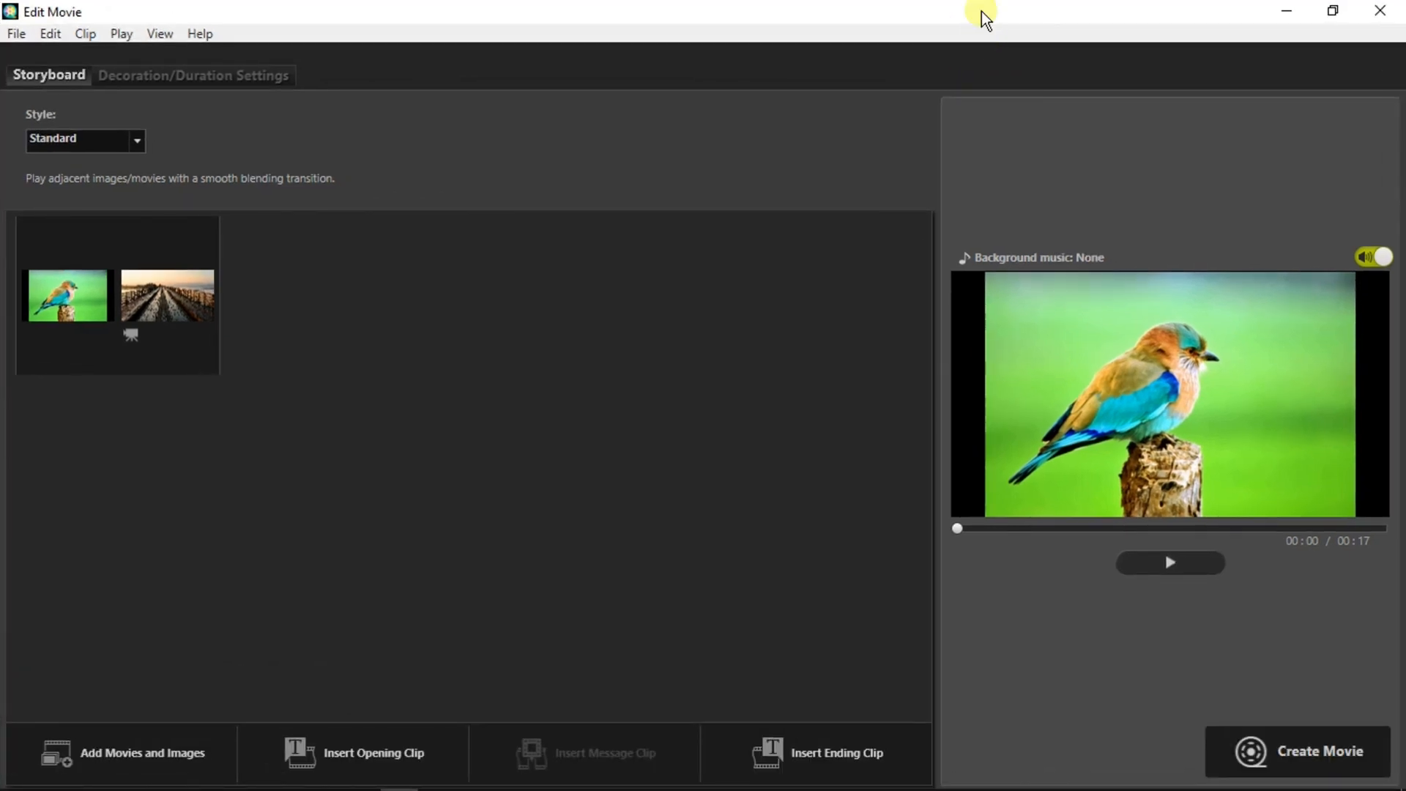
mouse_move(434, 374)
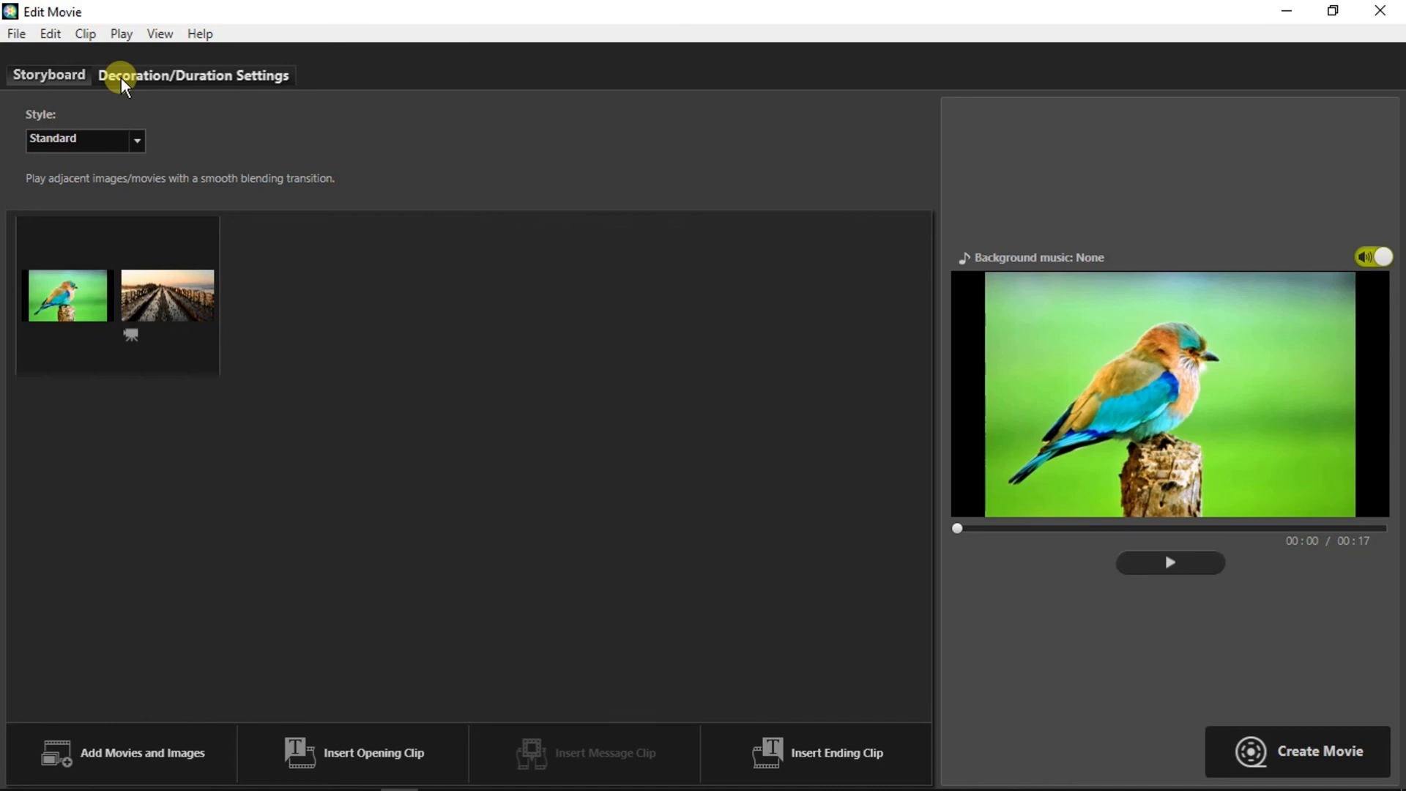
Show the Decoration/Duration Settings with music, effect and duration choices.
click(193, 75)
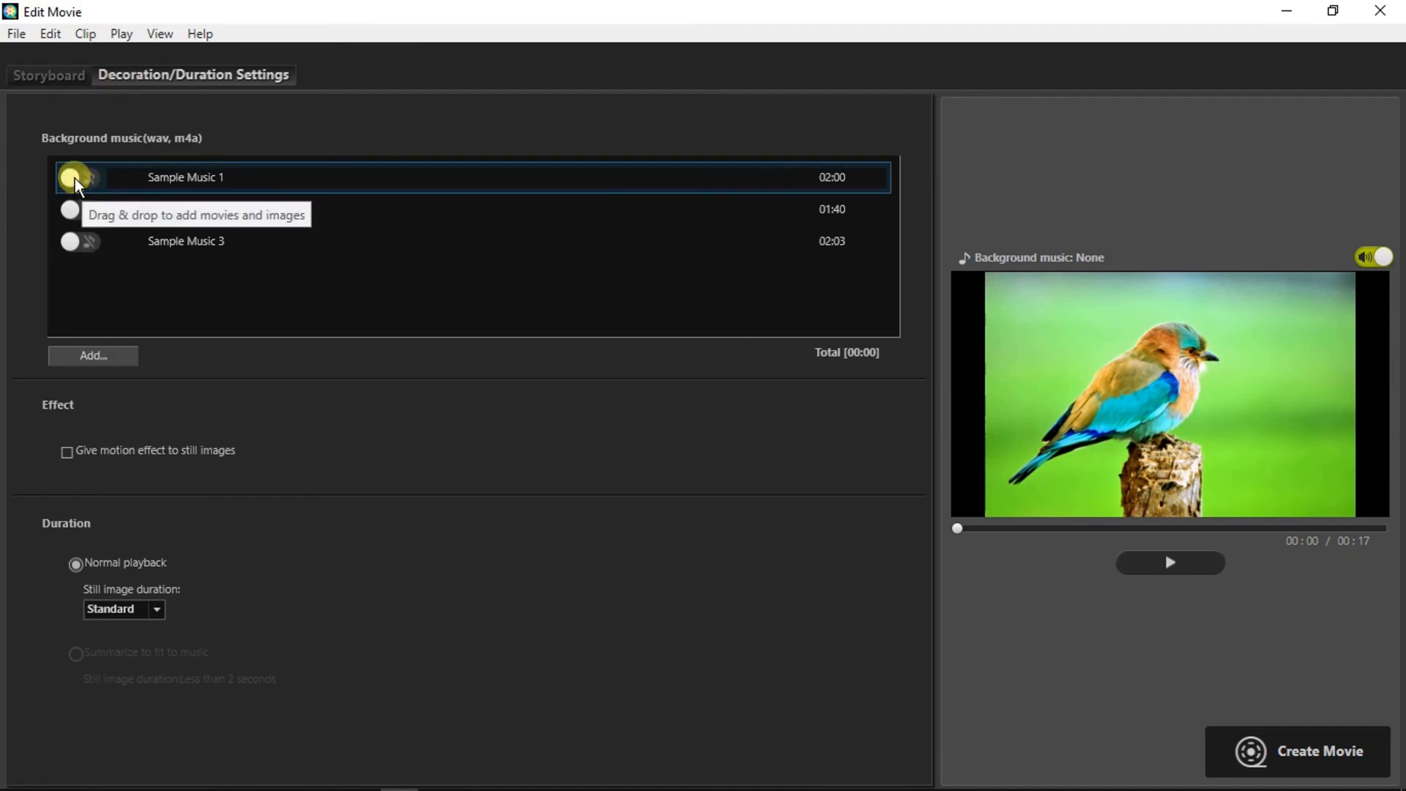
Add the Ding-sound-effect file as the movie's single background track, replacing Sample Music 1.
click(81, 177)
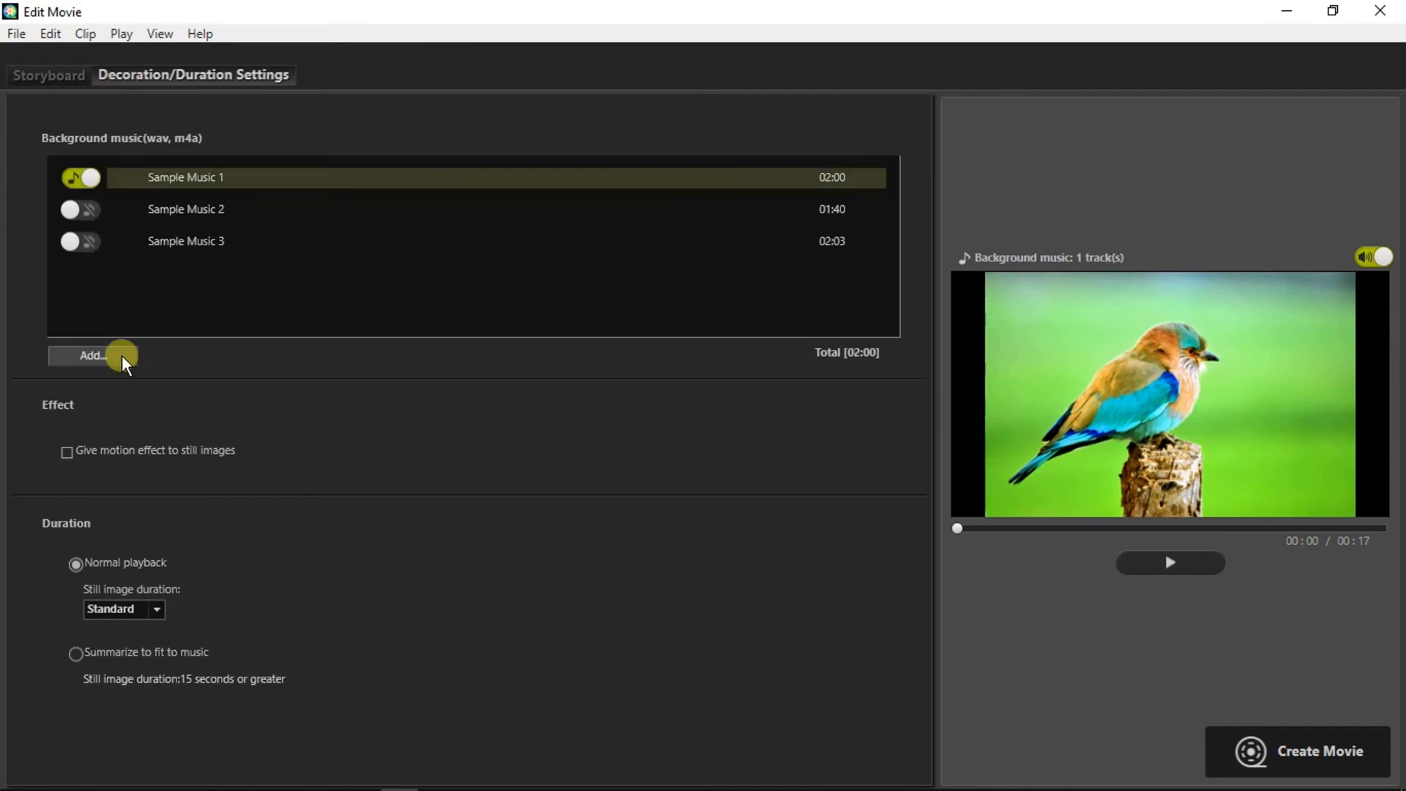
click(90, 355)
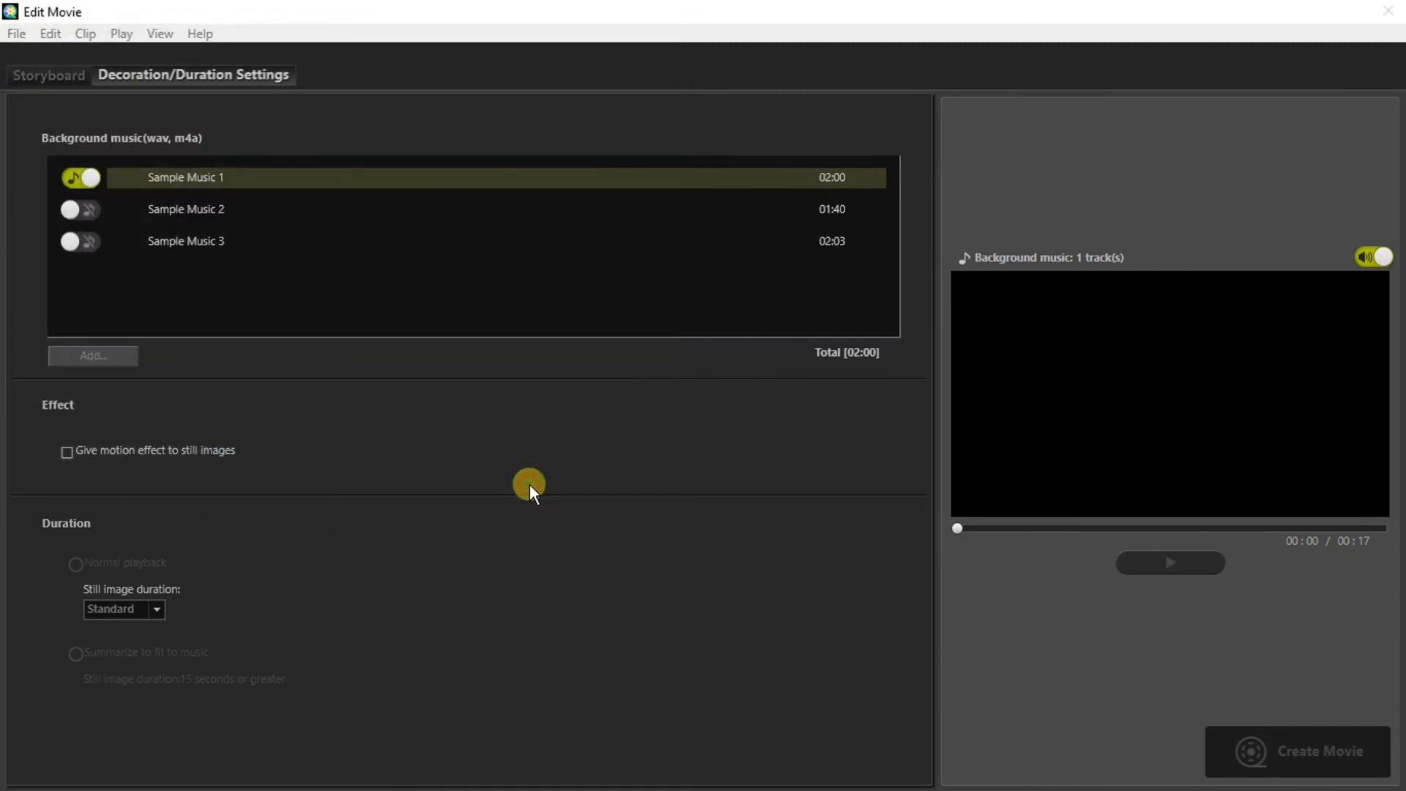
click(92, 354)
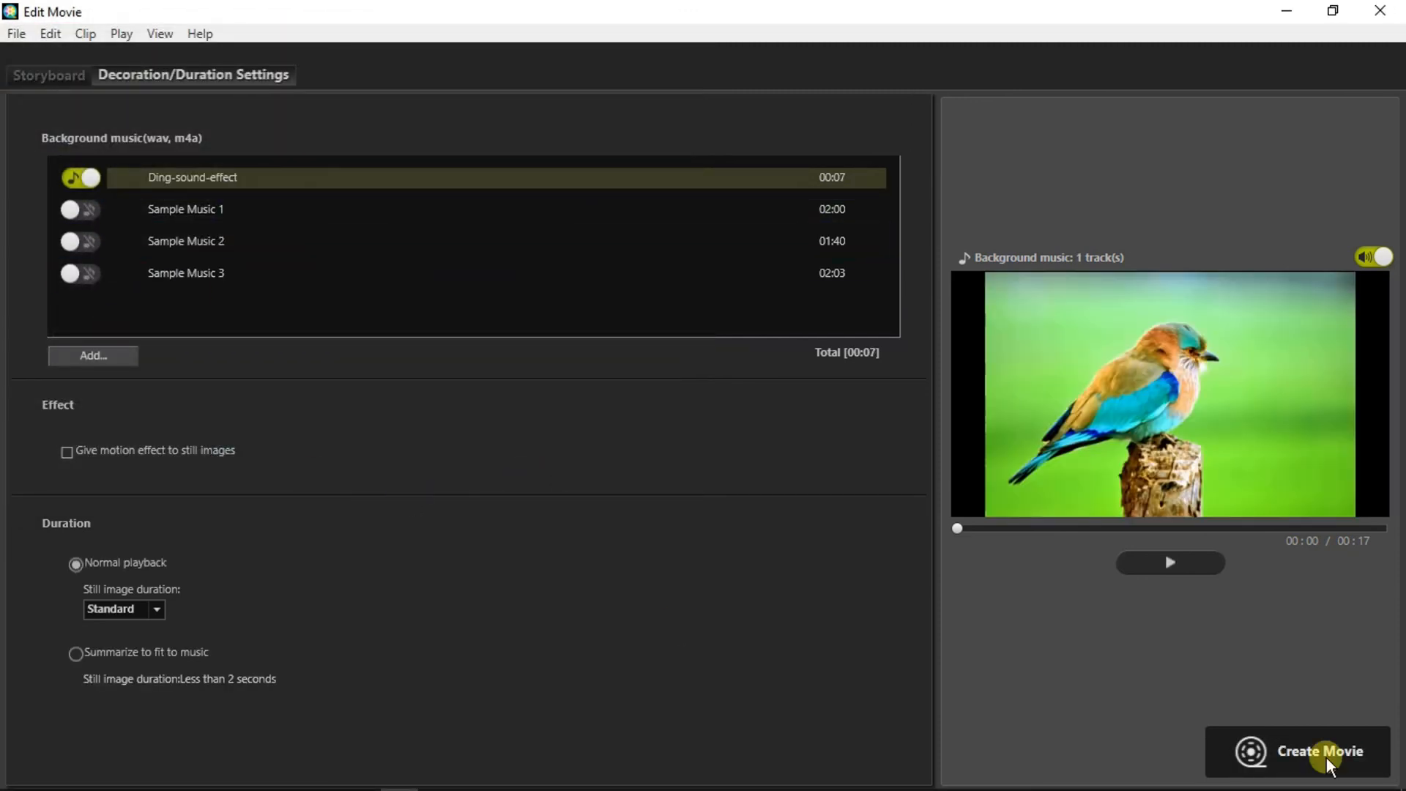